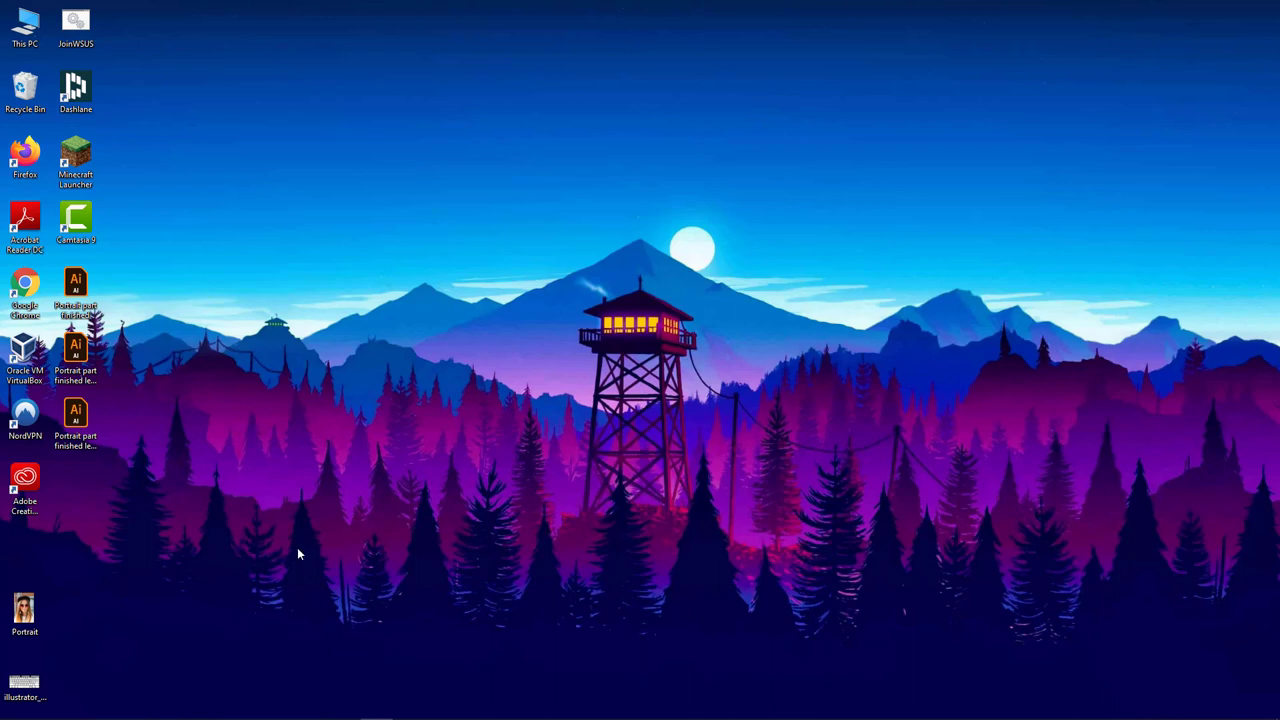
pyautogui.moveTo(245, 420)
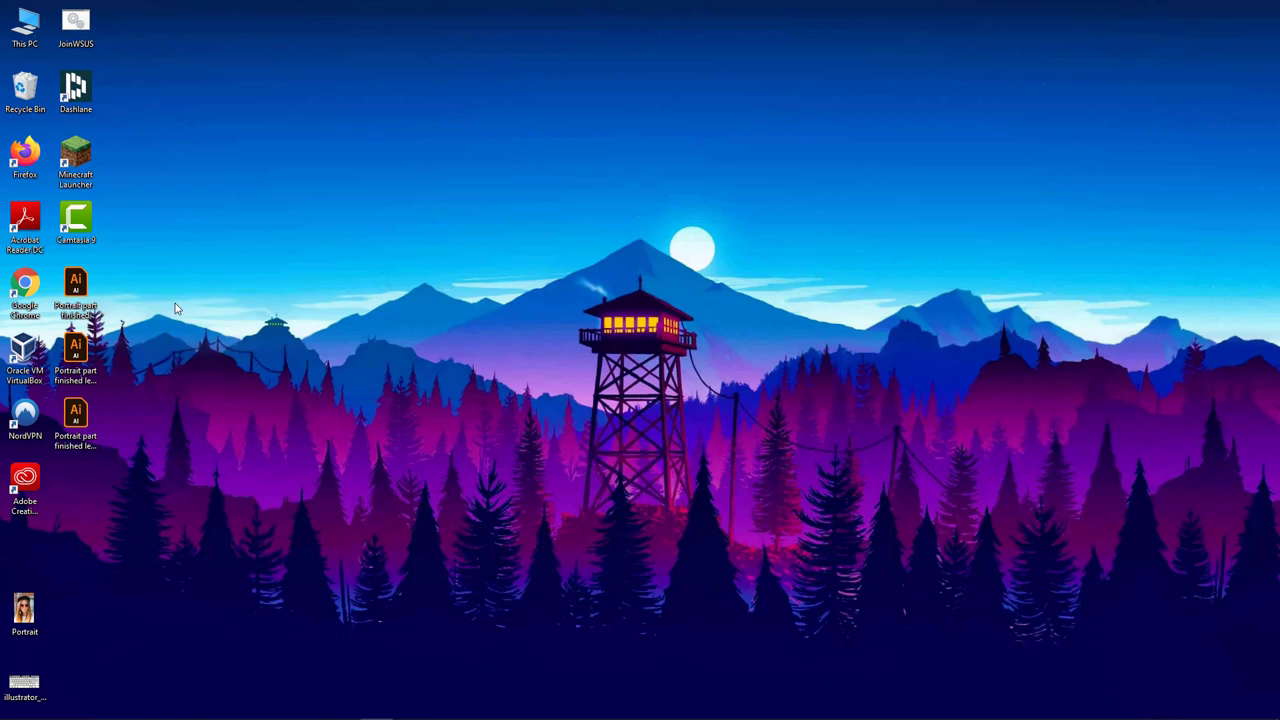
pyautogui.moveTo(208, 621)
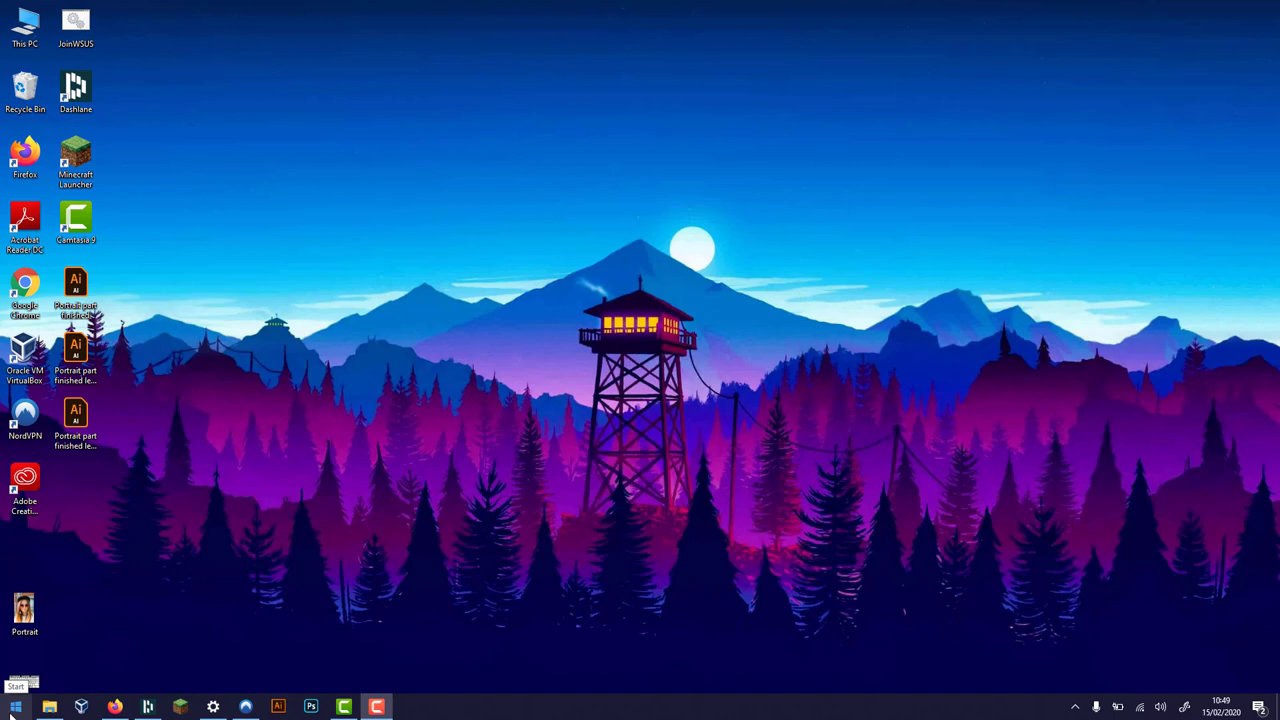
# - Launch Adobe Illustrator 2020 from the Start menu's app list
pyautogui.click(15, 707)
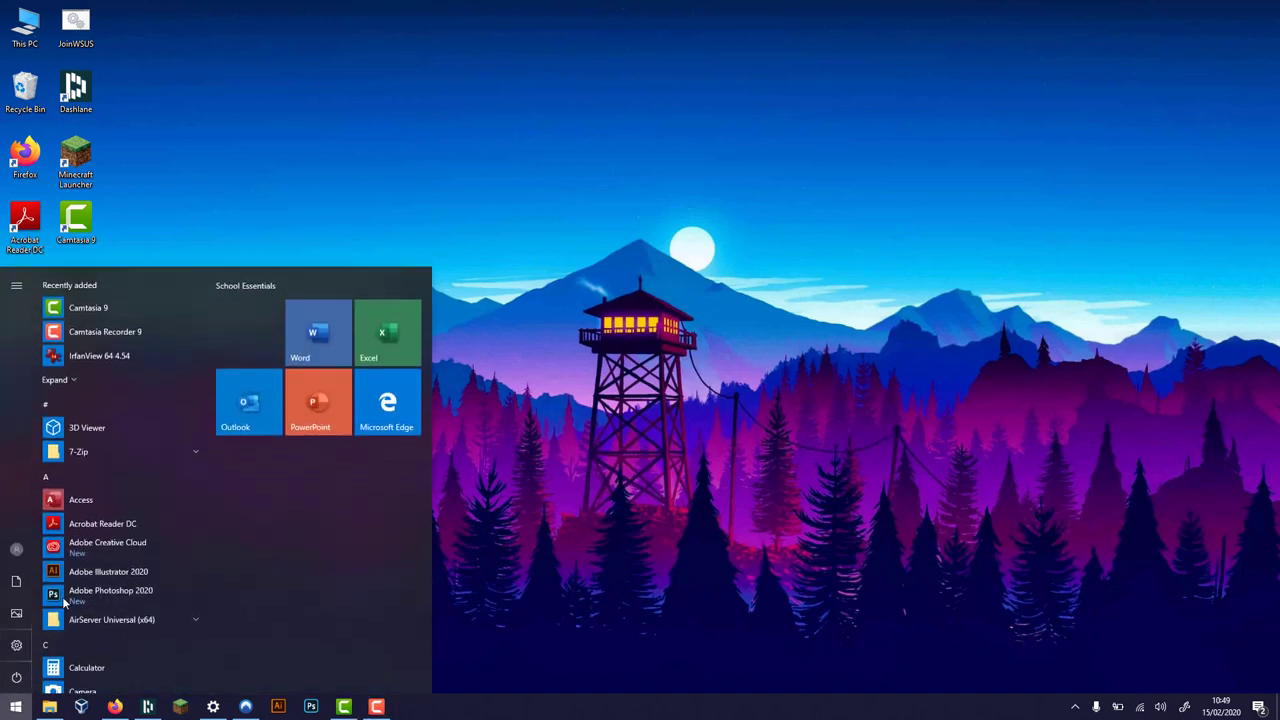
pyautogui.moveTo(102, 523)
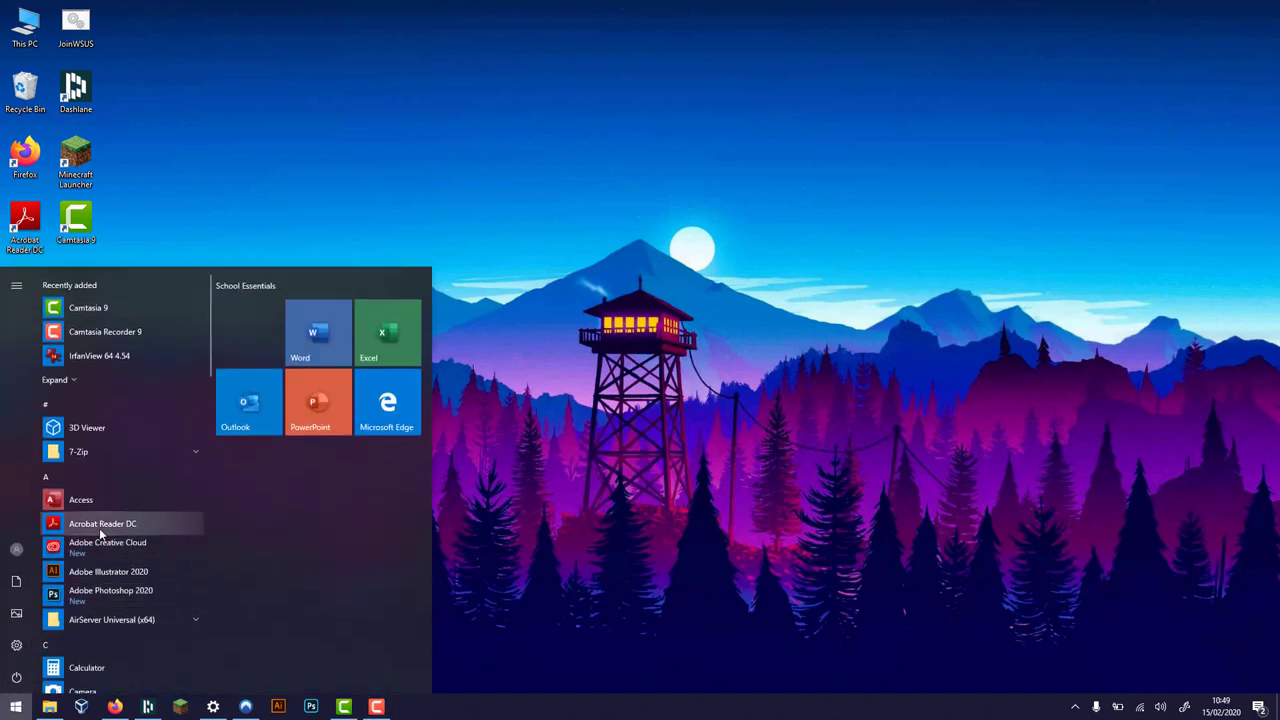
pyautogui.moveTo(108, 571)
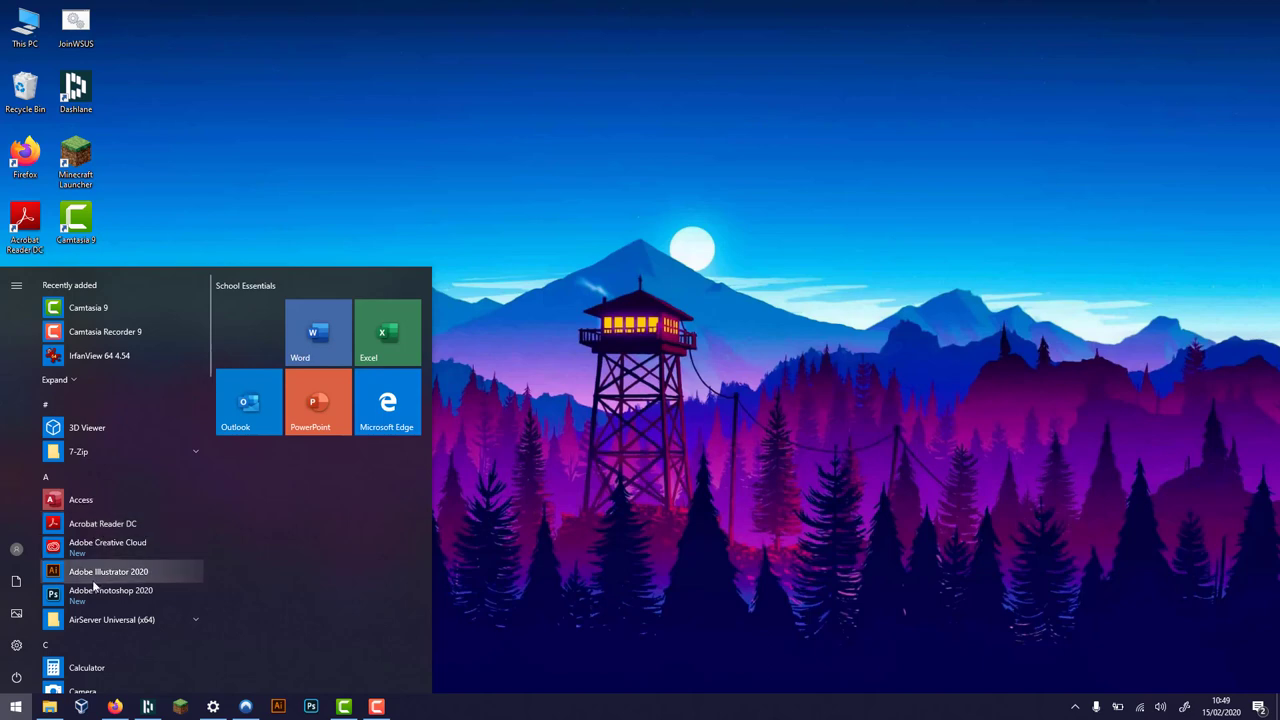
pyautogui.moveTo(125, 578)
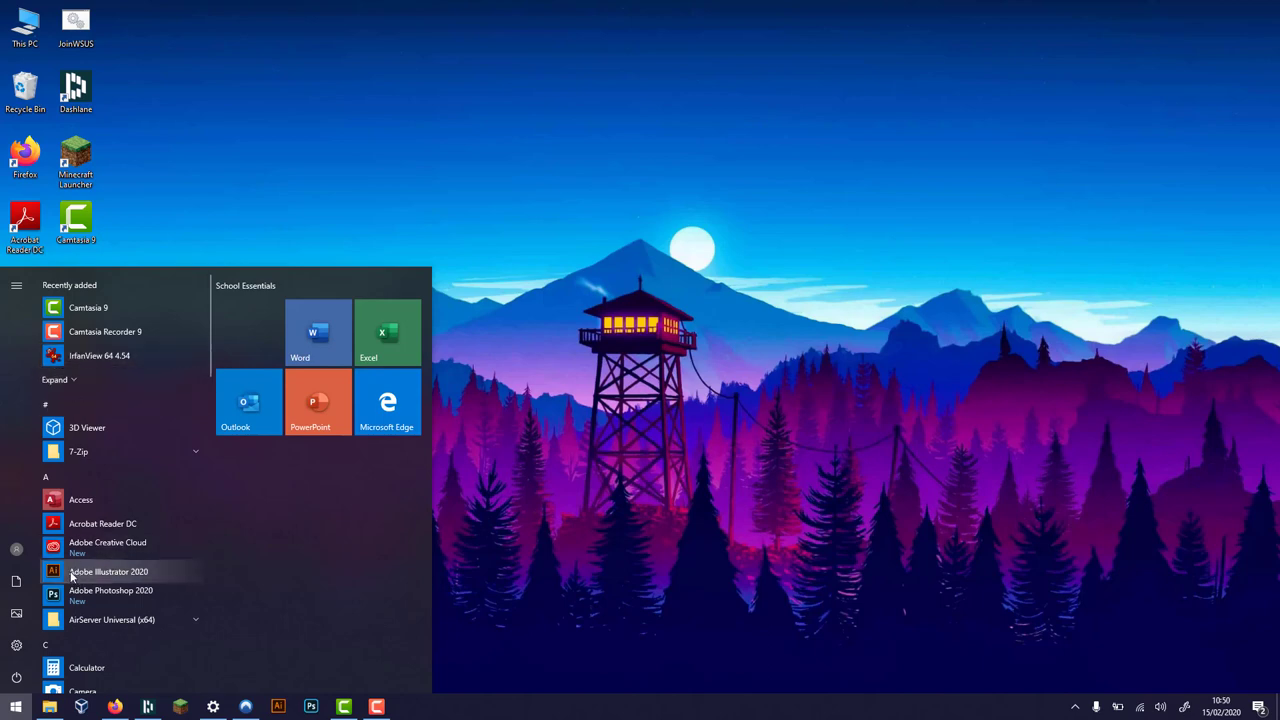
pyautogui.moveTo(118, 572)
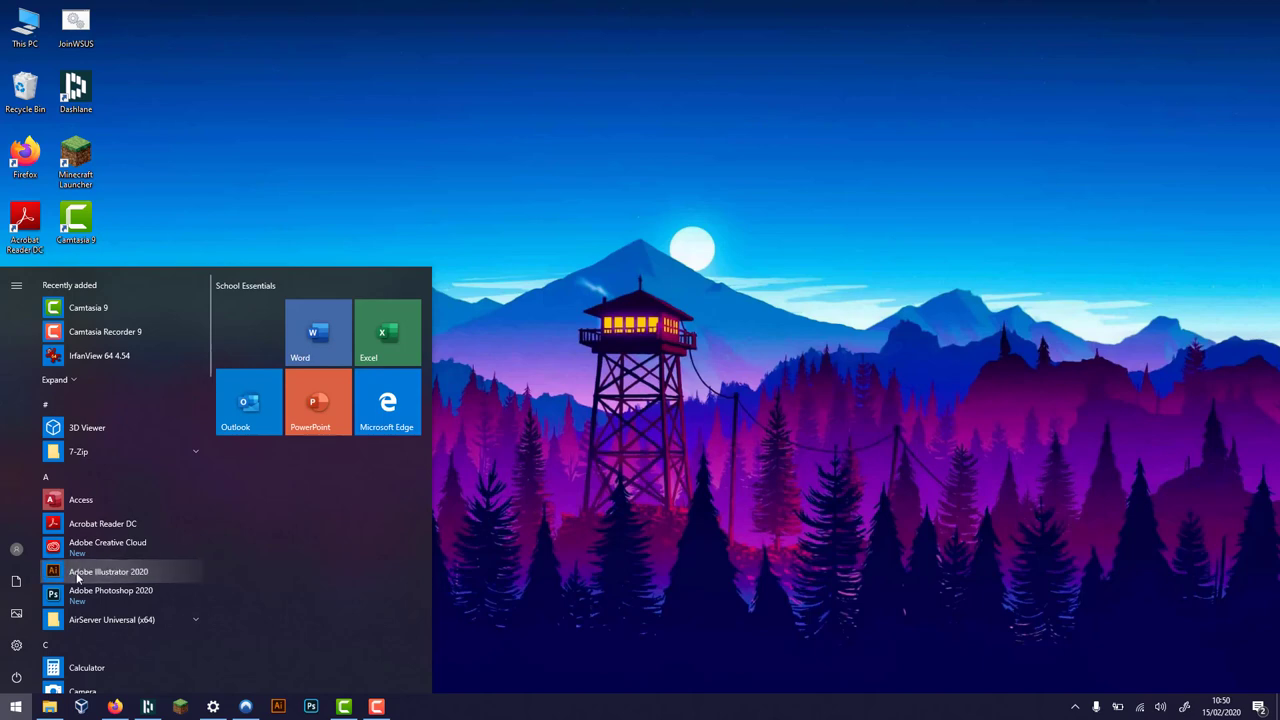
pyautogui.rightClick(108, 571)
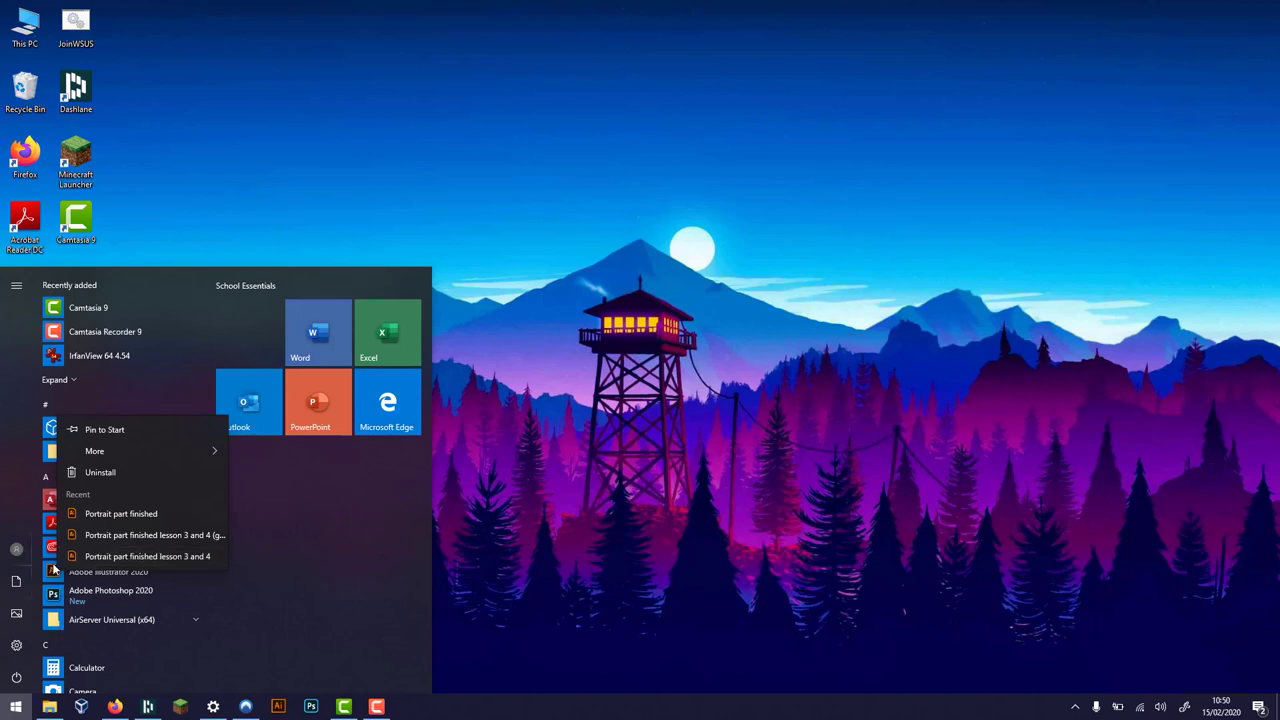
pyautogui.click(95, 451)
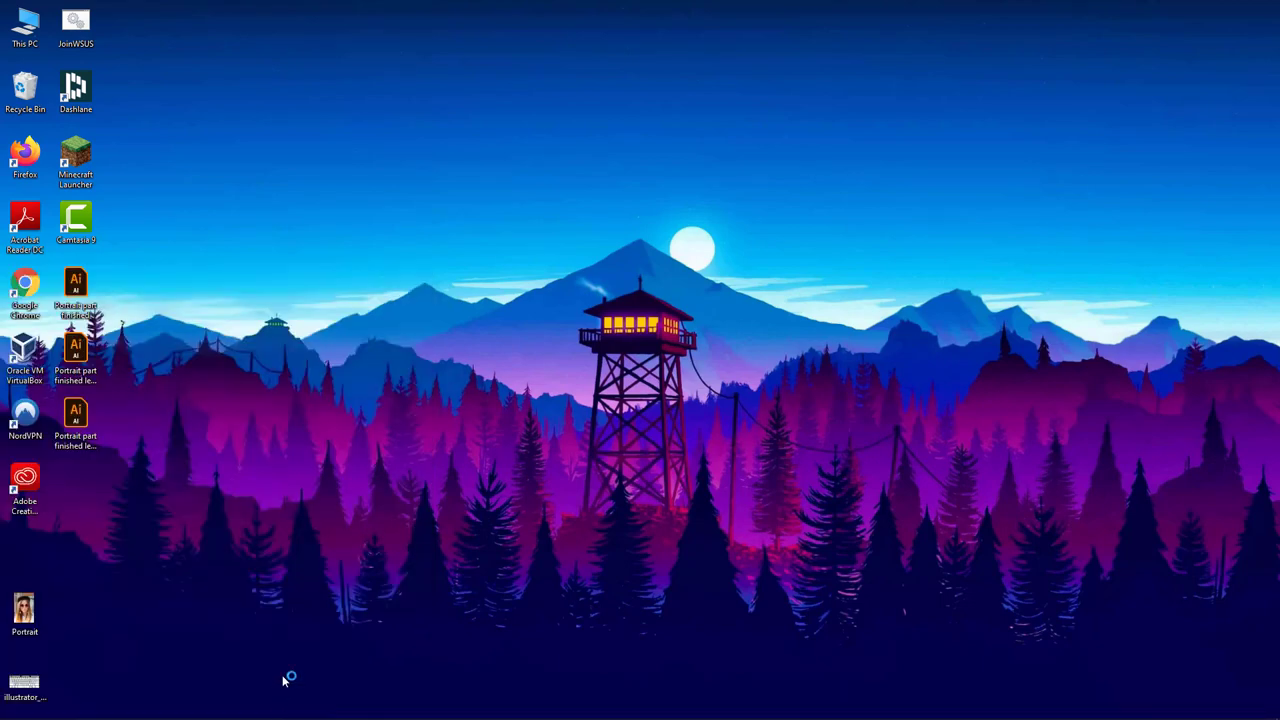
# - Wait for the Illustrator splash screen to finish loading plug-ins
pyautogui.doubleClick(24, 685)
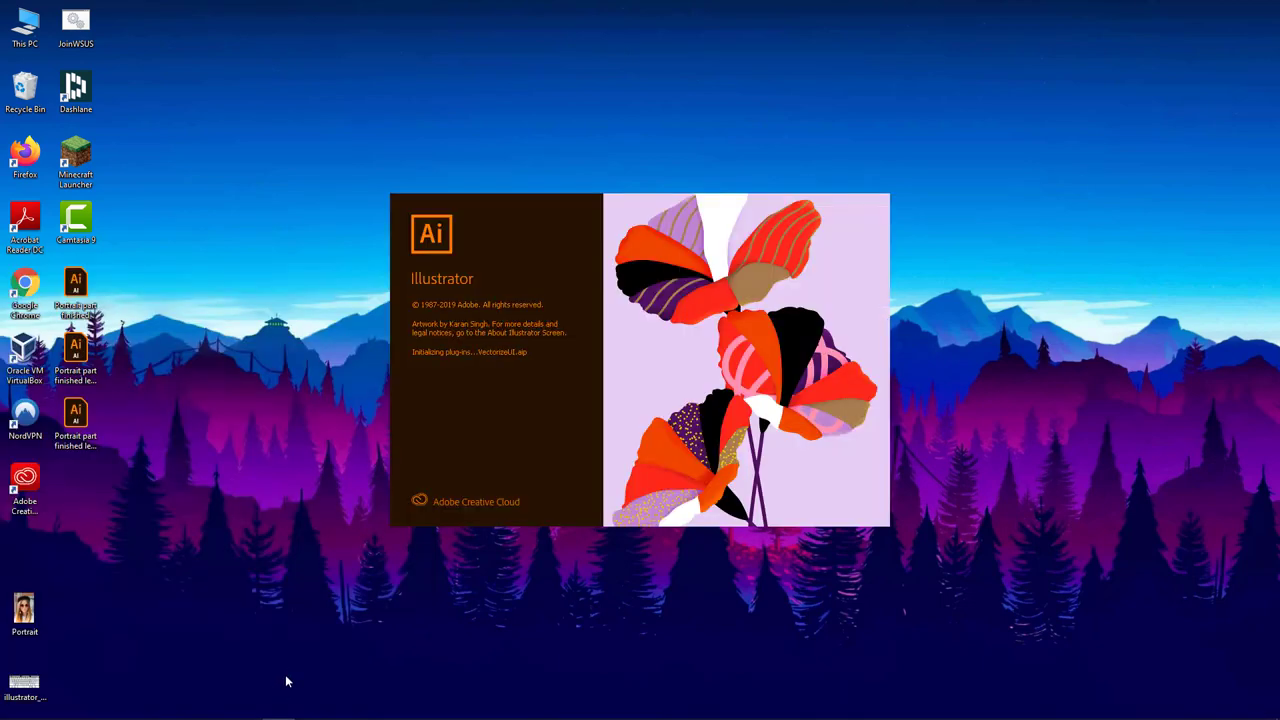
pyautogui.moveTo(388, 447)
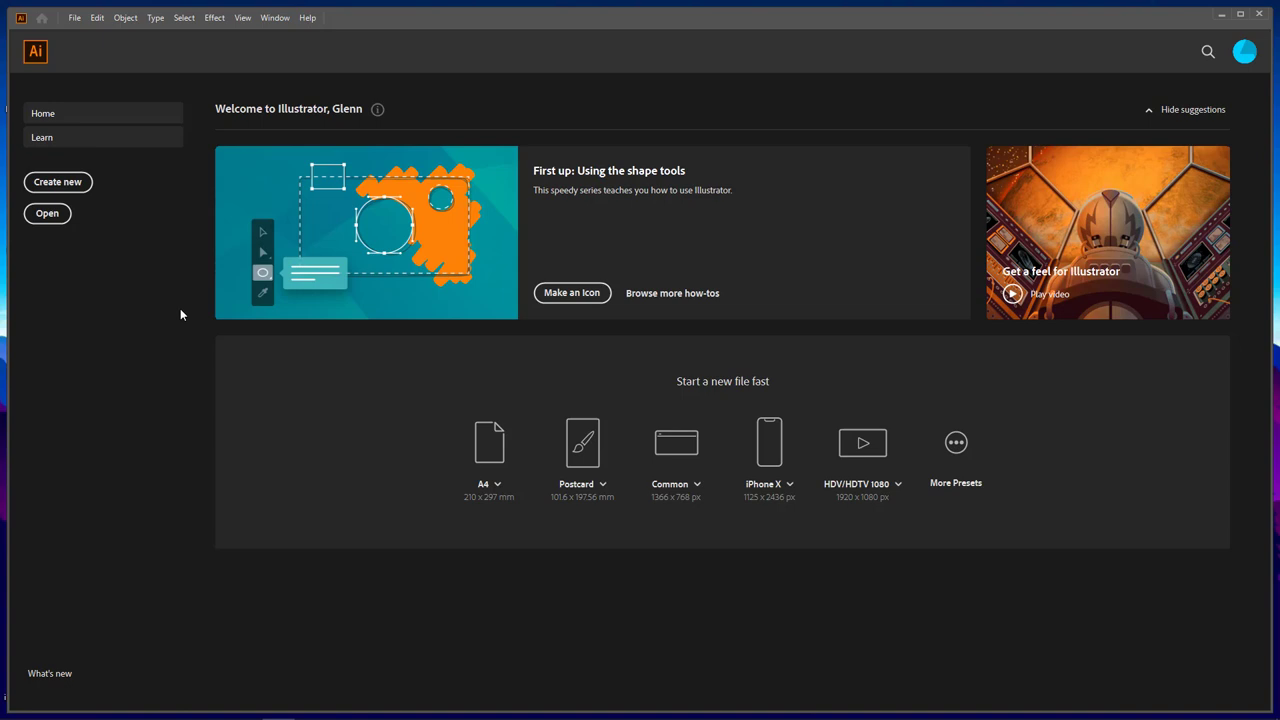
pyautogui.moveTo(655, 412)
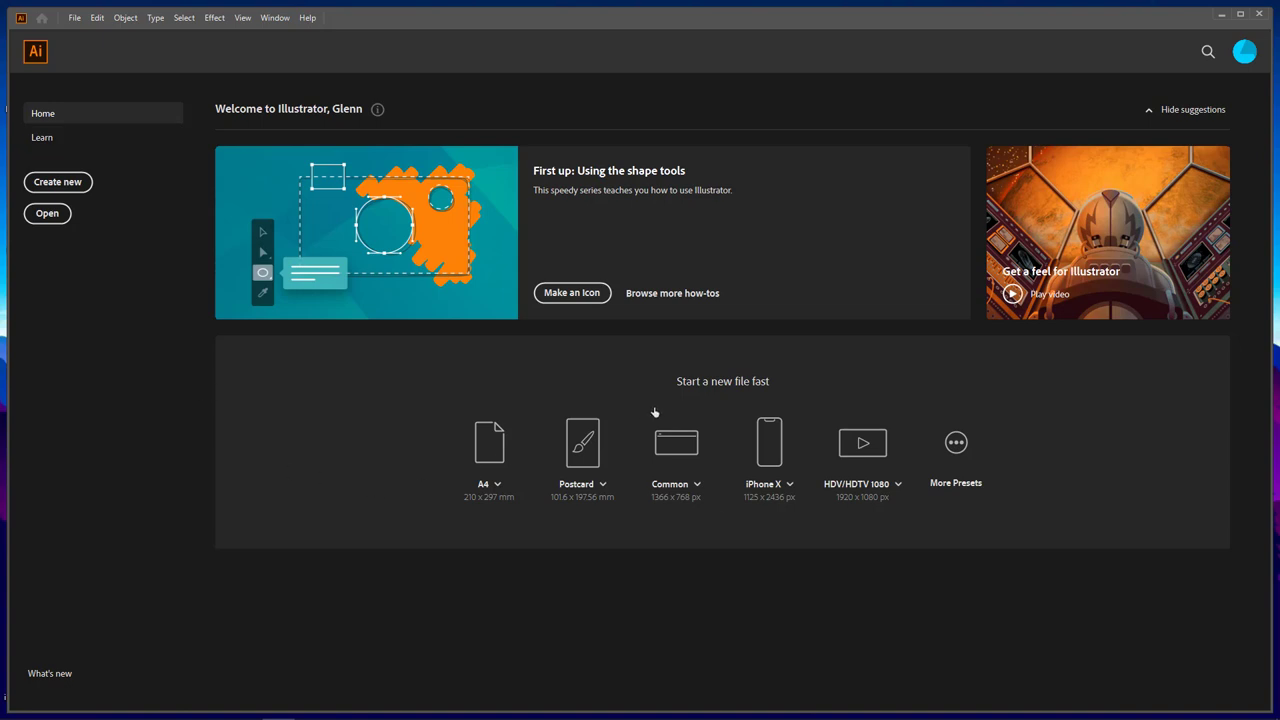
pyautogui.moveTo(770, 390)
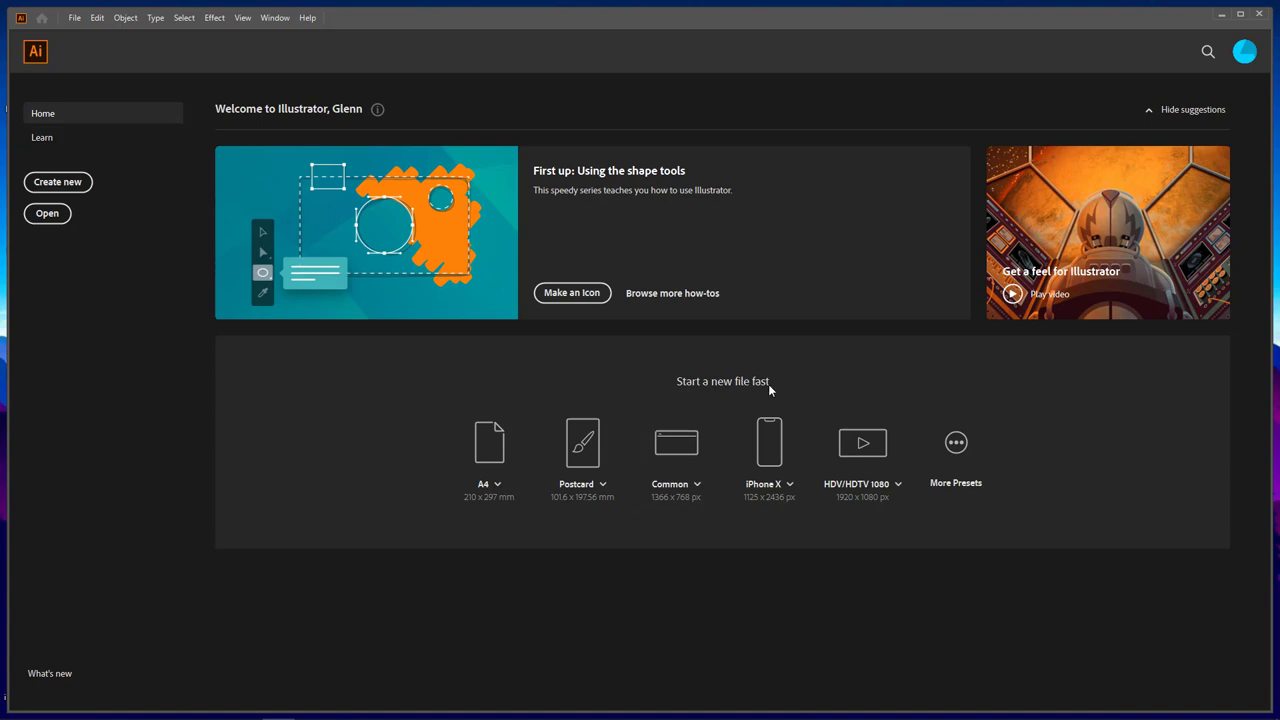
pyautogui.moveTo(489, 450)
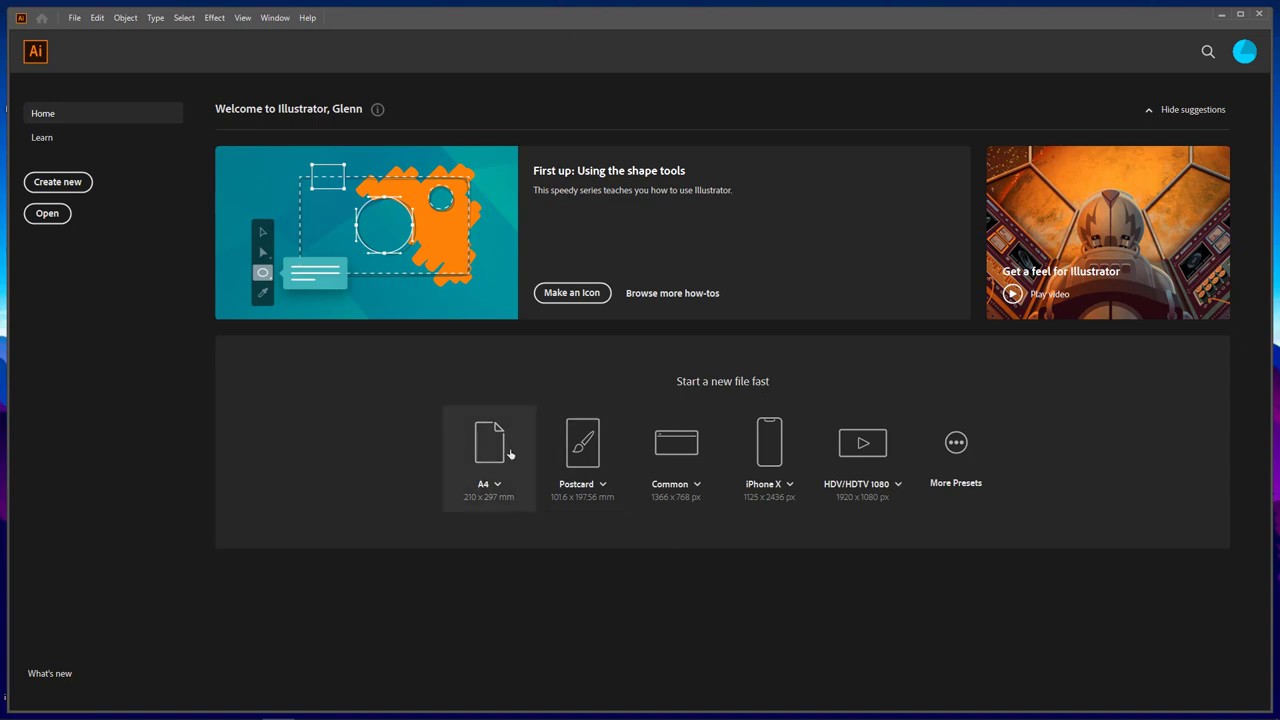
pyautogui.moveTo(489, 449)
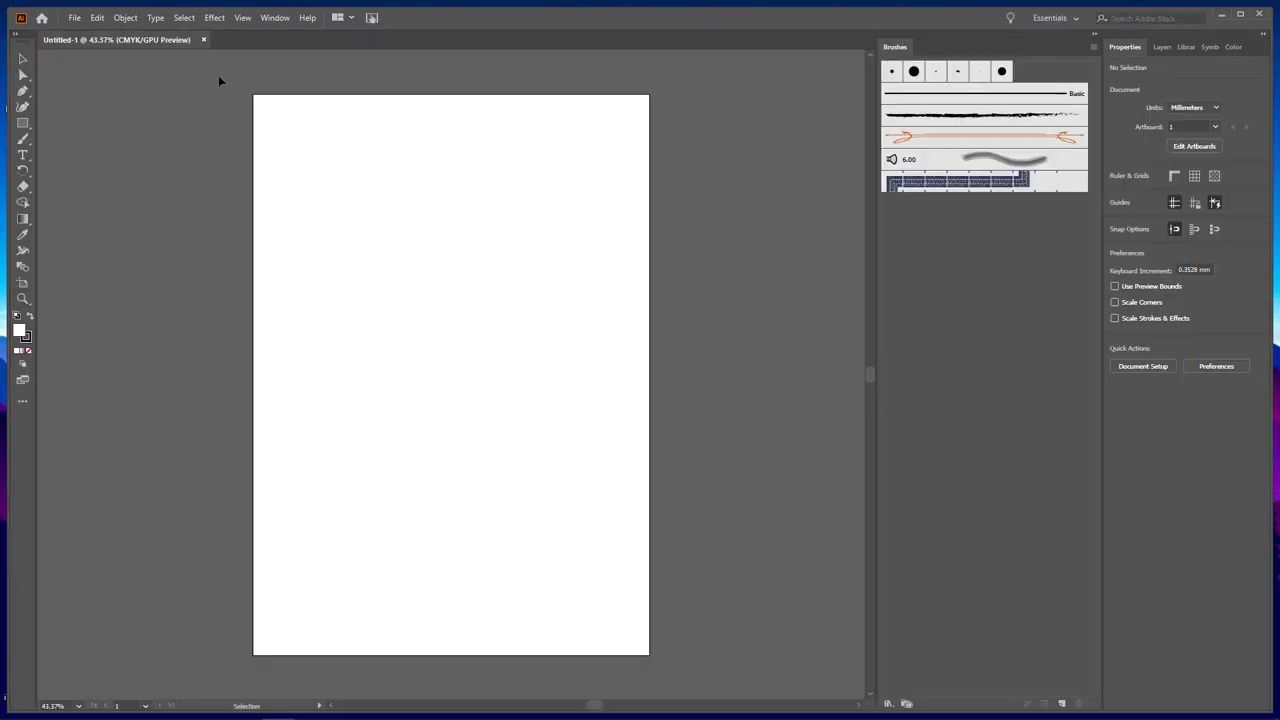
pyautogui.moveTo(57, 48)
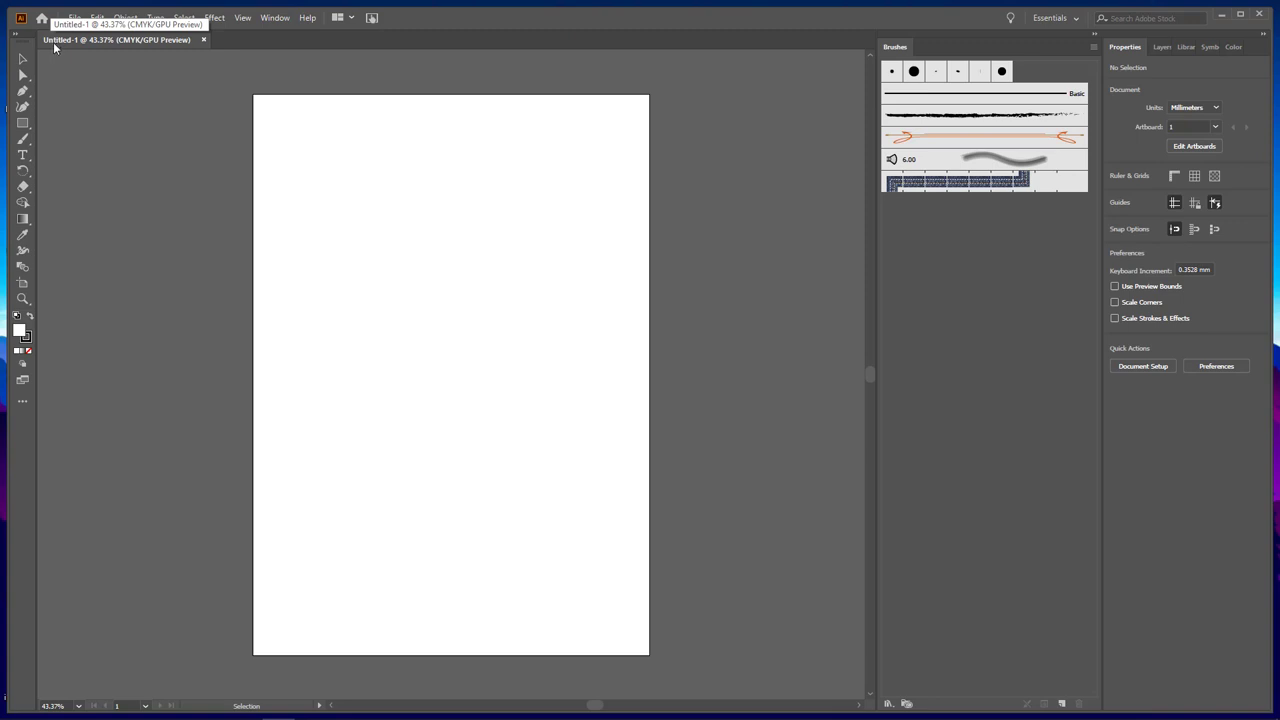
# - Close the blank Untitled-1 document to return to the Home screen
pyautogui.click(74, 17)
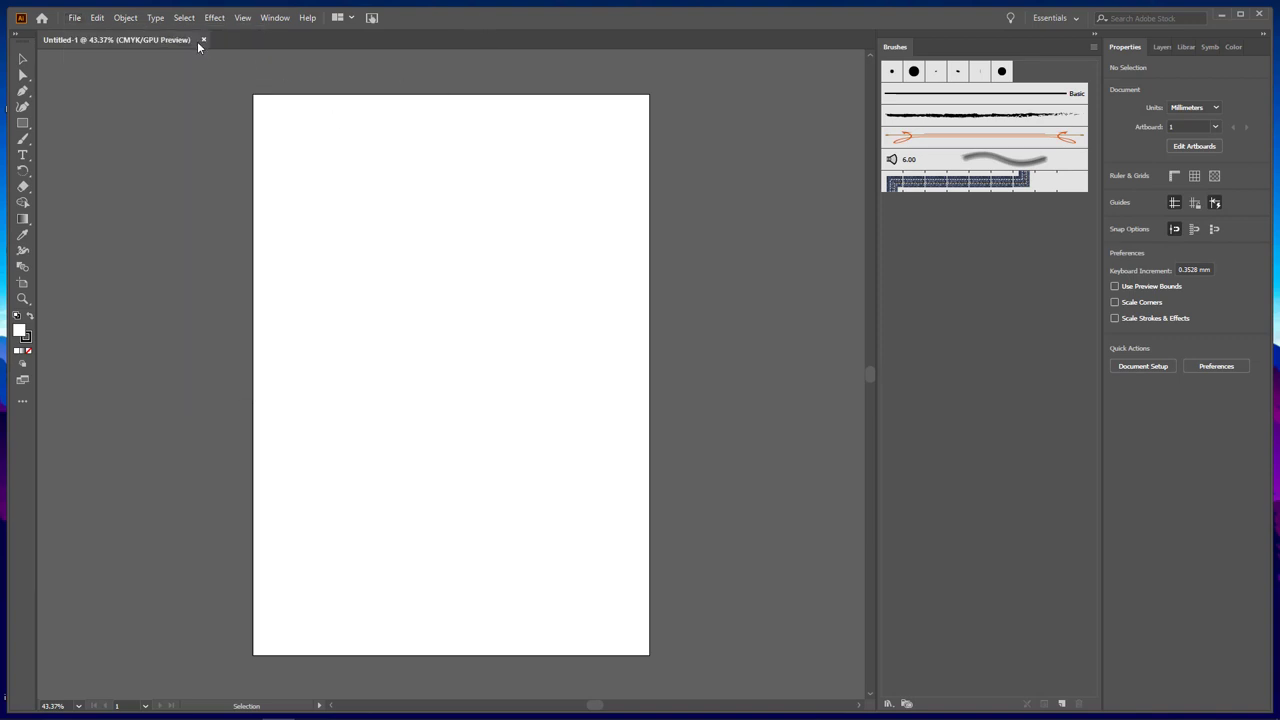
pyautogui.click(203, 40)
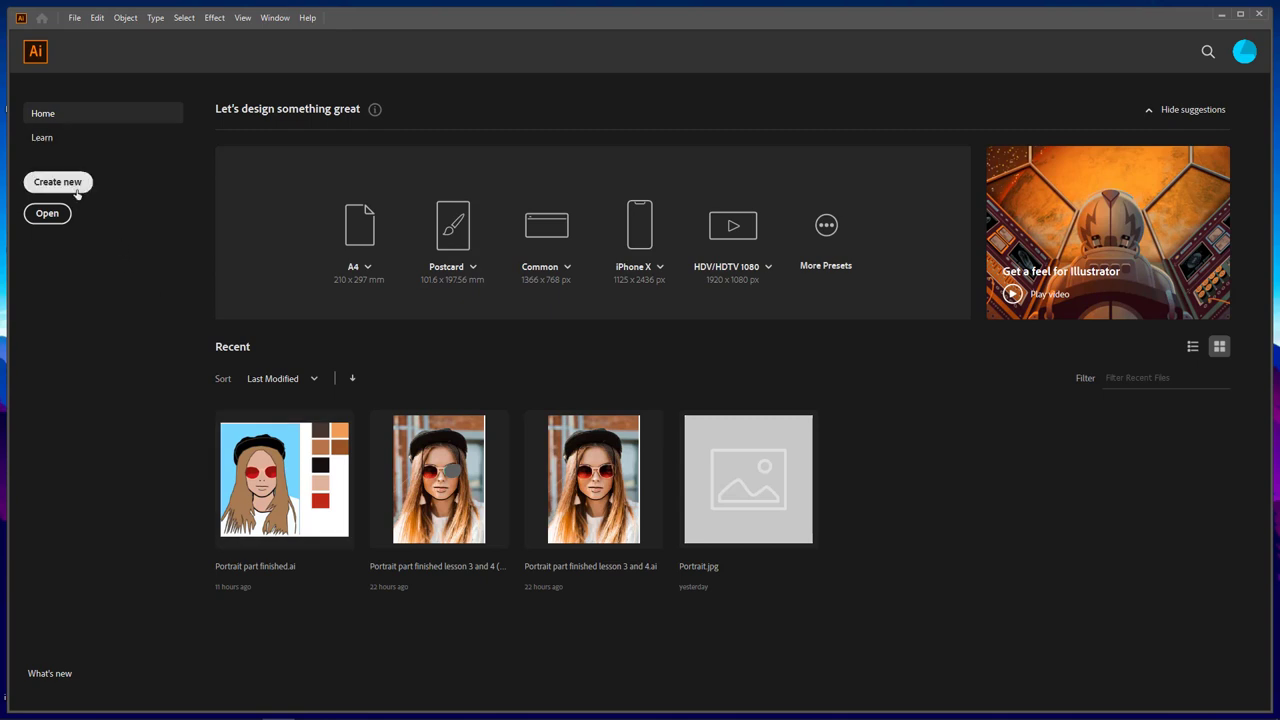
pyautogui.click(57, 181)
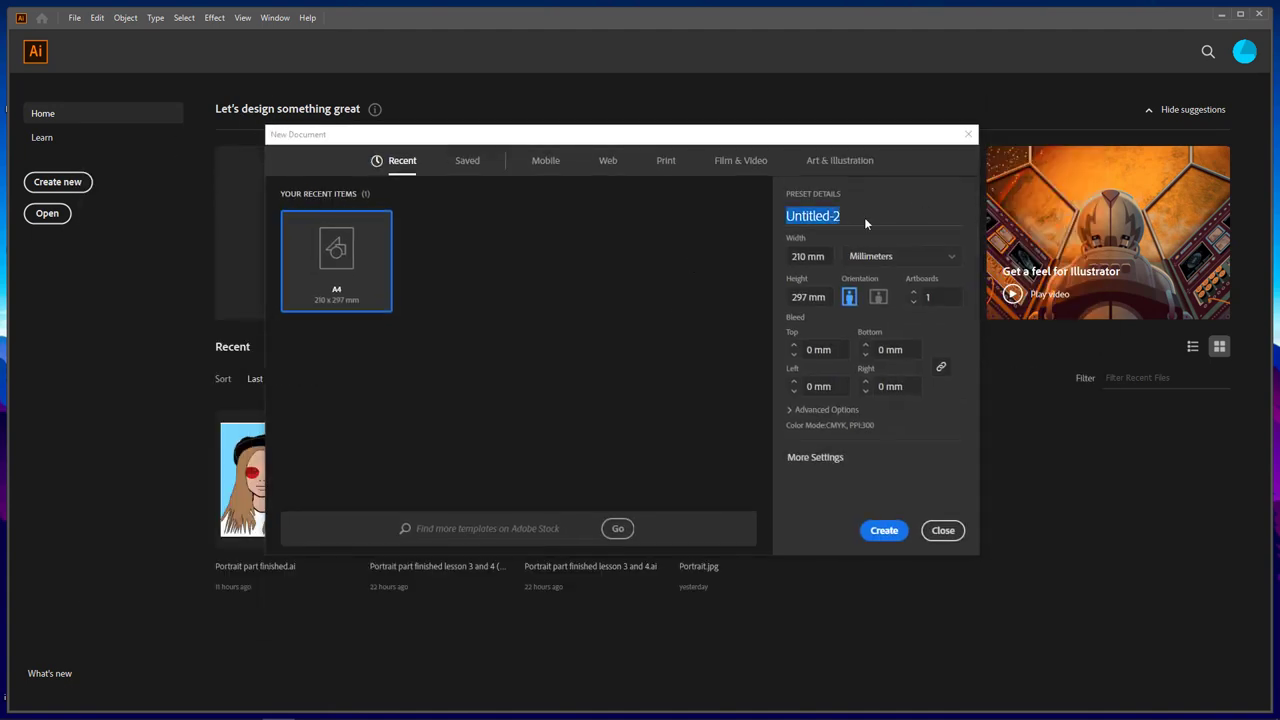
pyautogui.write('Ck')
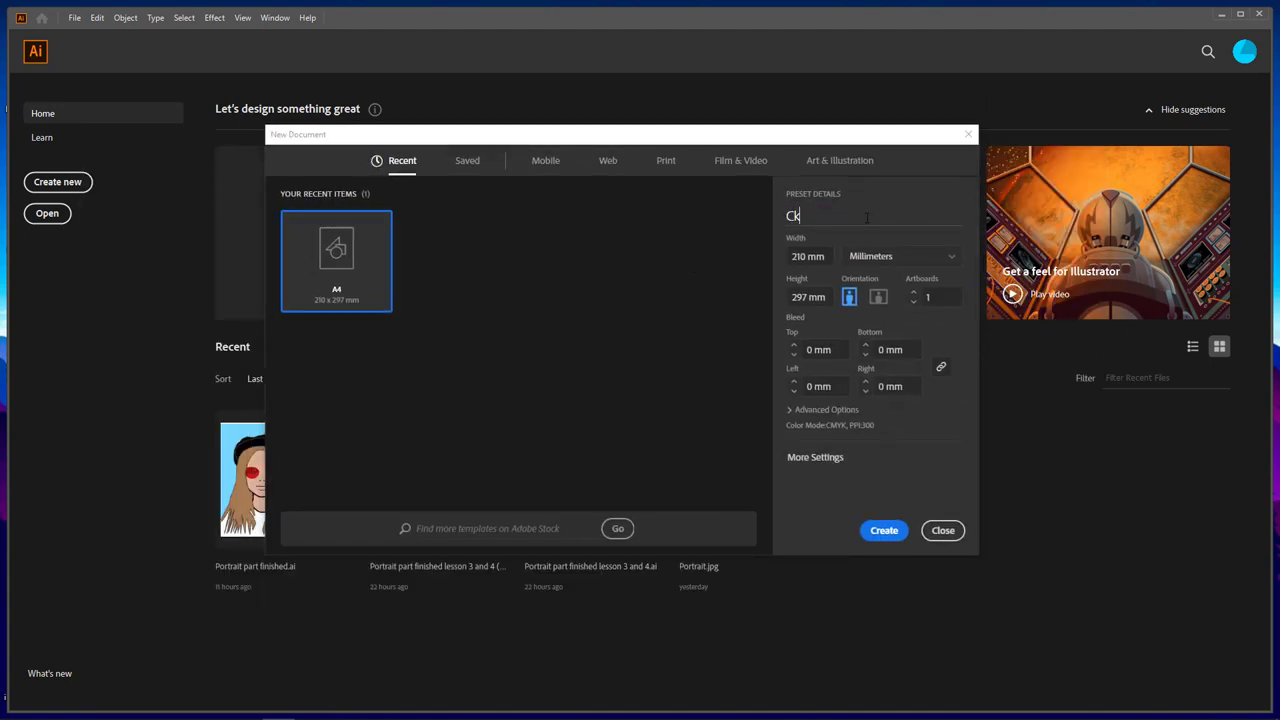
pyautogui.write('Class')
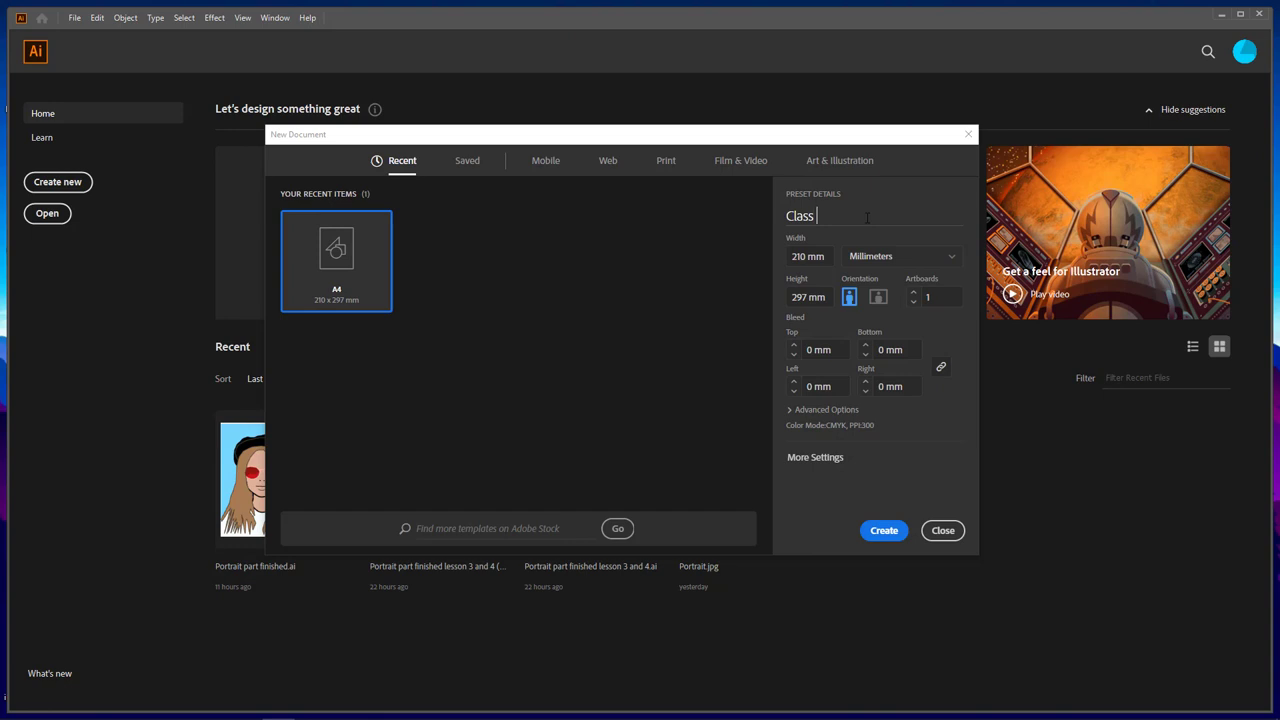
pyautogui.write('6Y')
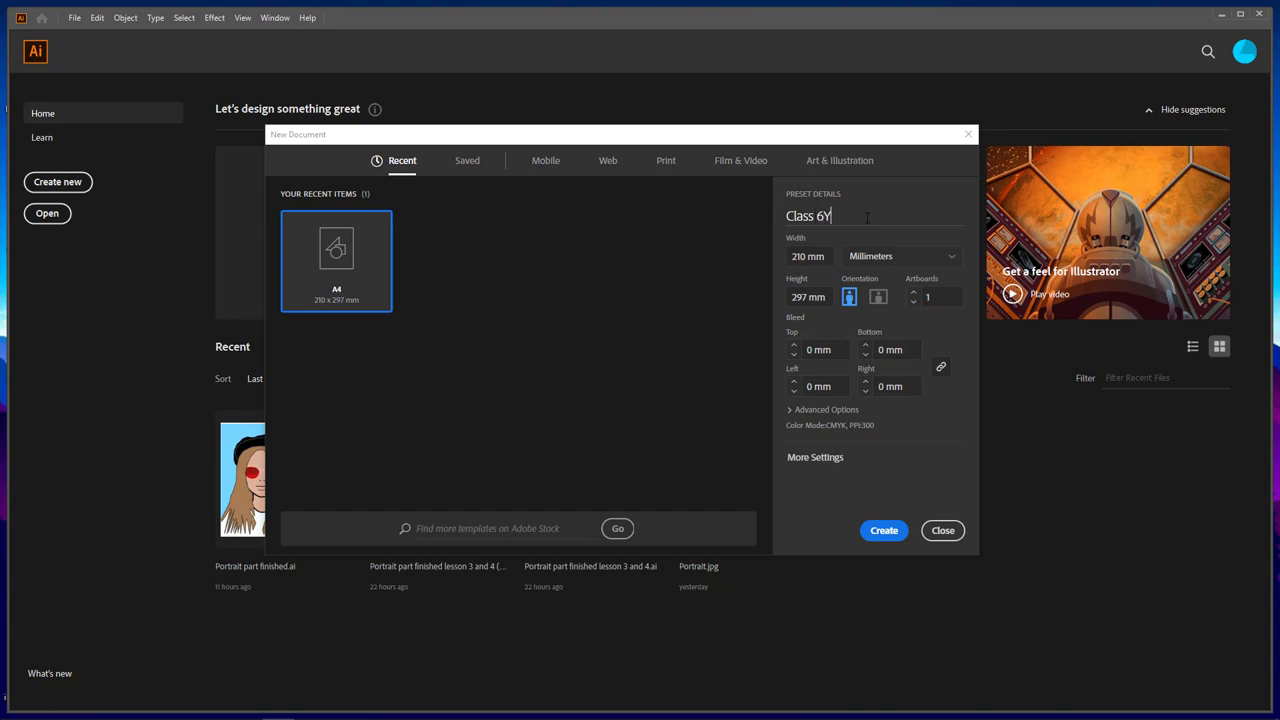
pyautogui.write('Glen')
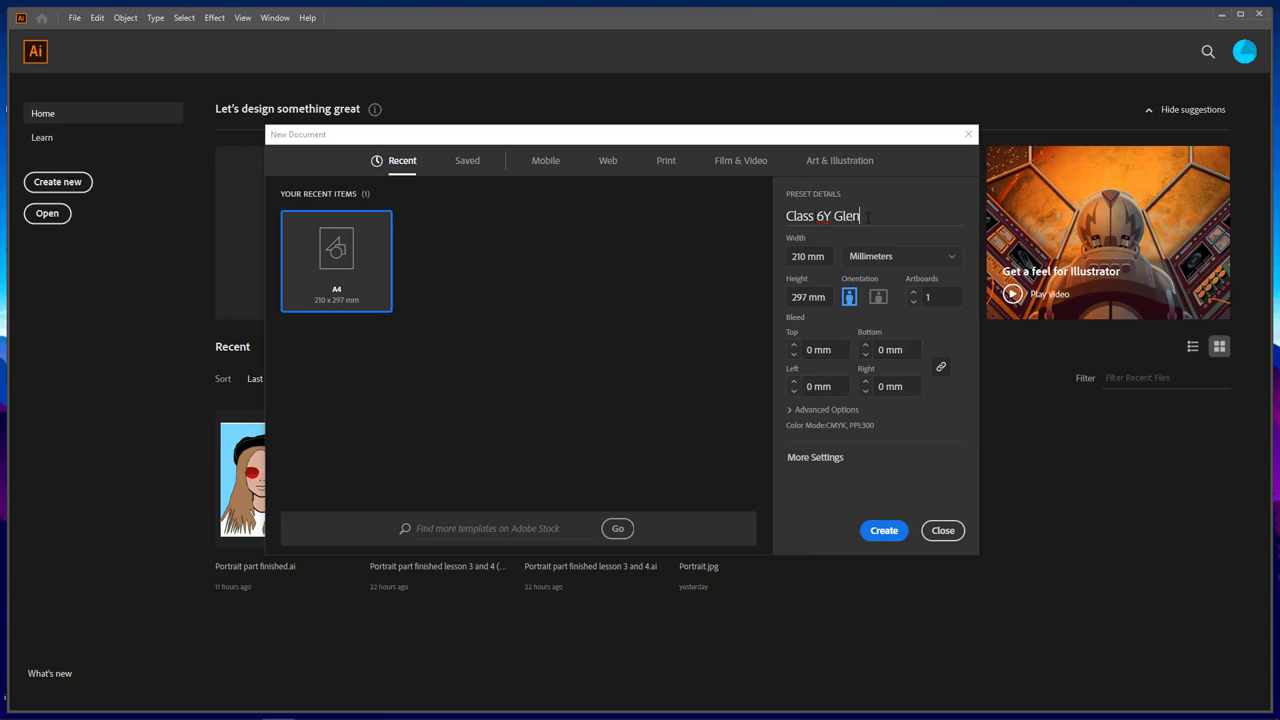
pyautogui.write('n Julain')
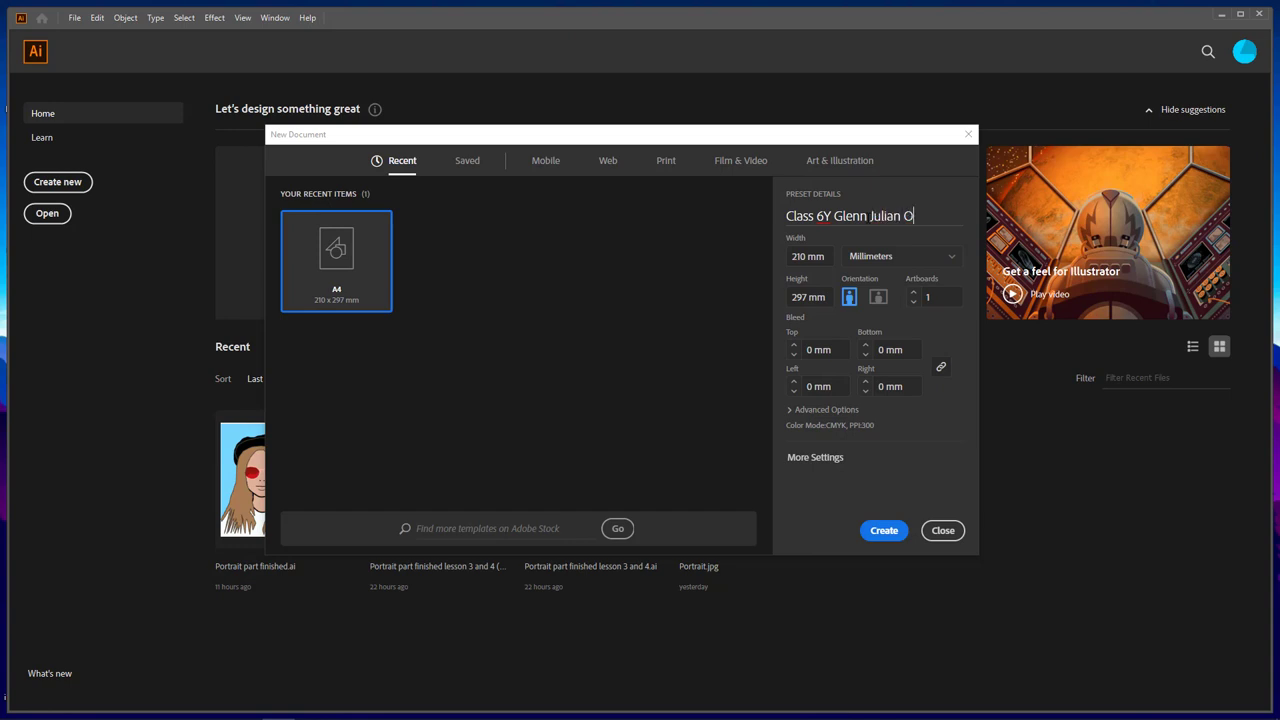
pyautogui.write('pie')
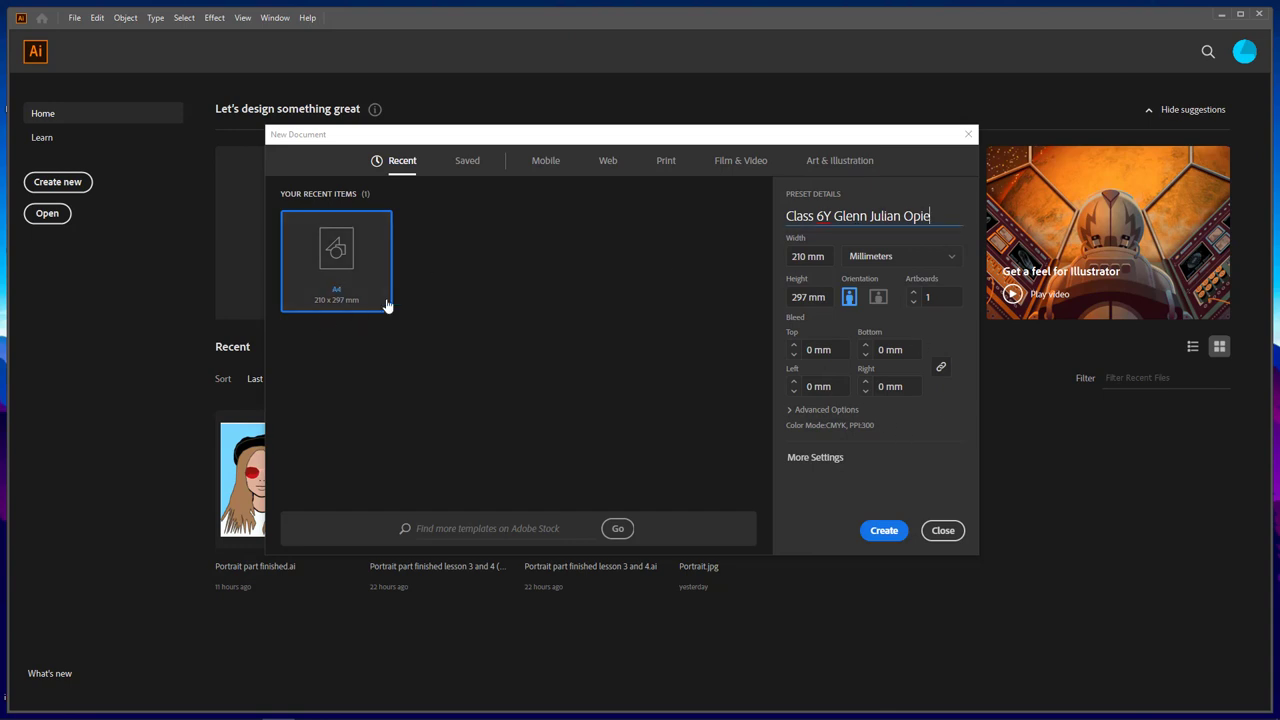
pyautogui.moveTo(630, 180)
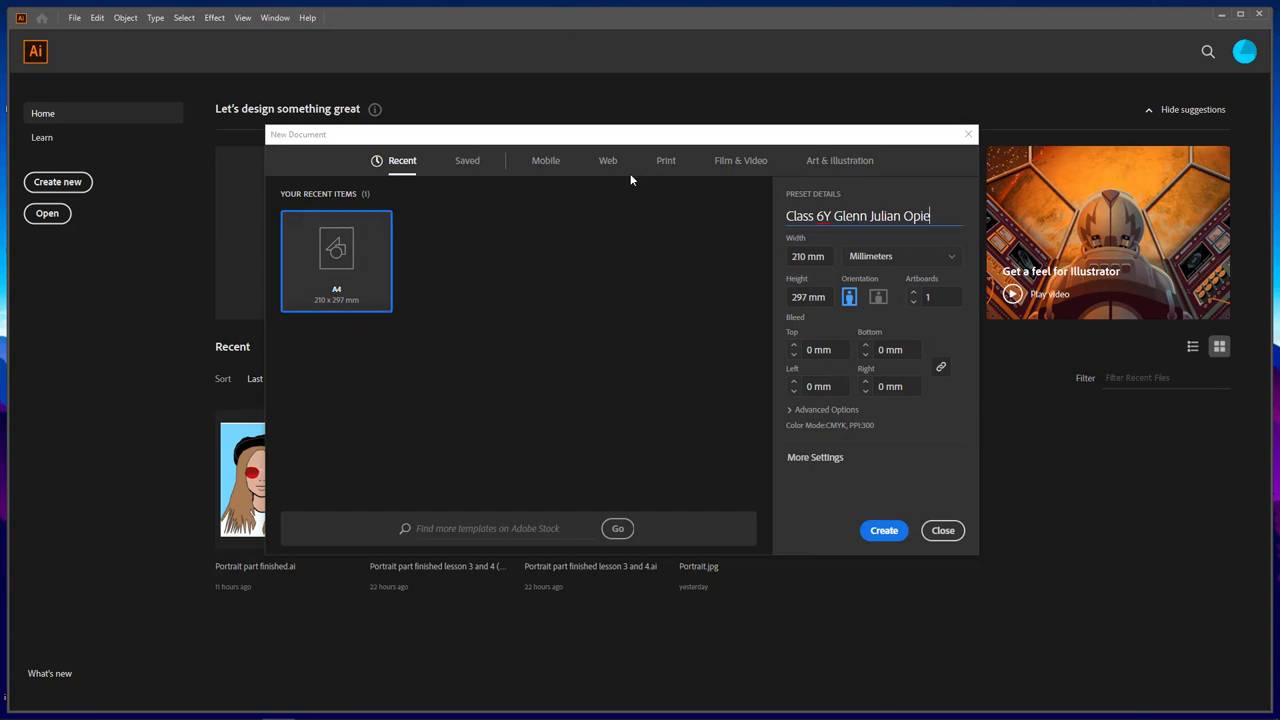
pyautogui.moveTo(304, 210)
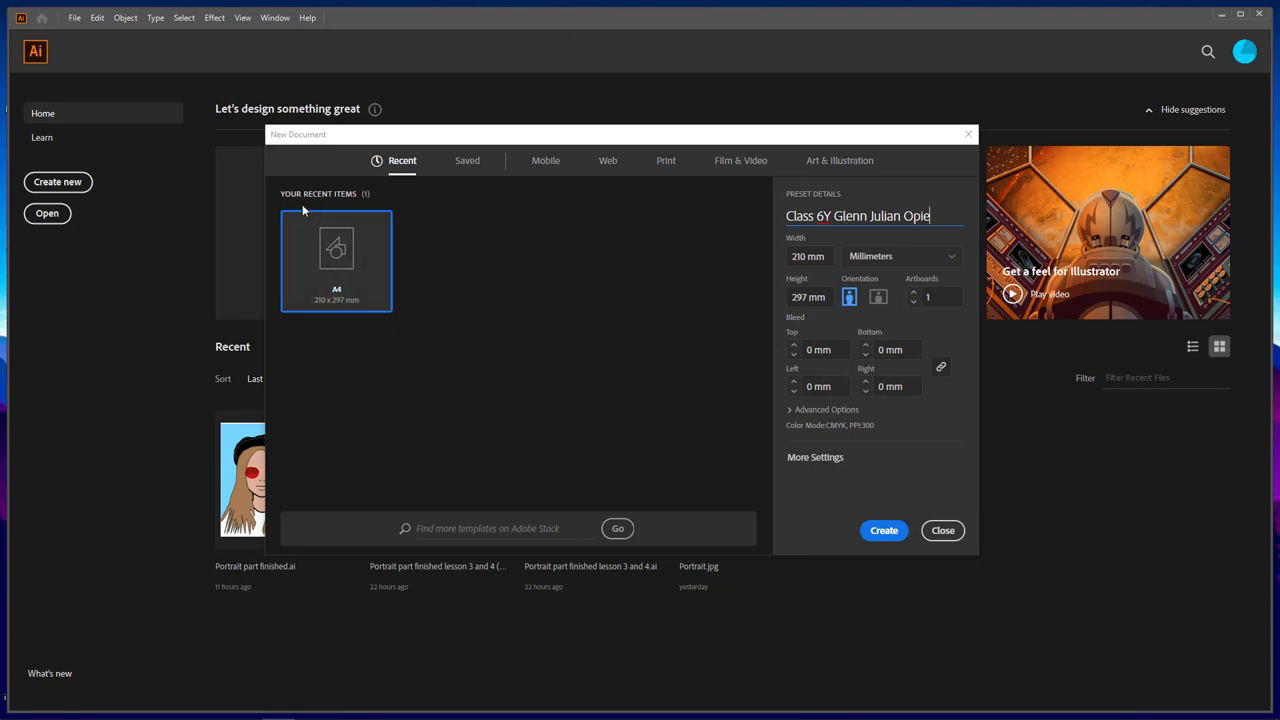
pyautogui.moveTo(740, 160)
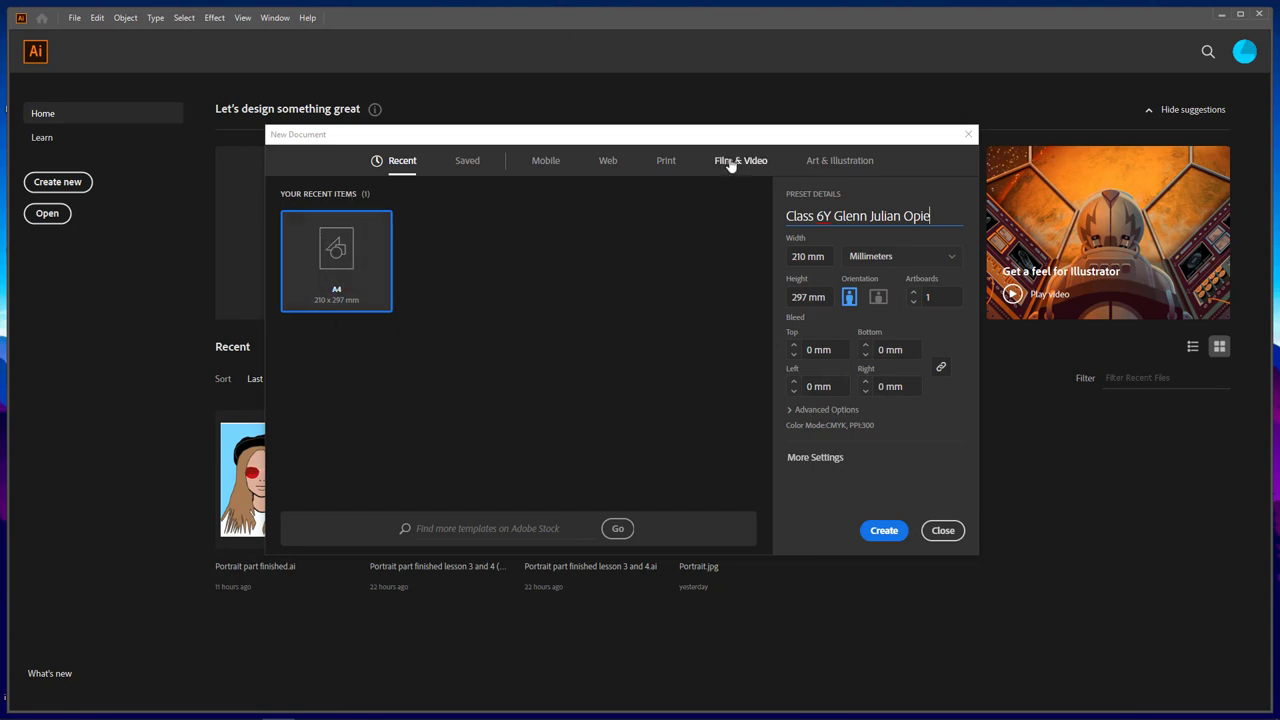
pyautogui.click(665, 160)
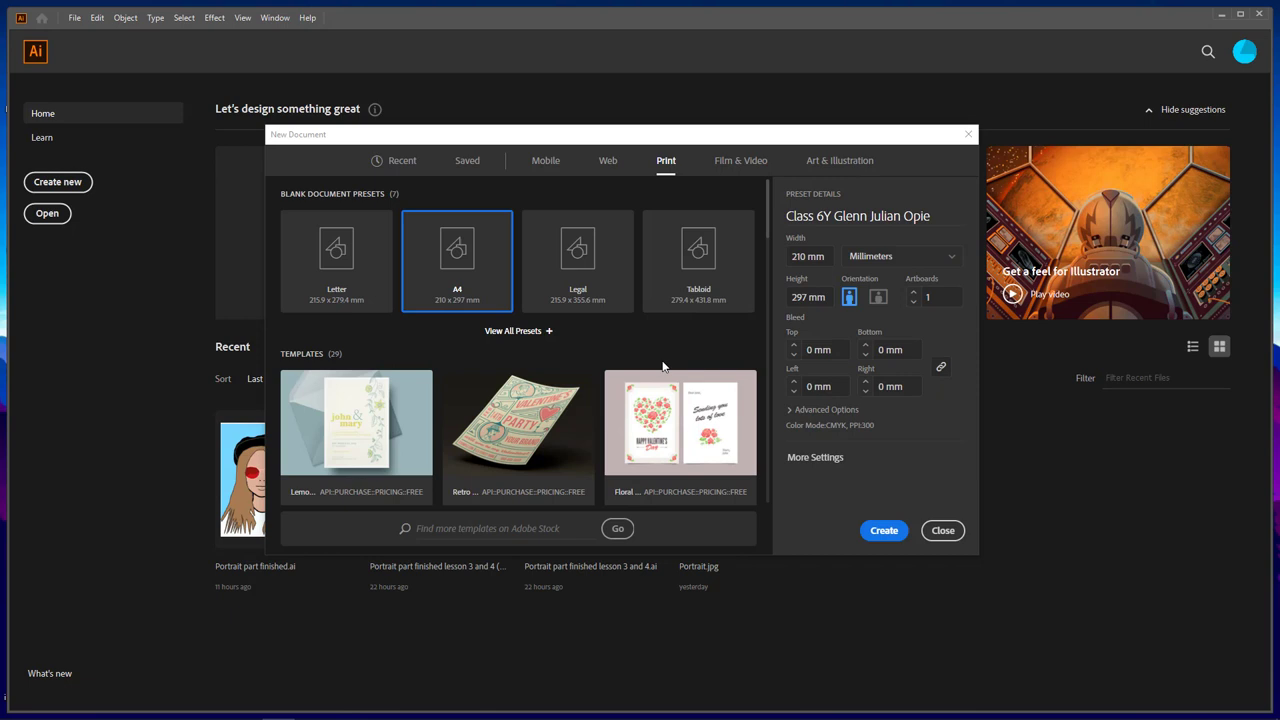
pyautogui.moveTo(457, 248)
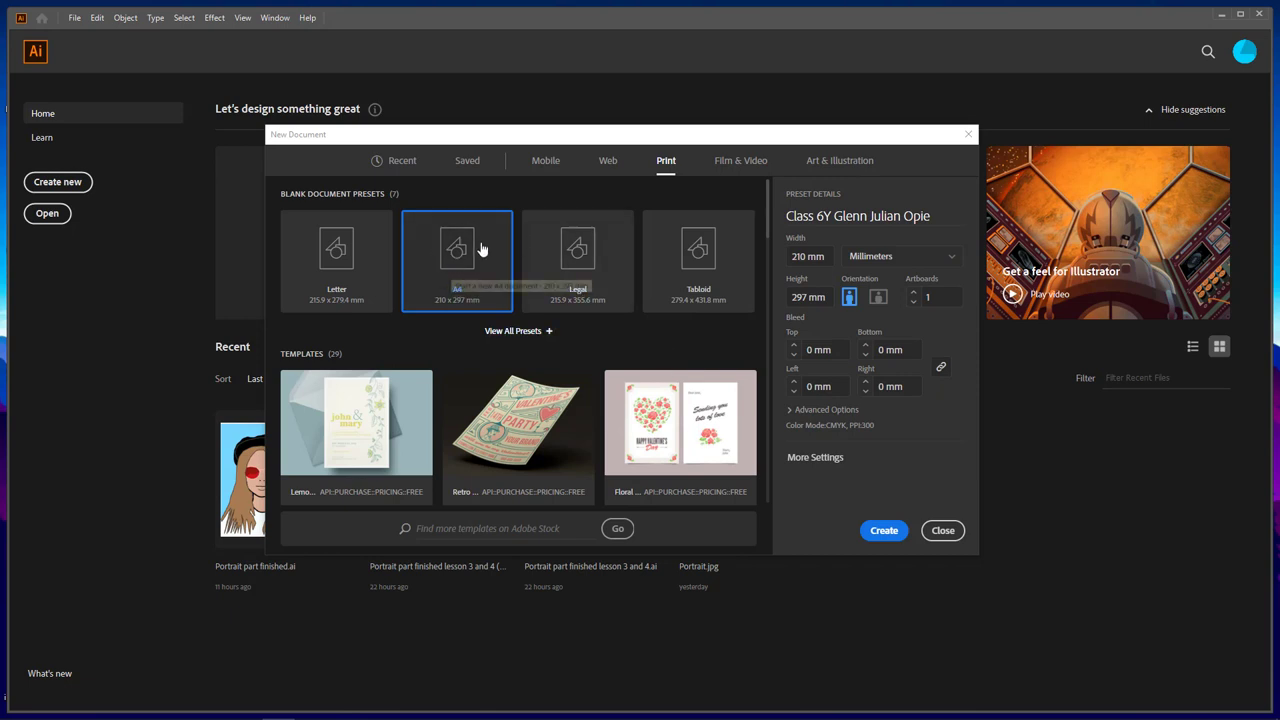
pyautogui.moveTo(559, 338)
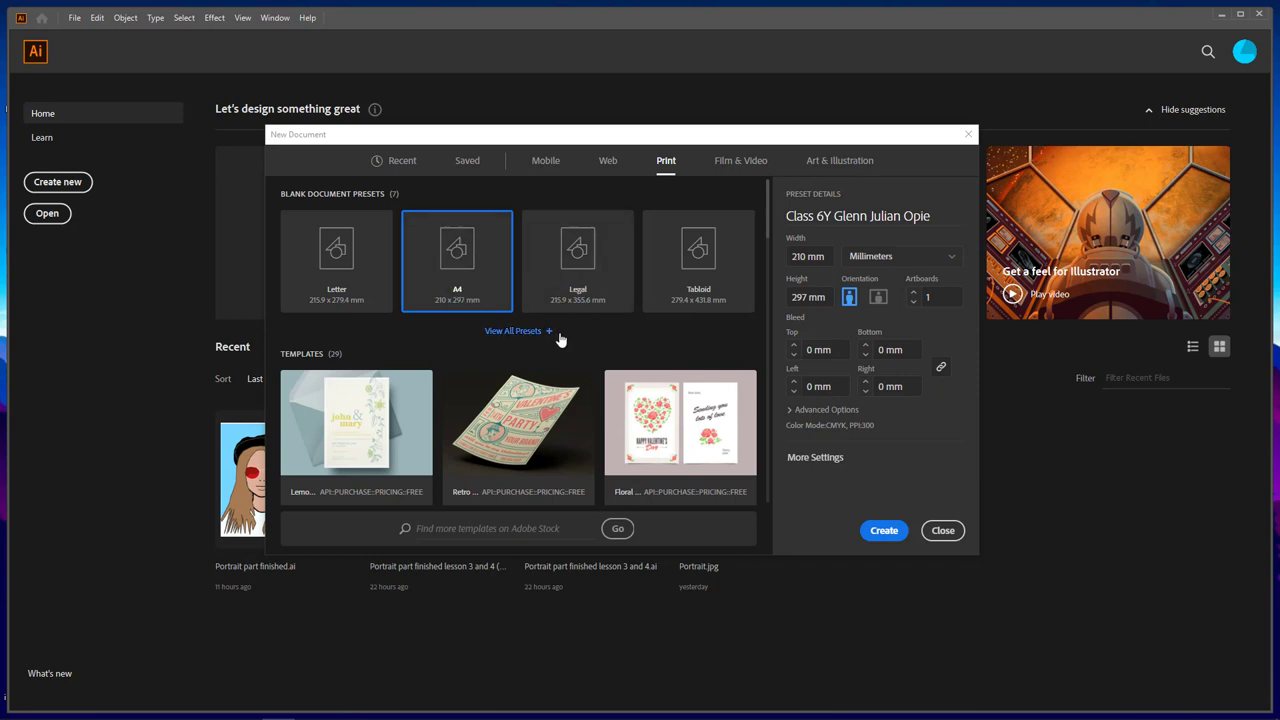
pyautogui.moveTo(1057, 659)
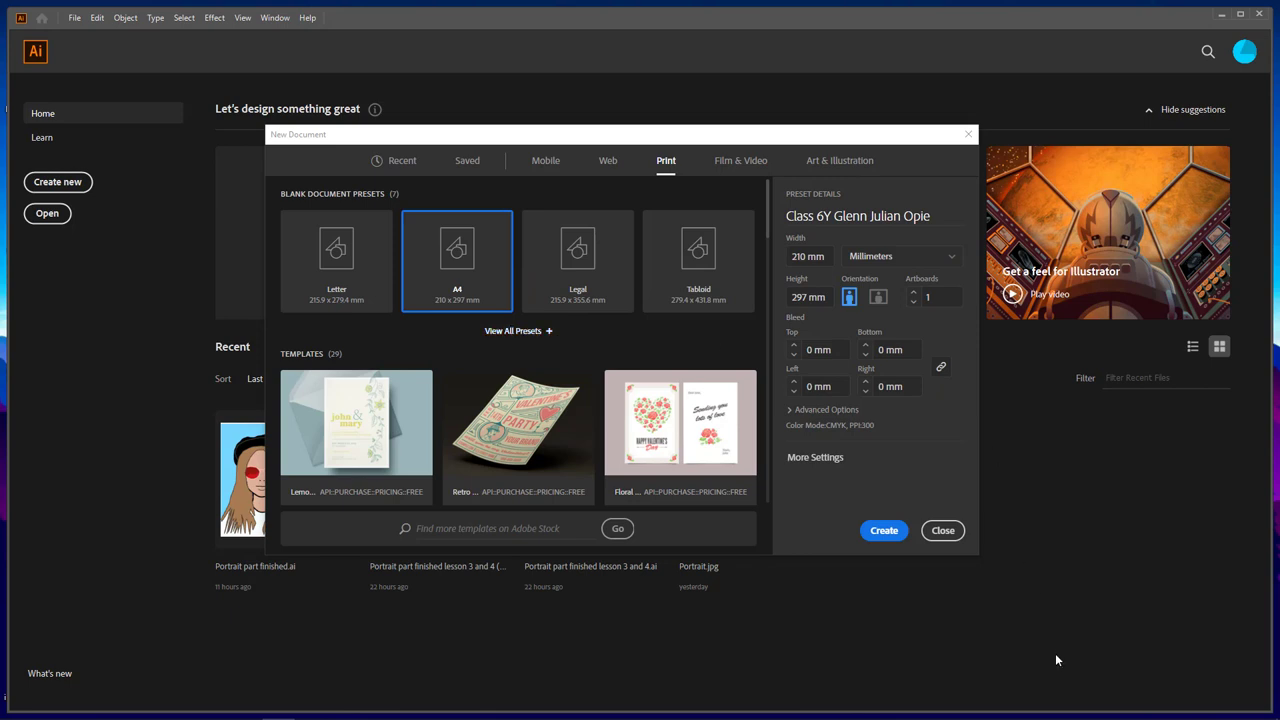
pyautogui.moveTo(884, 530)
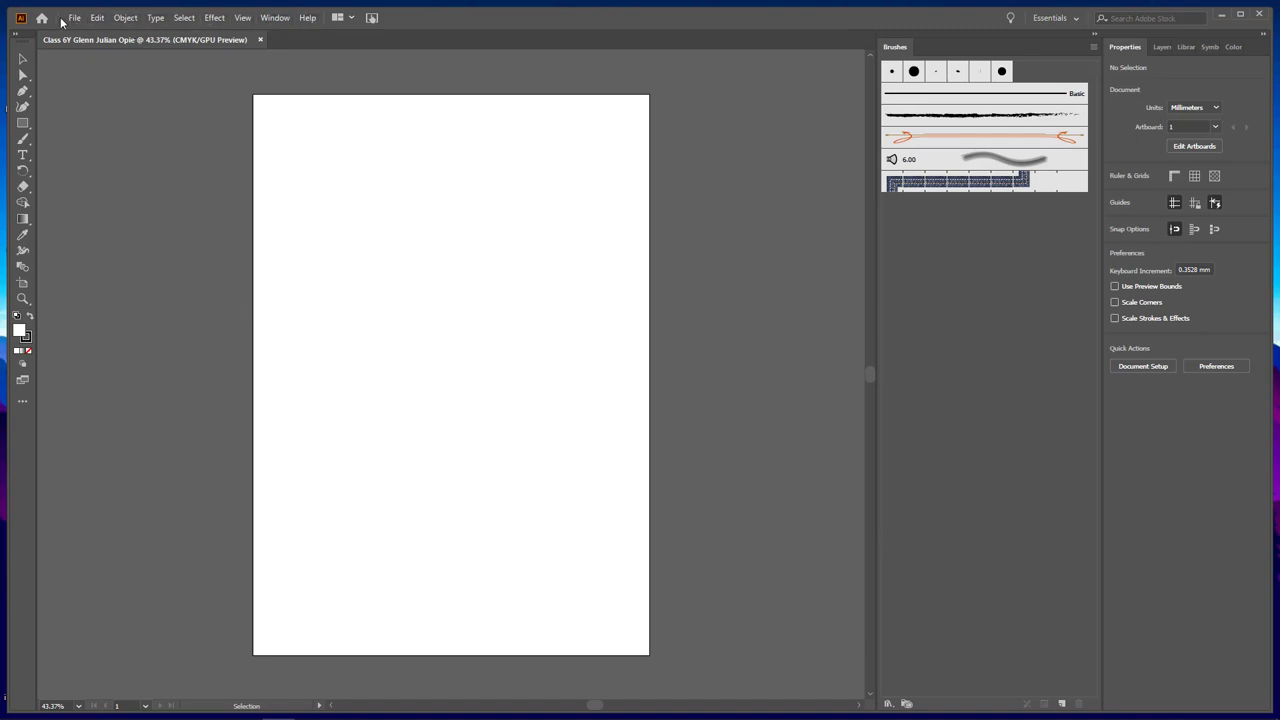
pyautogui.click(275, 17)
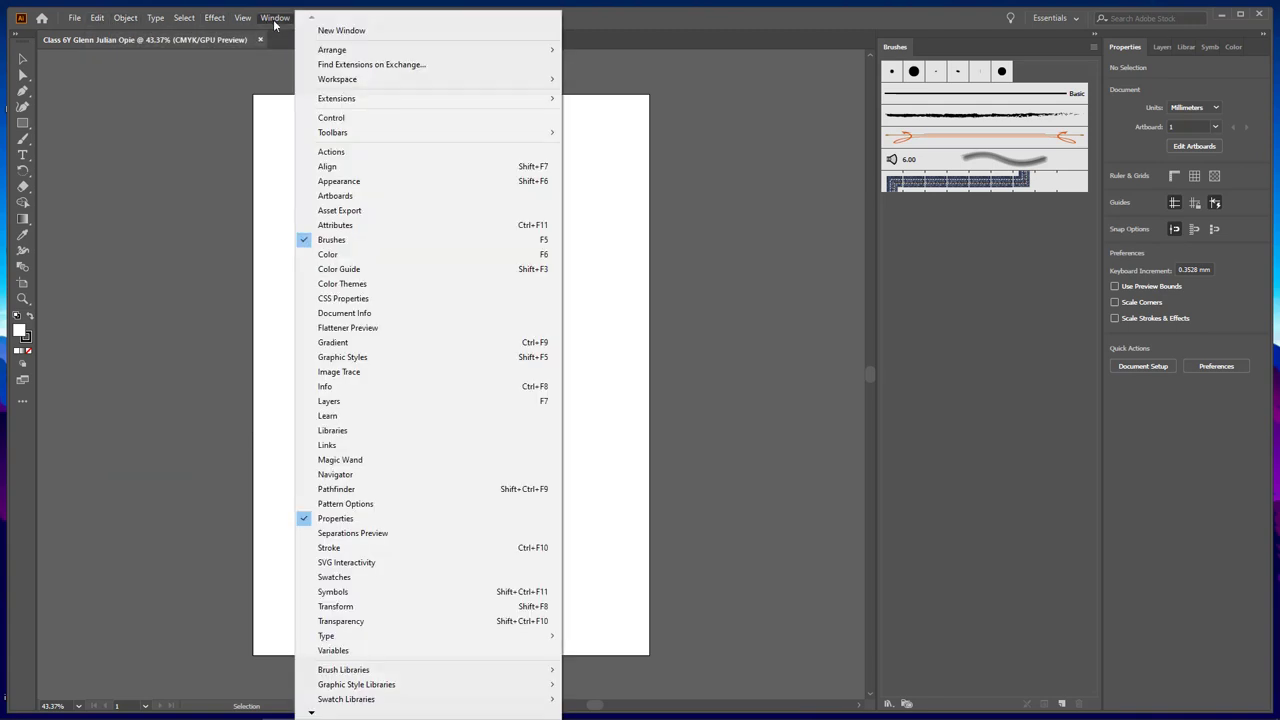
pyautogui.moveTo(270, 18)
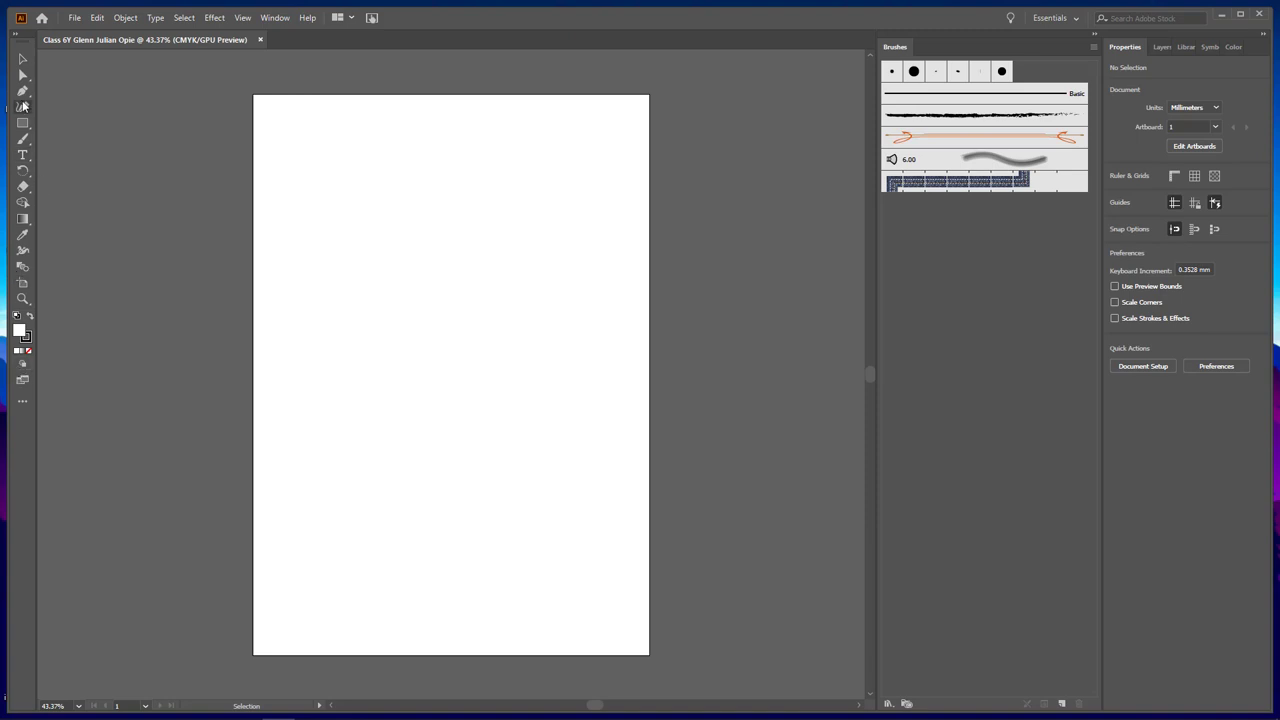
pyautogui.moveTo(15, 388)
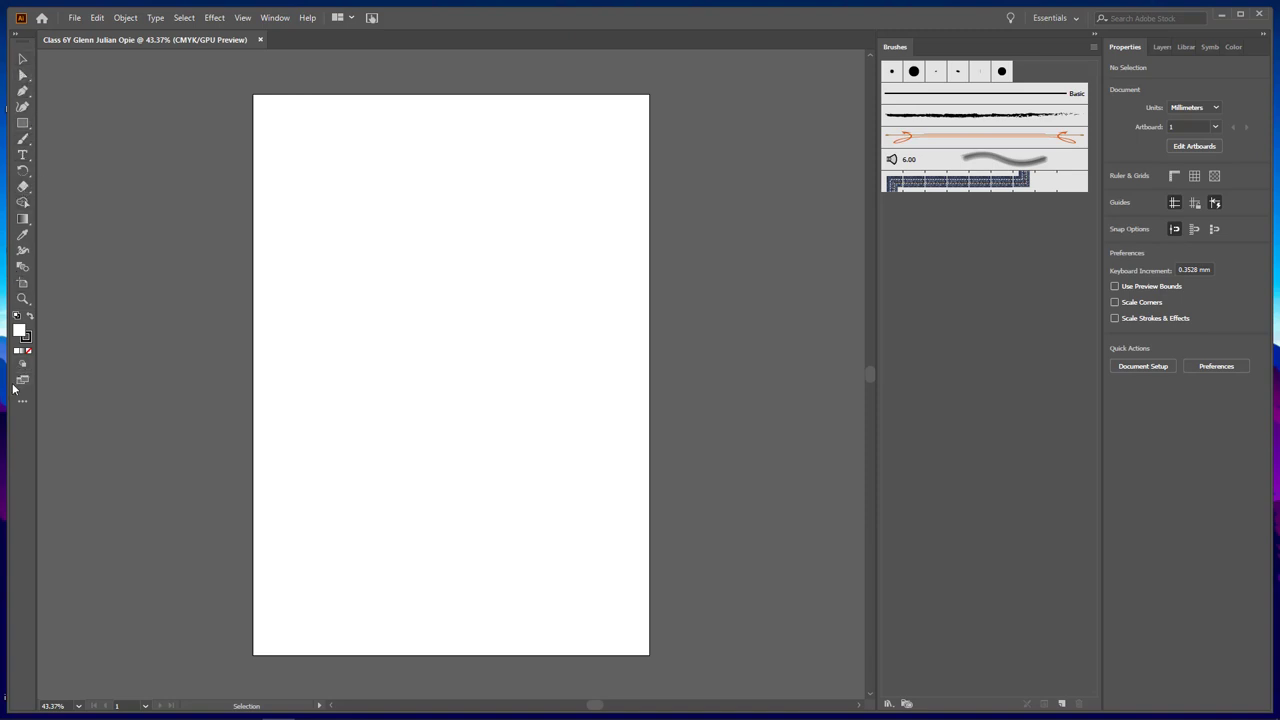
pyautogui.moveTo(37, 240)
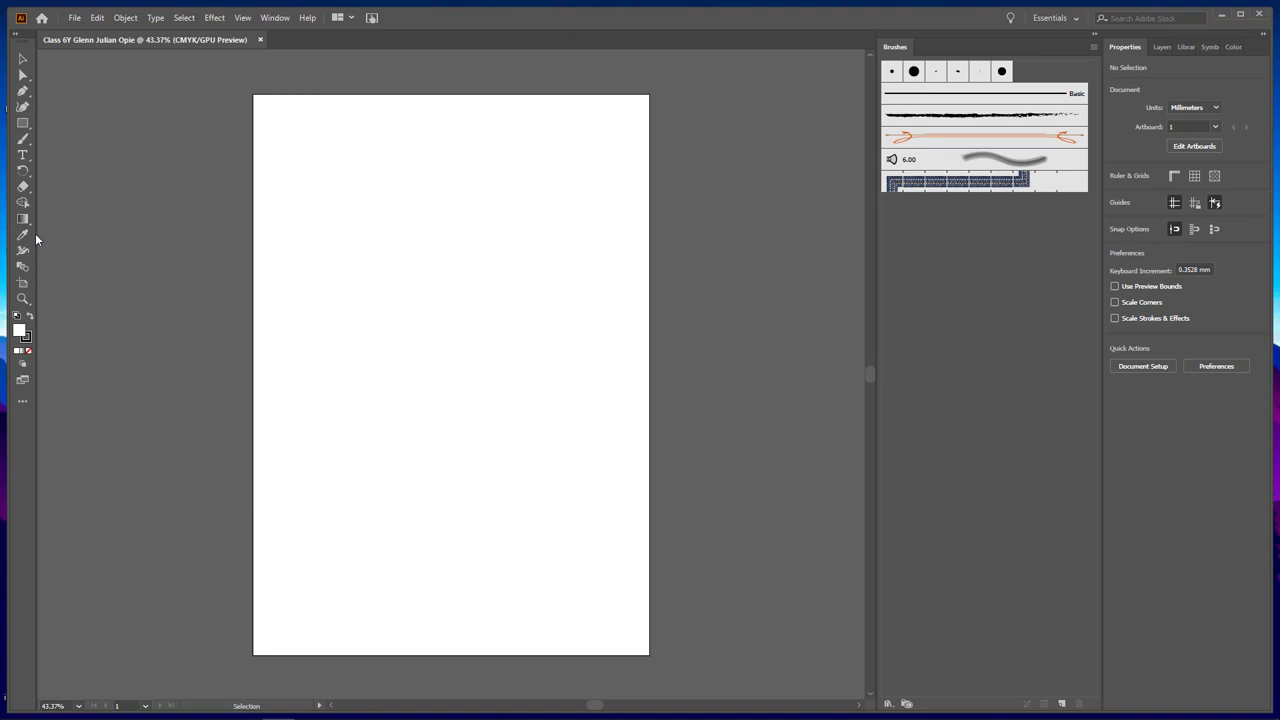
pyautogui.moveTo(111, 148)
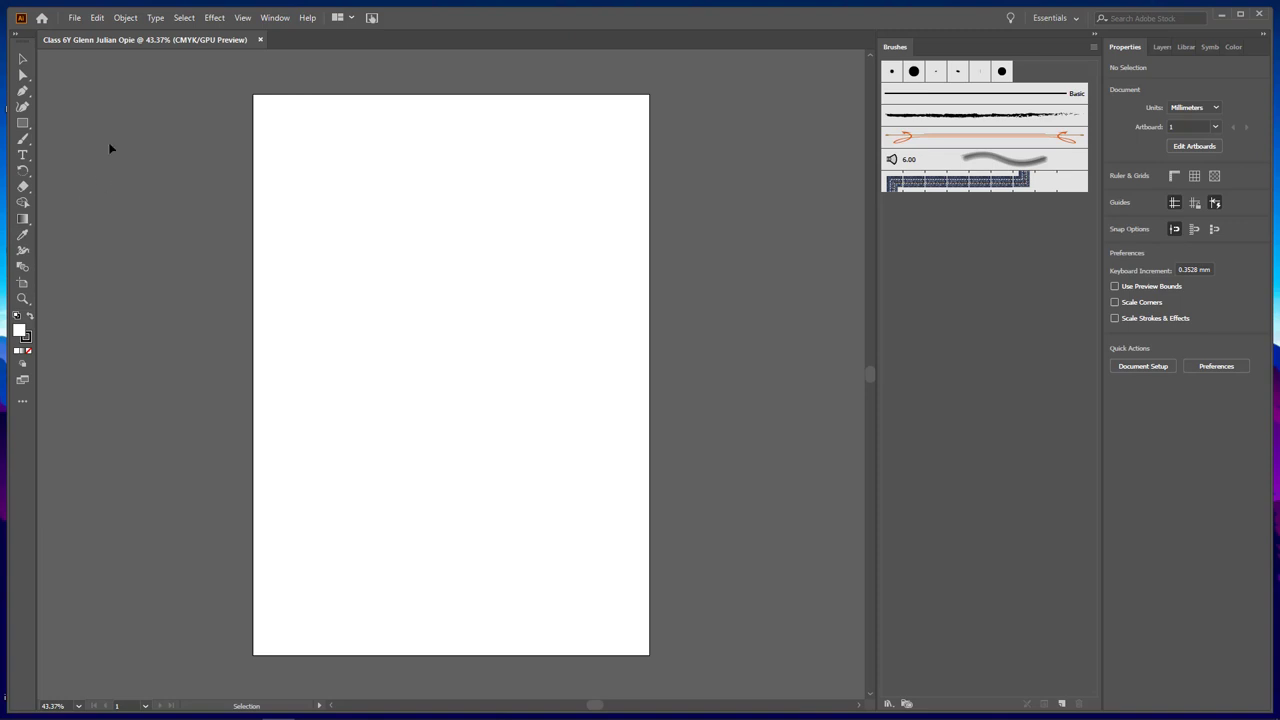
pyautogui.moveTo(67, 221)
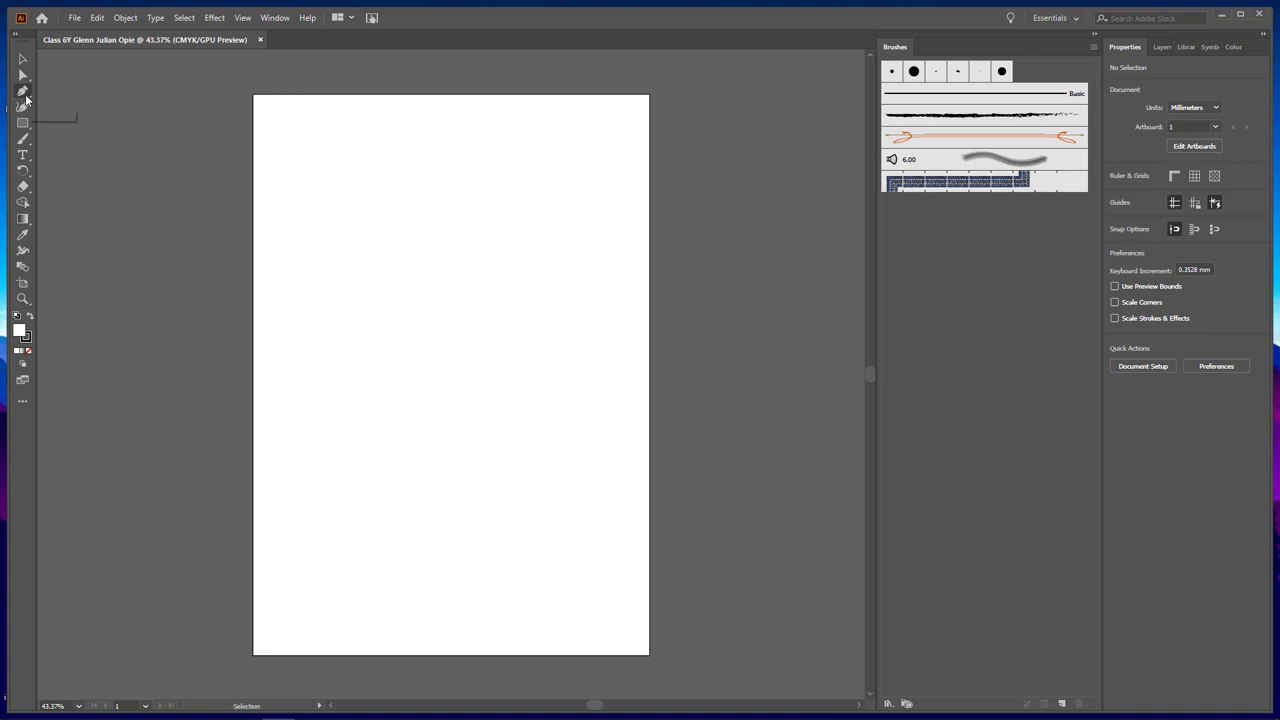
pyautogui.moveTo(22, 91)
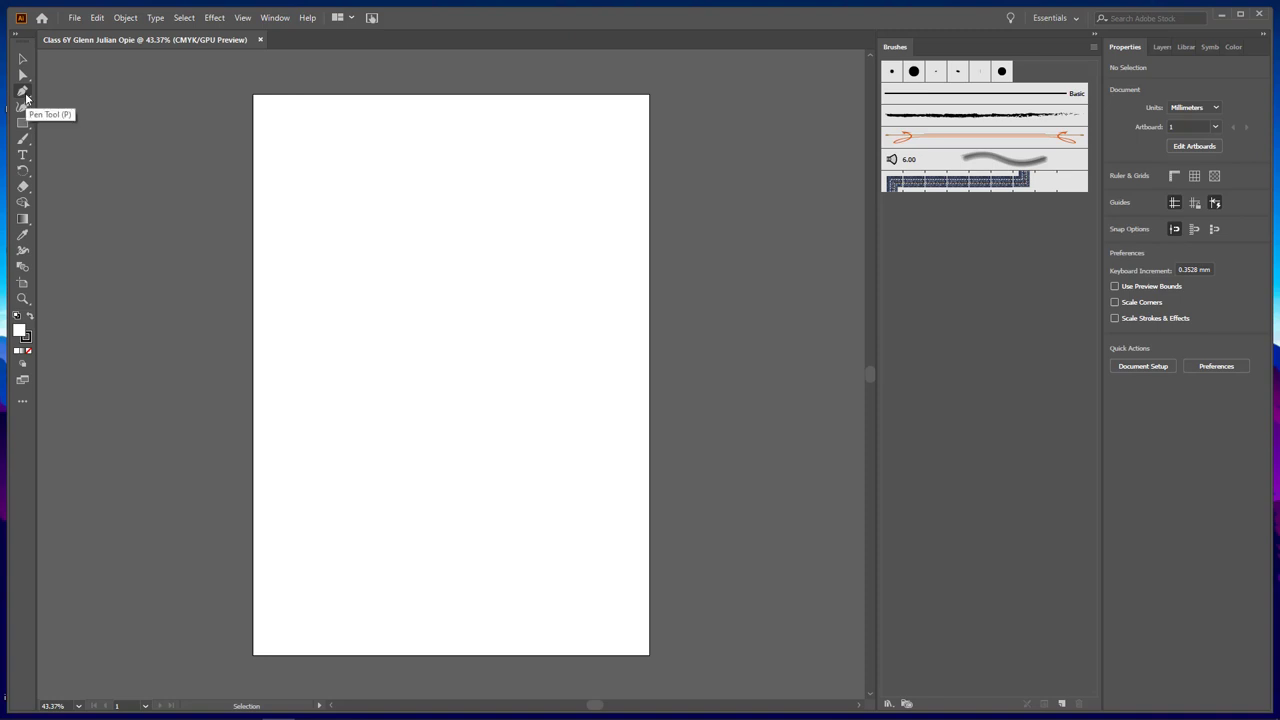
# - Draw a closed six-sided path with the Pen Tool in the upper page
pyautogui.click(22, 91)
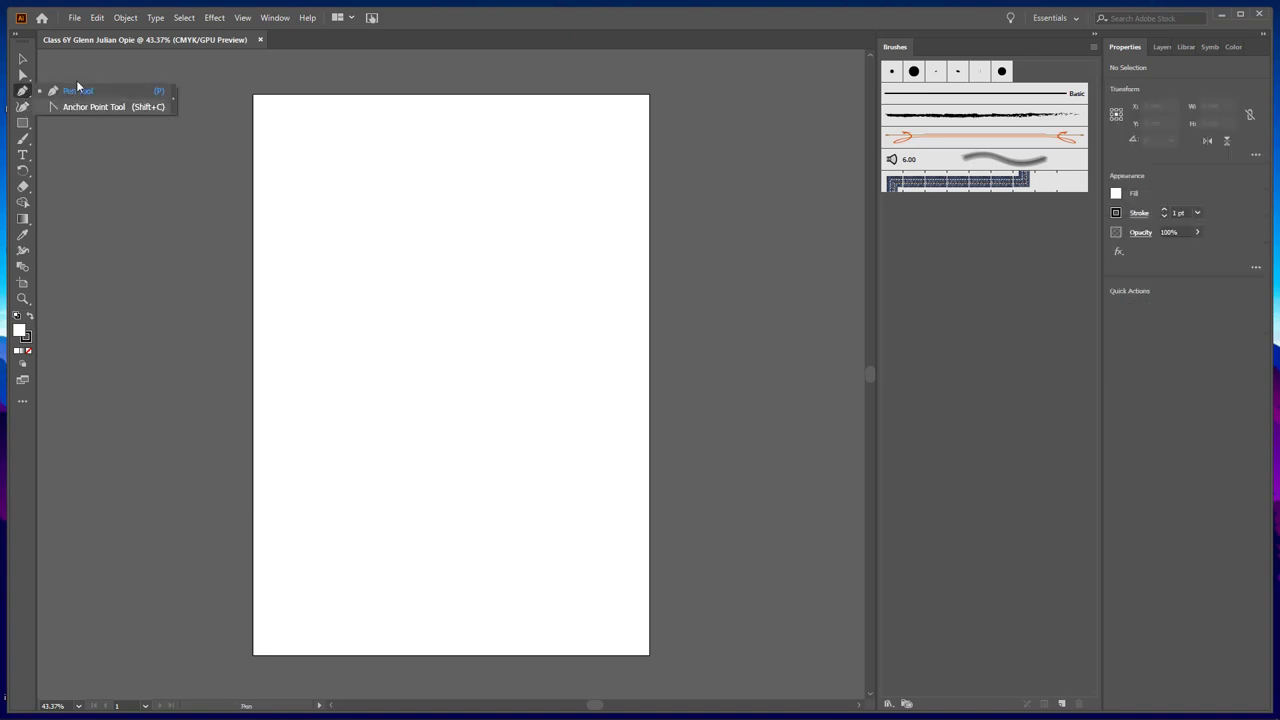
pyautogui.moveTo(82, 113)
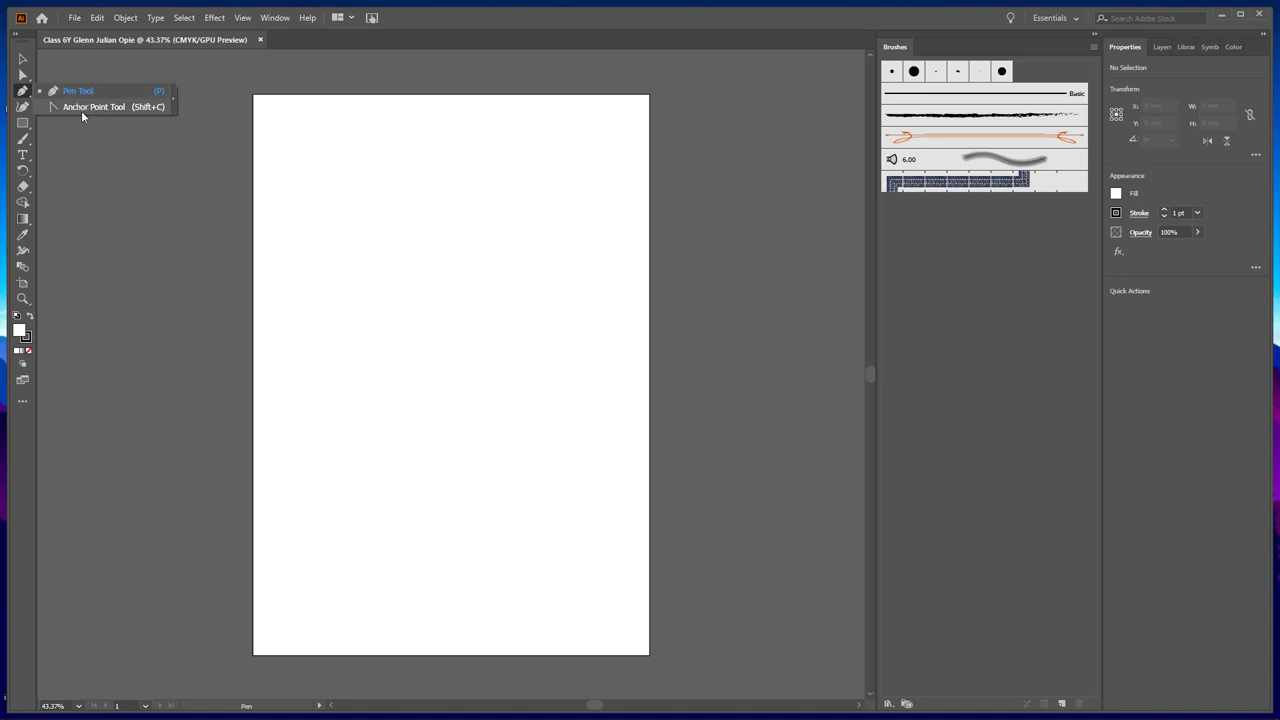
pyautogui.moveTo(69, 91)
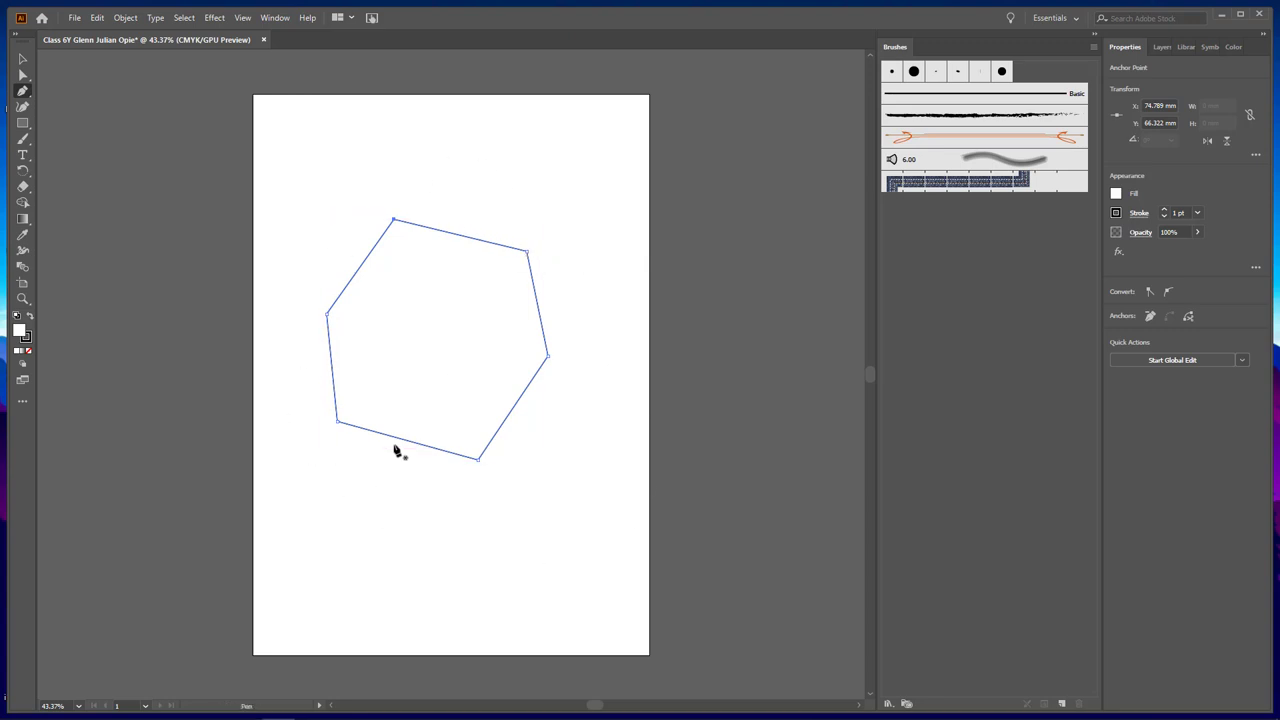
pyautogui.moveTo(330, 318)
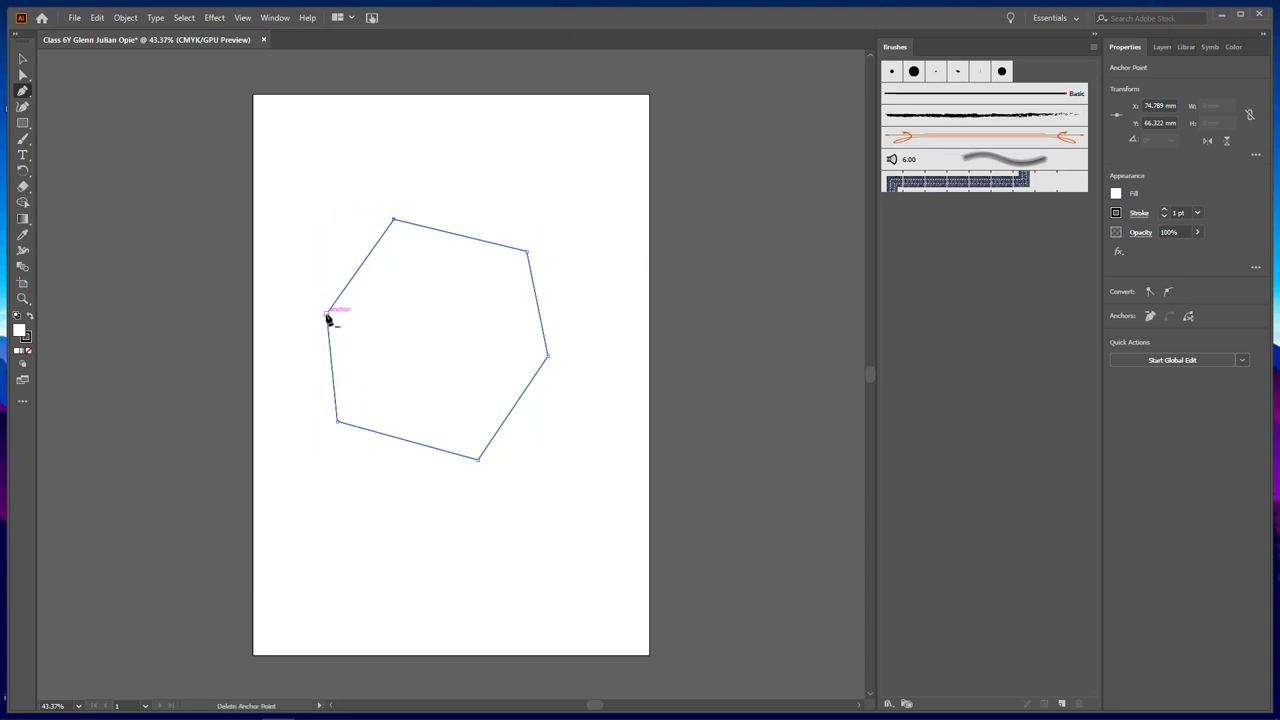
pyautogui.click(332, 315)
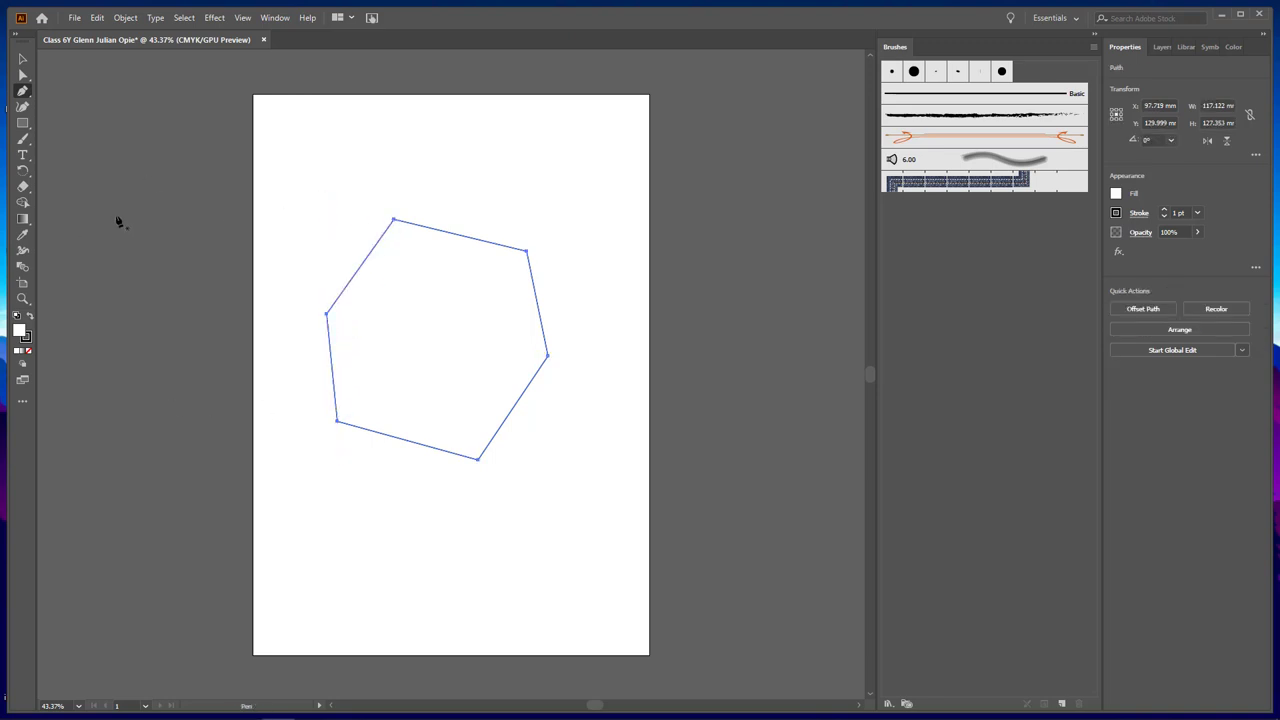
pyautogui.moveTo(336, 215)
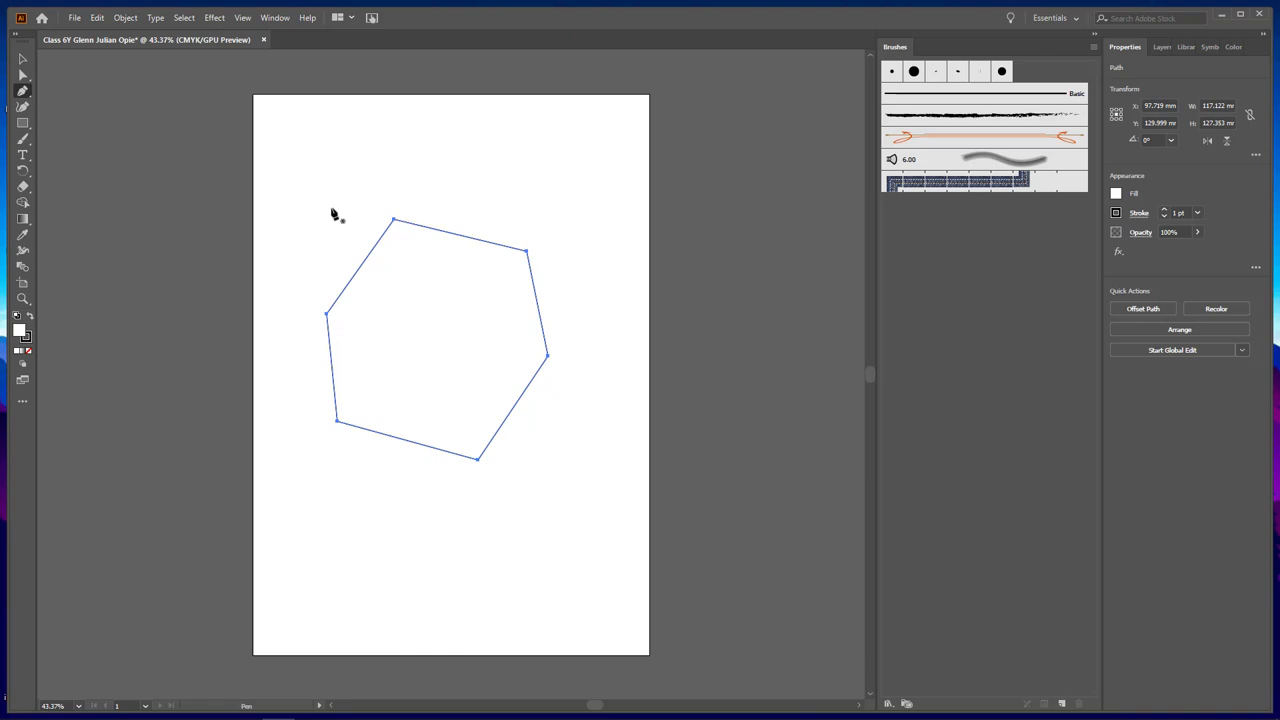
pyautogui.moveTo(110, 225)
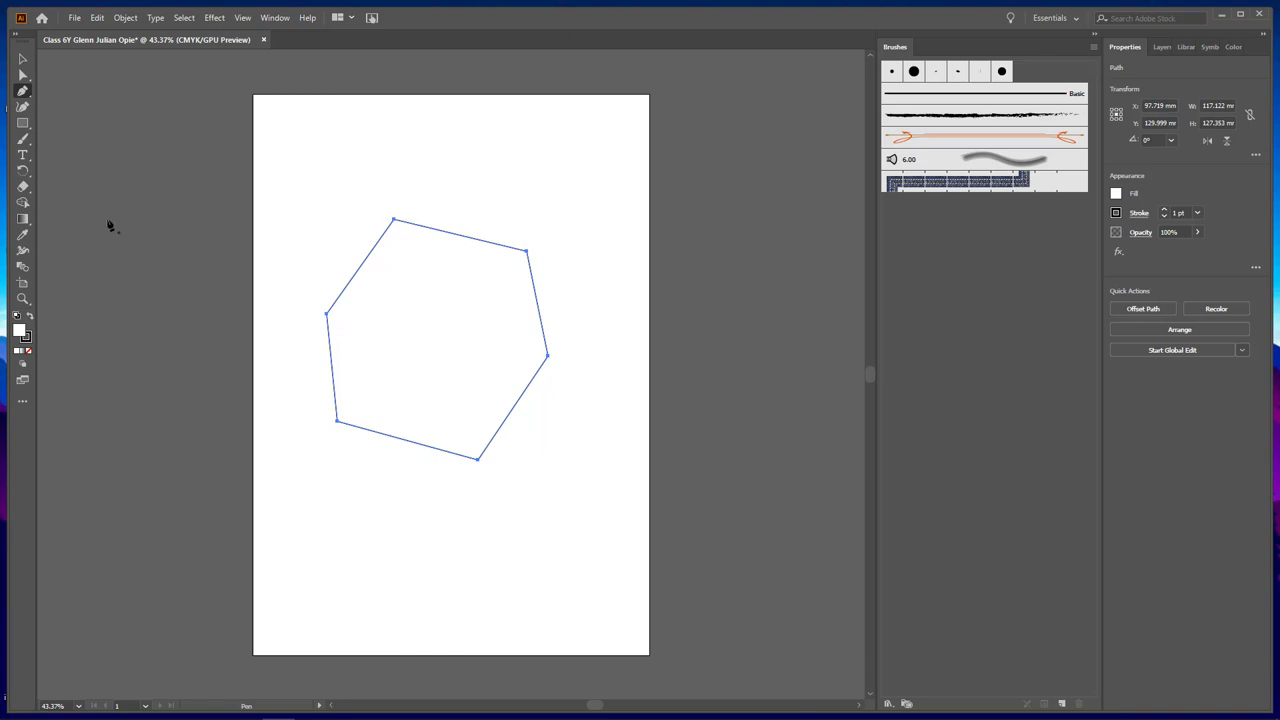
pyautogui.moveTo(65, 330)
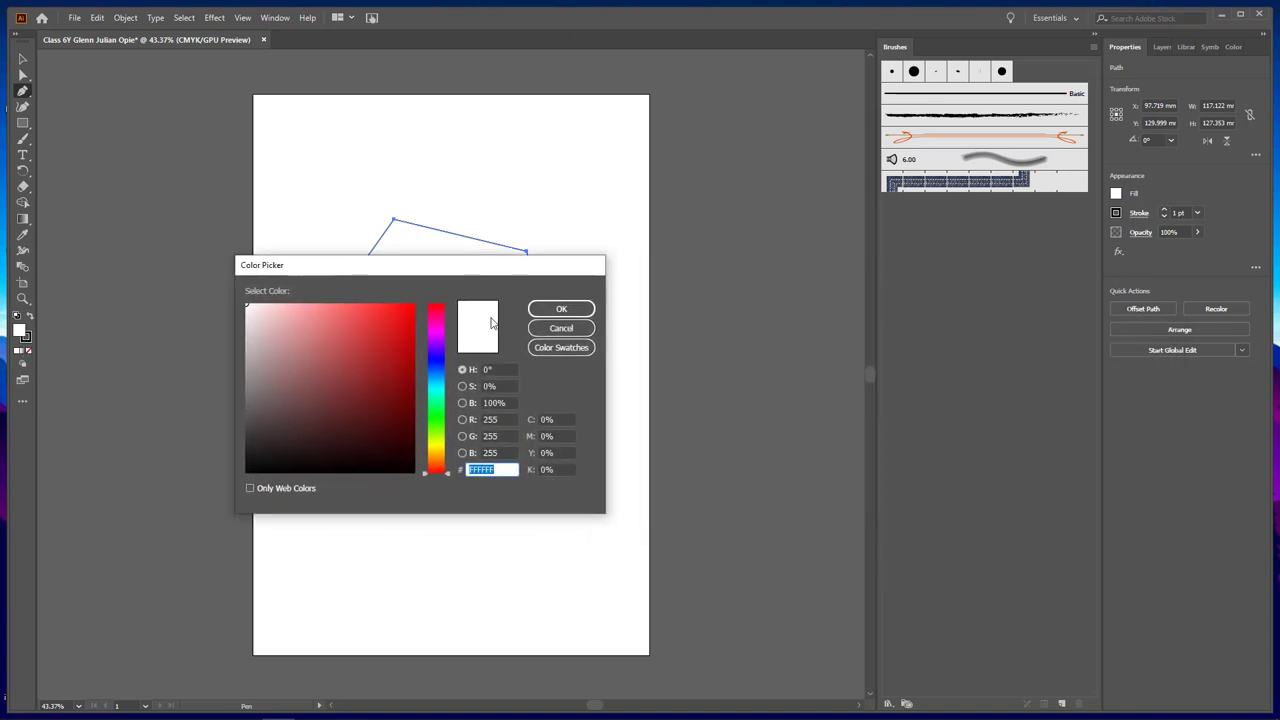
# - Cancel the Color Picker, leaving the hexagon fill white, and open the shape tools flyout
pyautogui.click(561, 308)
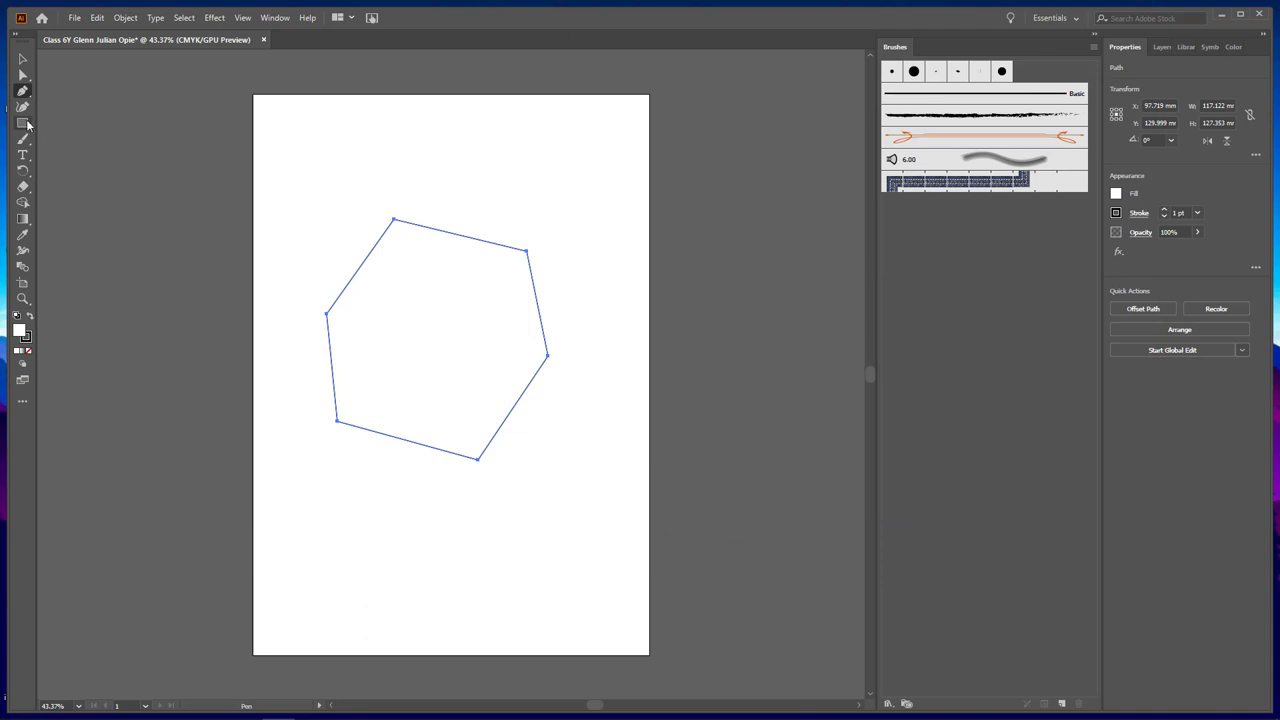
pyautogui.click(23, 123)
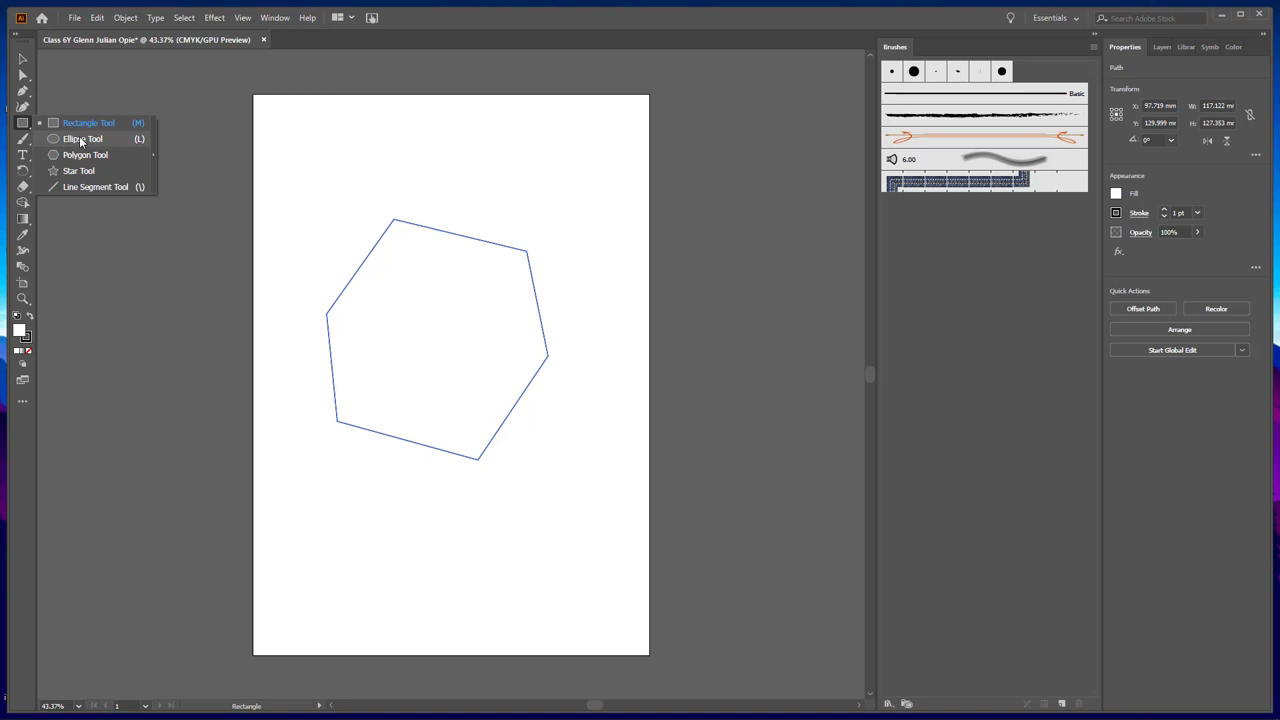
# - Draw an ellipse over the hexagon's upper left and show the recent files list
pyautogui.click(83, 139)
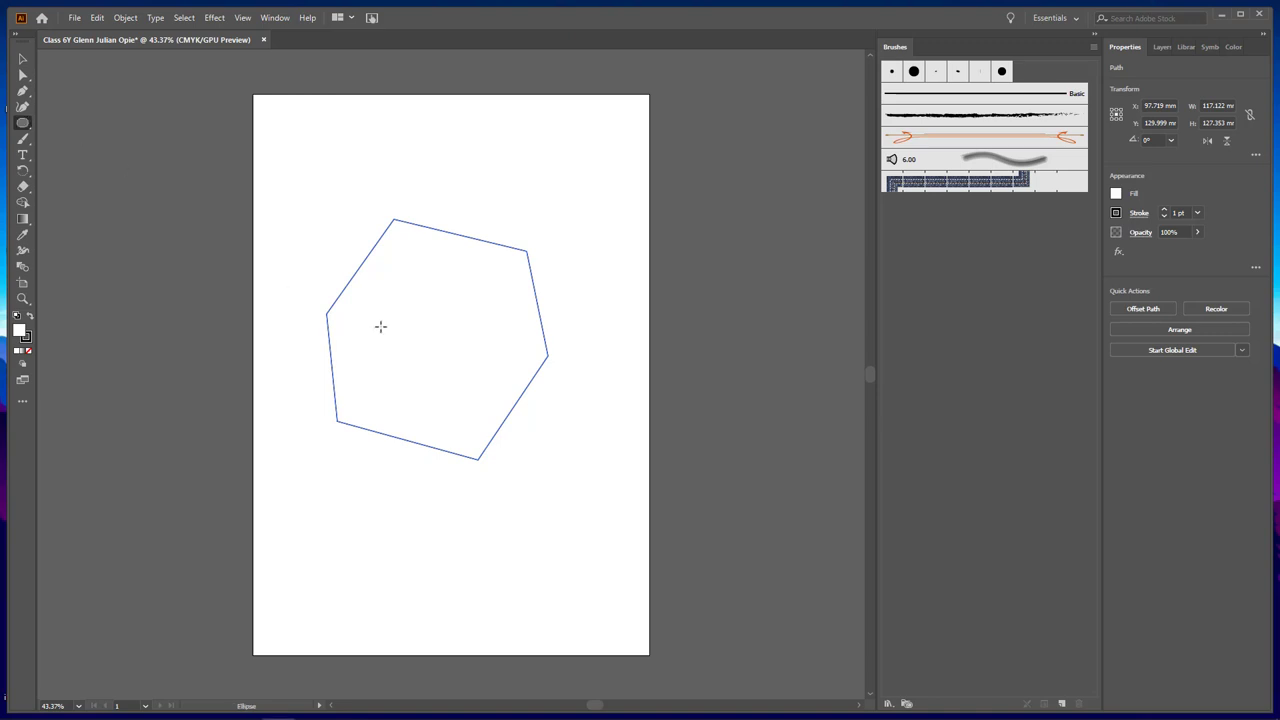
pyautogui.moveTo(310, 245); pyautogui.dragTo(483, 368)
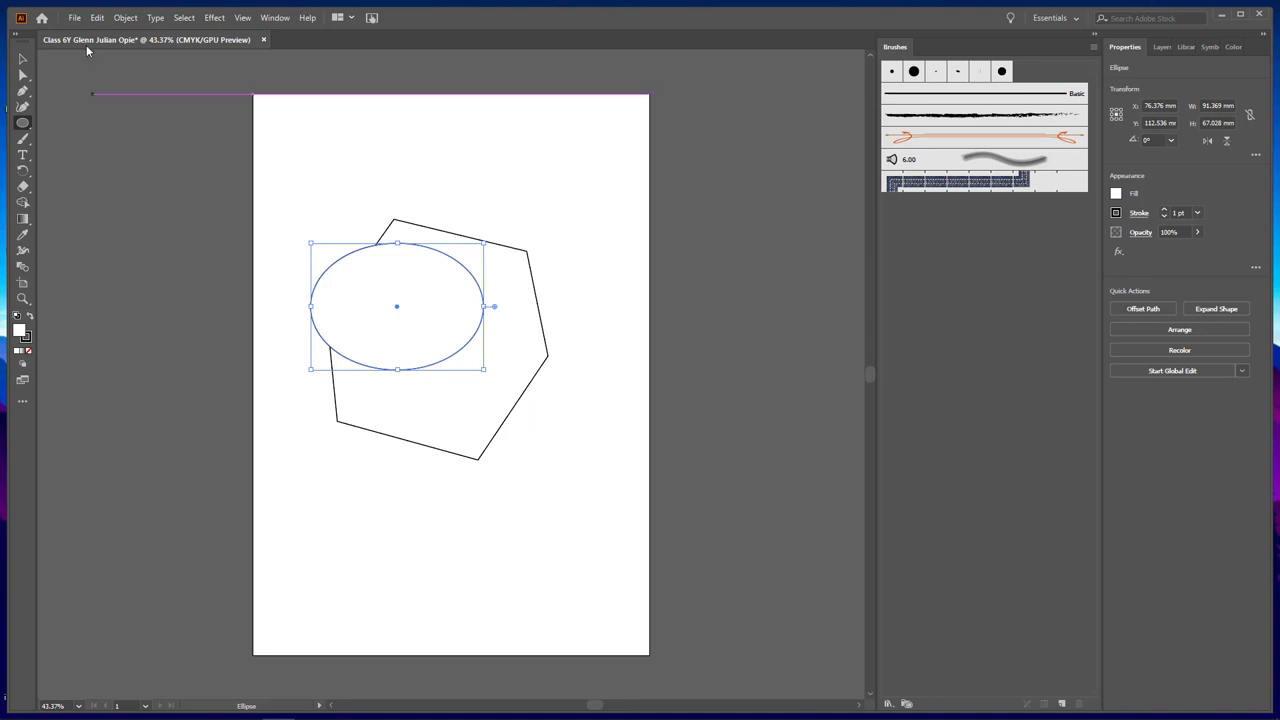
pyautogui.click(74, 17)
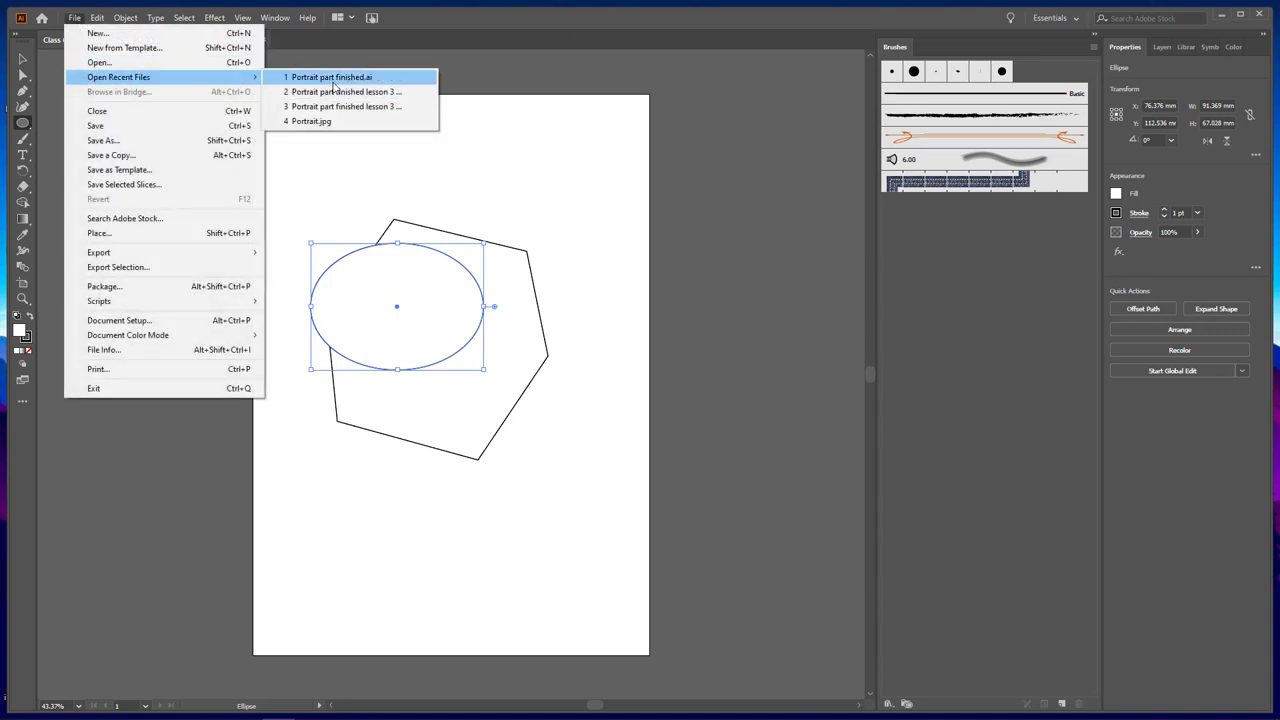
pyautogui.click(630, 401)
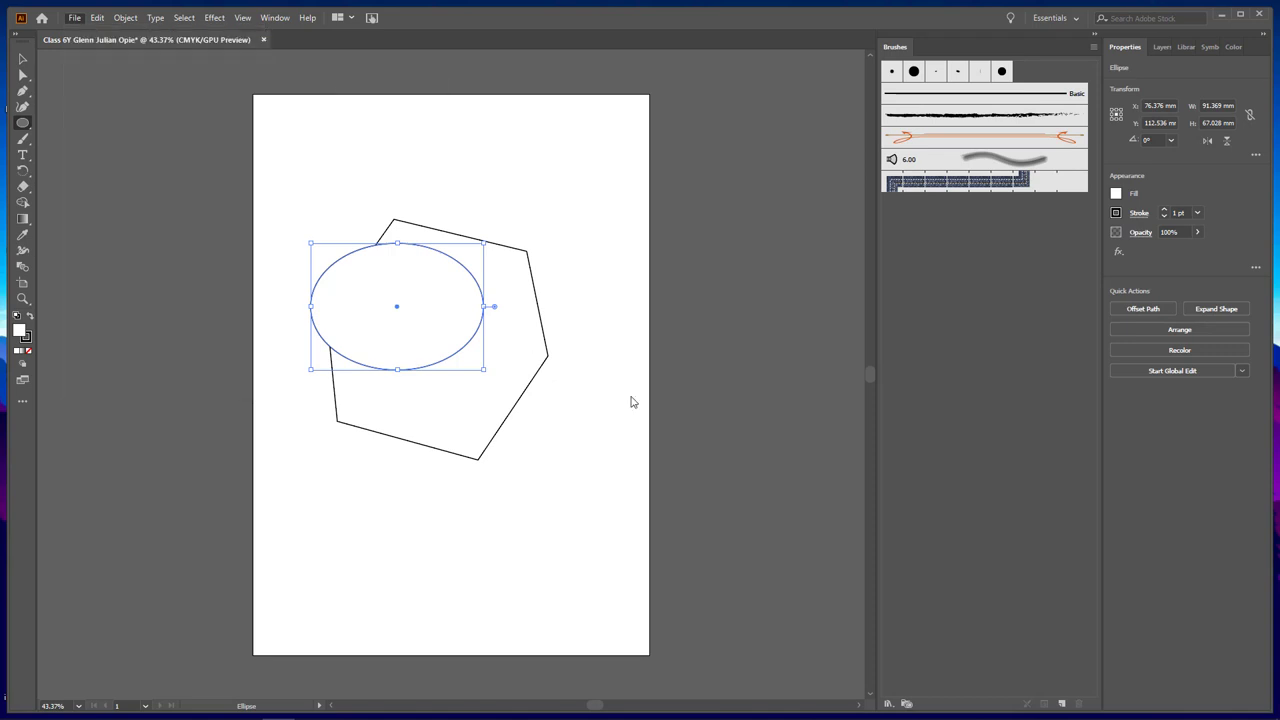
pyautogui.click(370, 39)
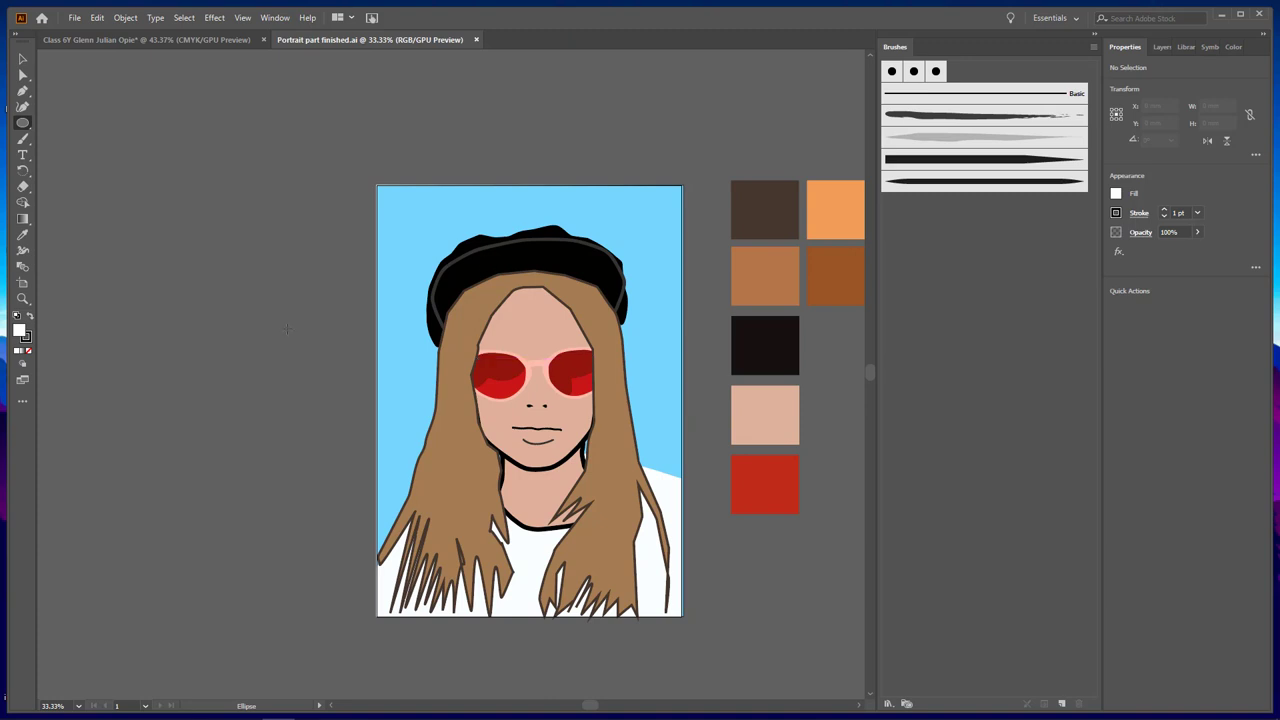
pyautogui.moveTo(465, 55)
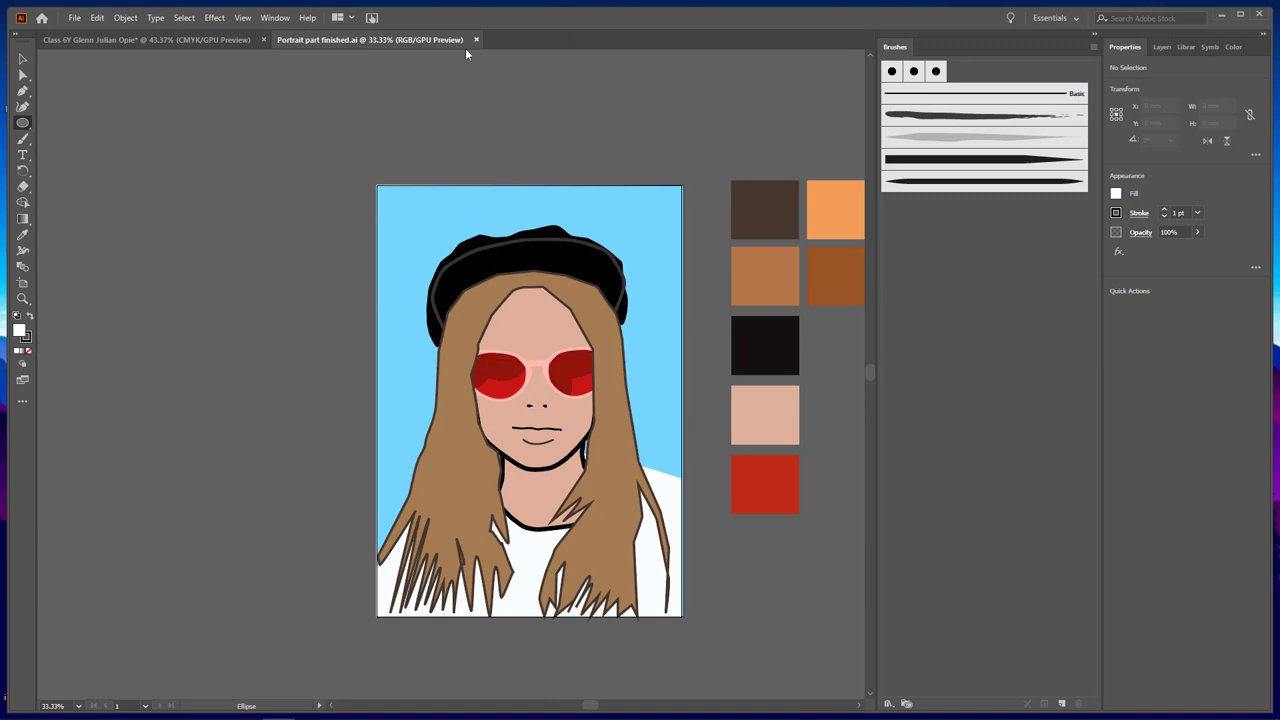
pyautogui.click(476, 39)
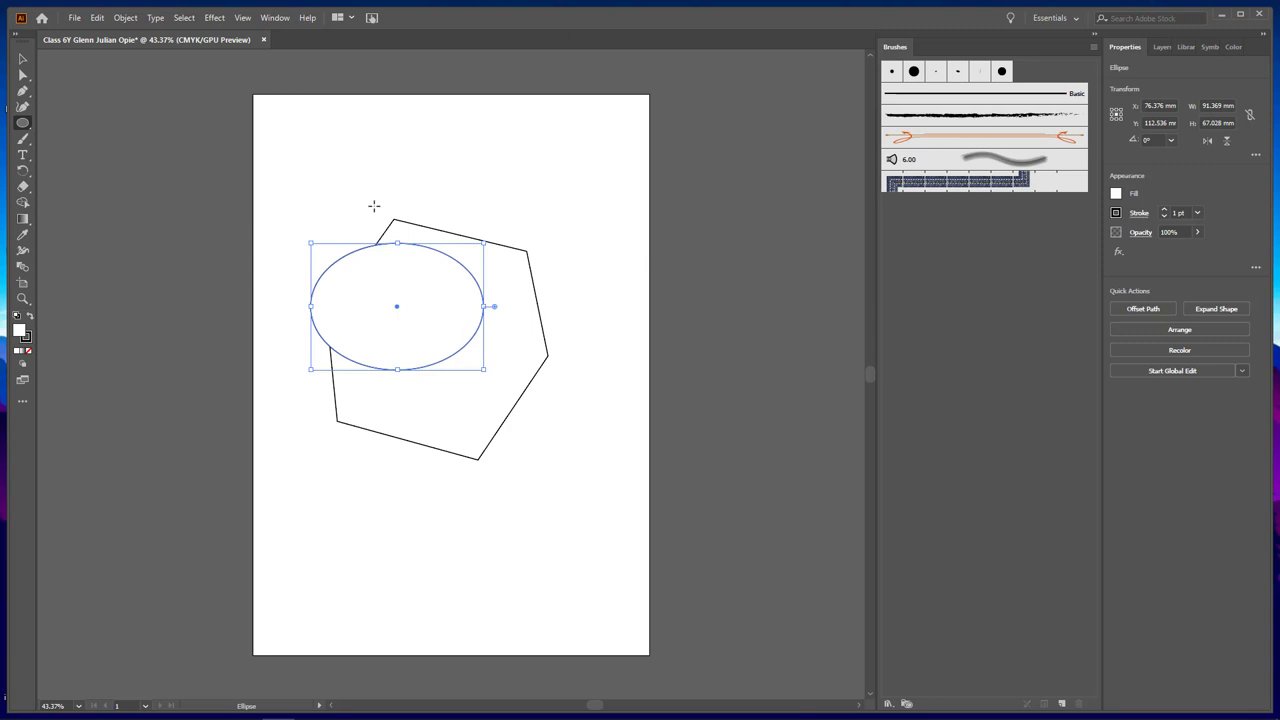
pyautogui.moveTo(820, 44)
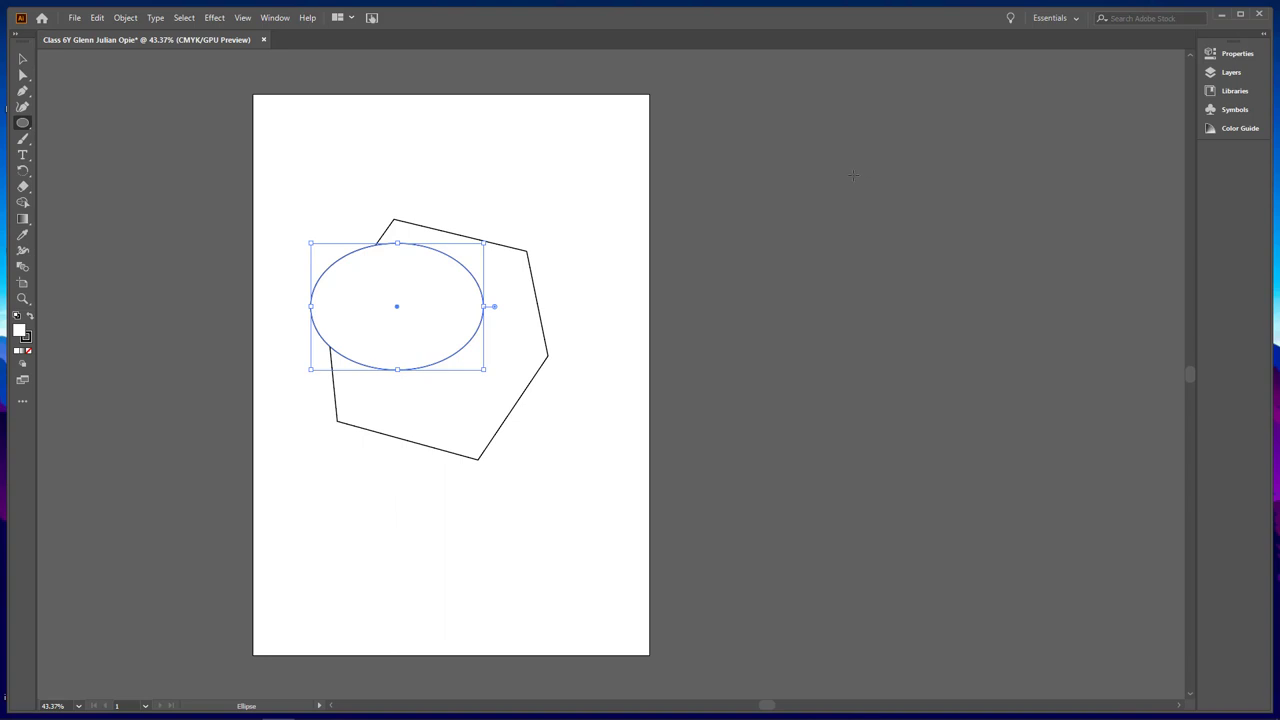
pyautogui.moveTo(503, 117)
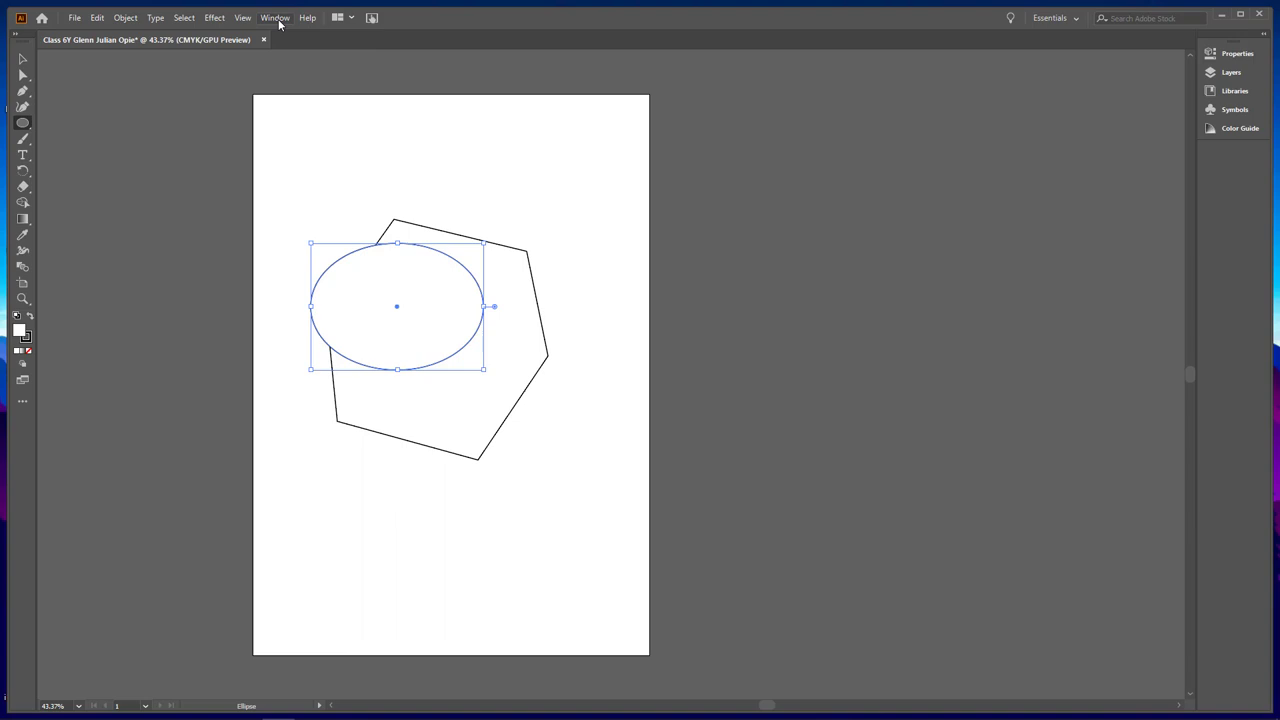
# - Show the Swatches panel from the Window menu and move it beside the artboard
pyautogui.click(275, 17)
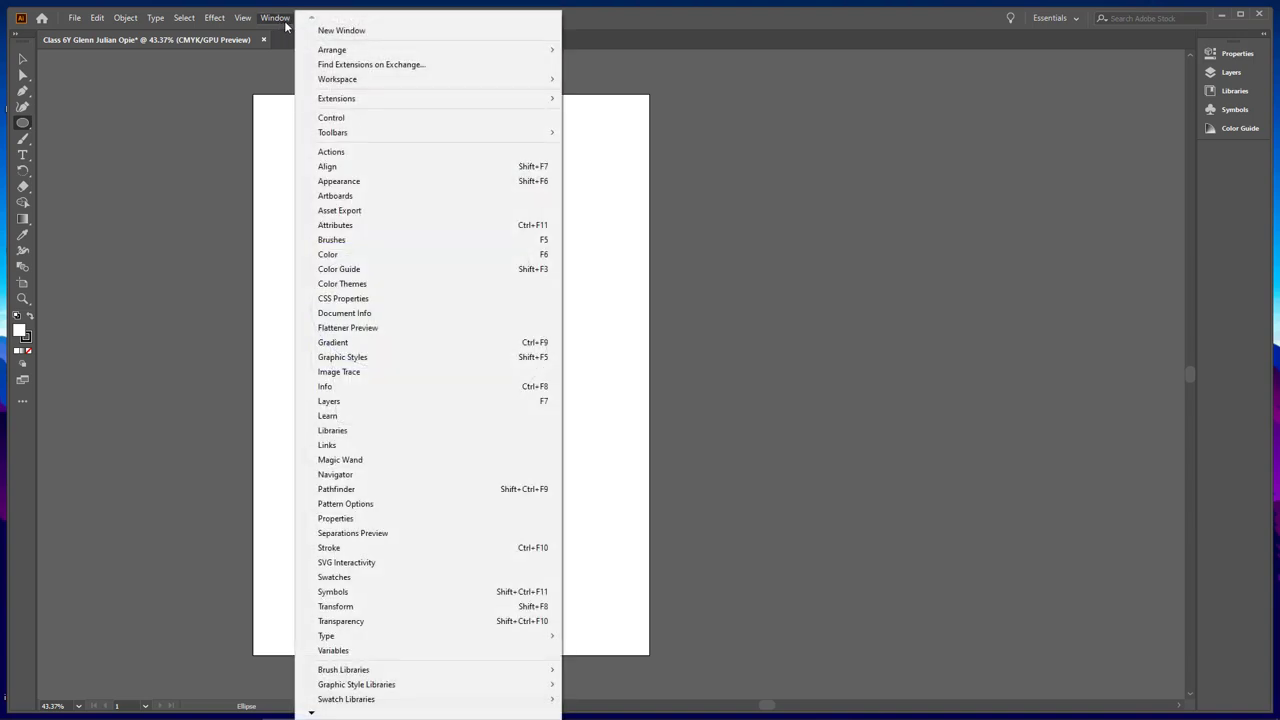
pyautogui.moveTo(367, 591)
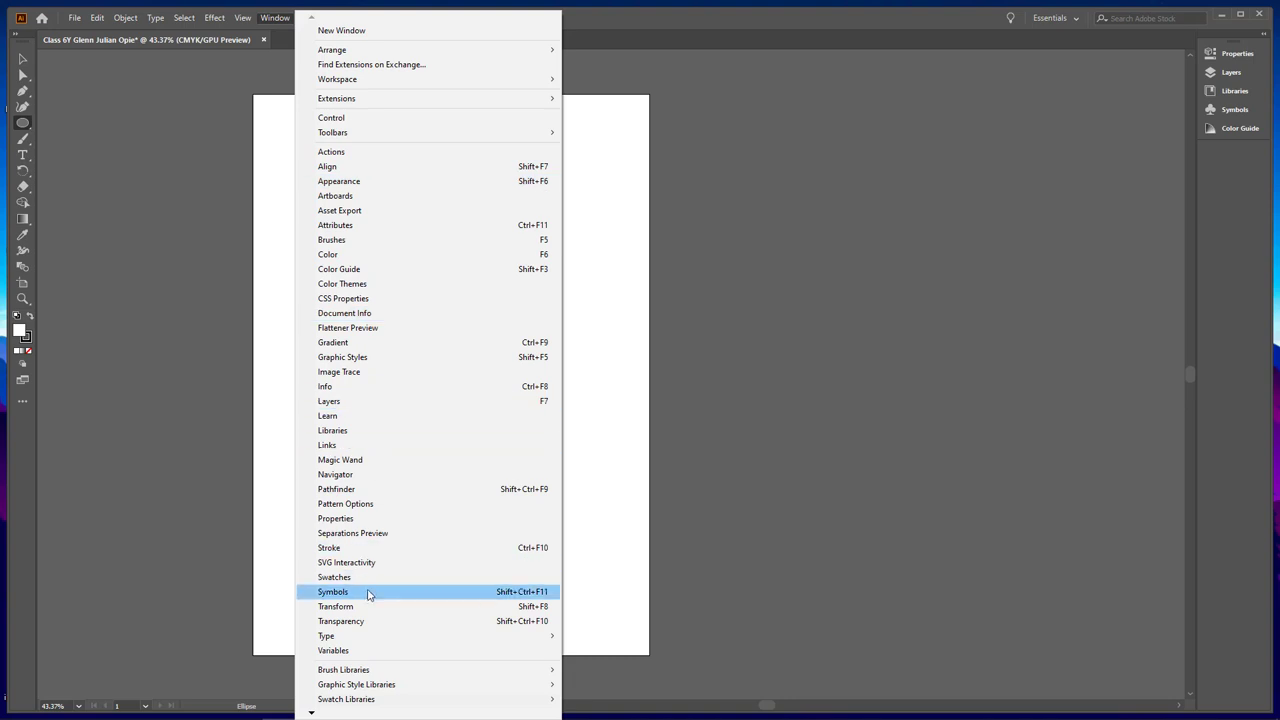
pyautogui.moveTo(365, 577)
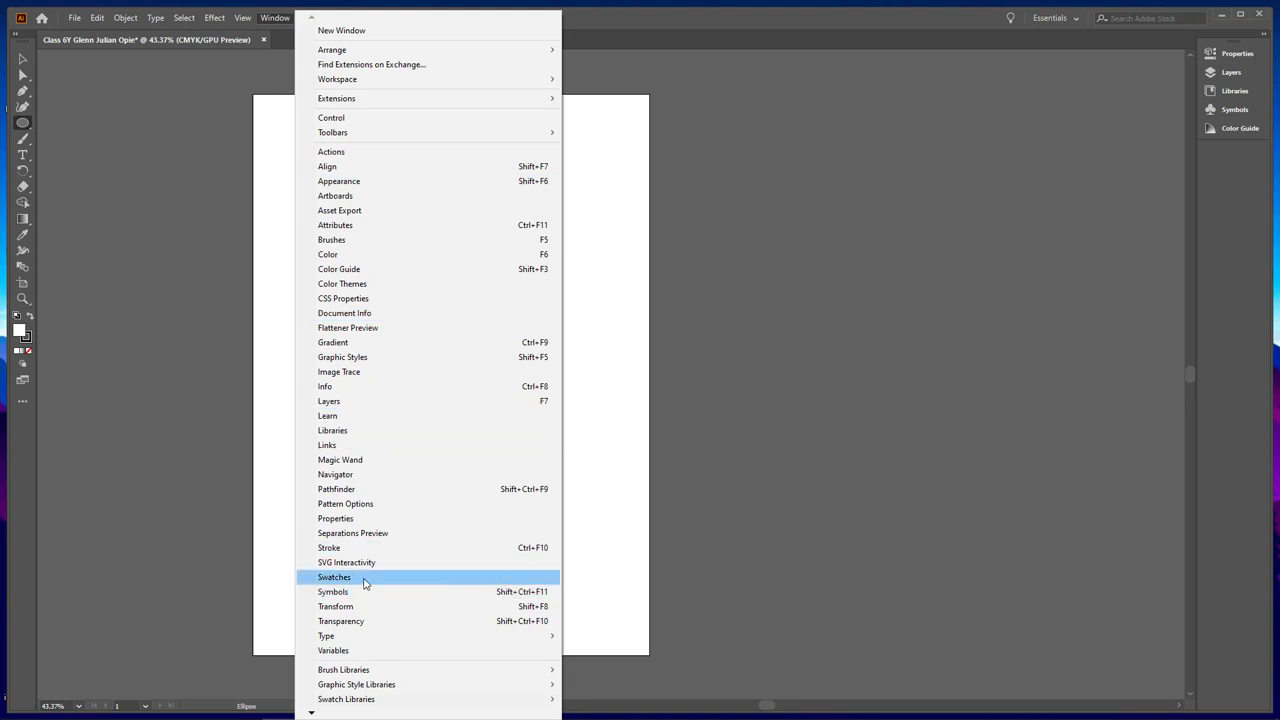
pyautogui.click(334, 577)
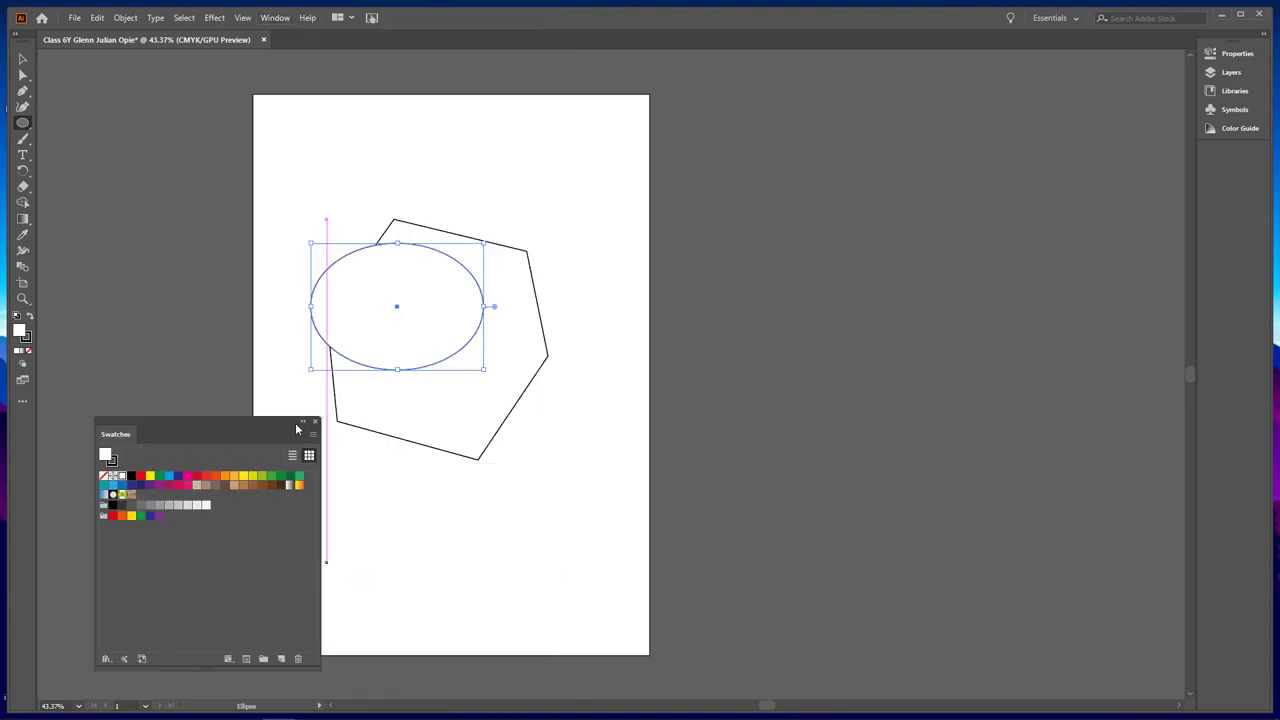
pyautogui.moveTo(200, 428); pyautogui.dragTo(337, 345)
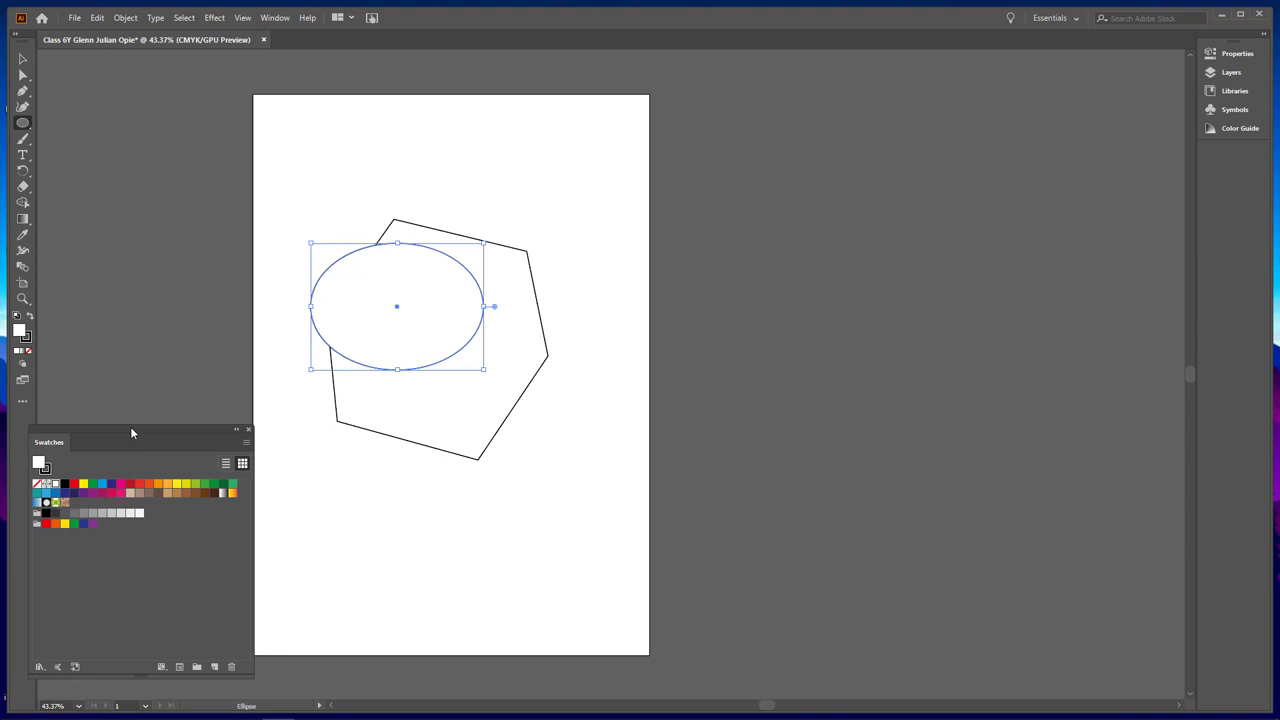
pyautogui.moveTo(931, 131)
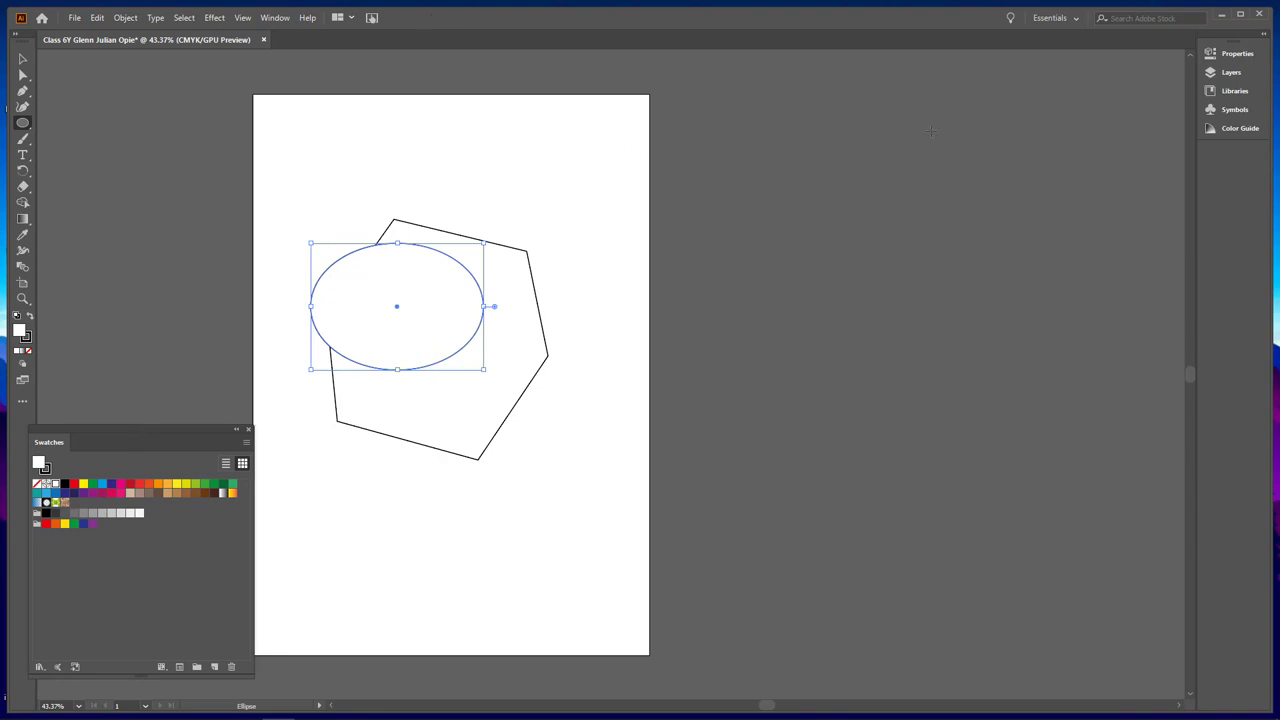
# - Show the Layers panel, displaying Layer 1, from the Window menu
pyautogui.click(275, 17)
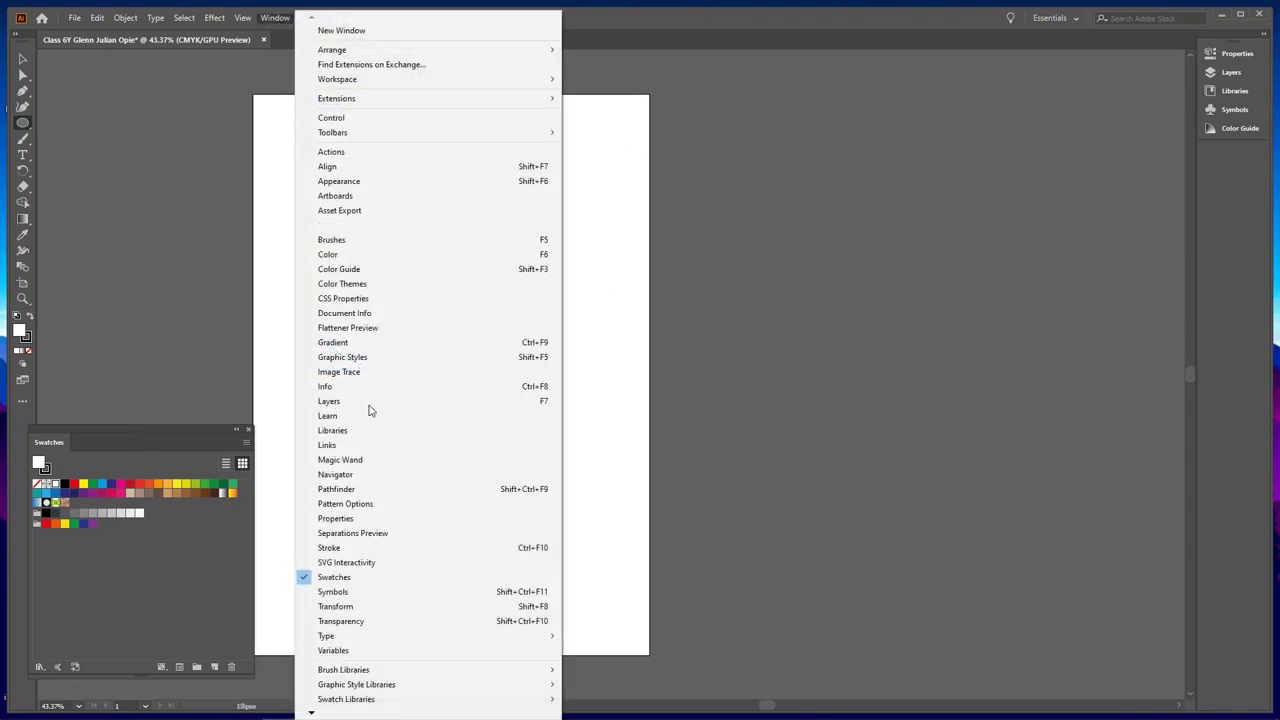
pyautogui.moveTo(388, 196)
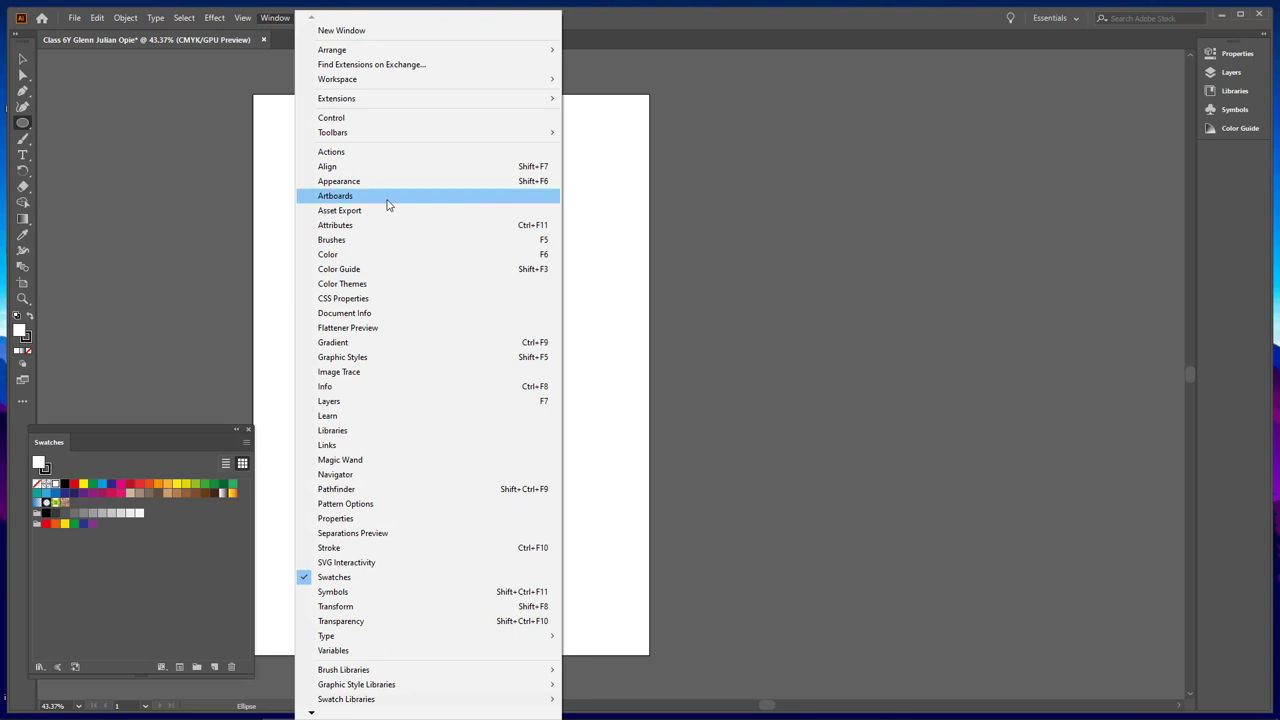
pyautogui.click(328, 401)
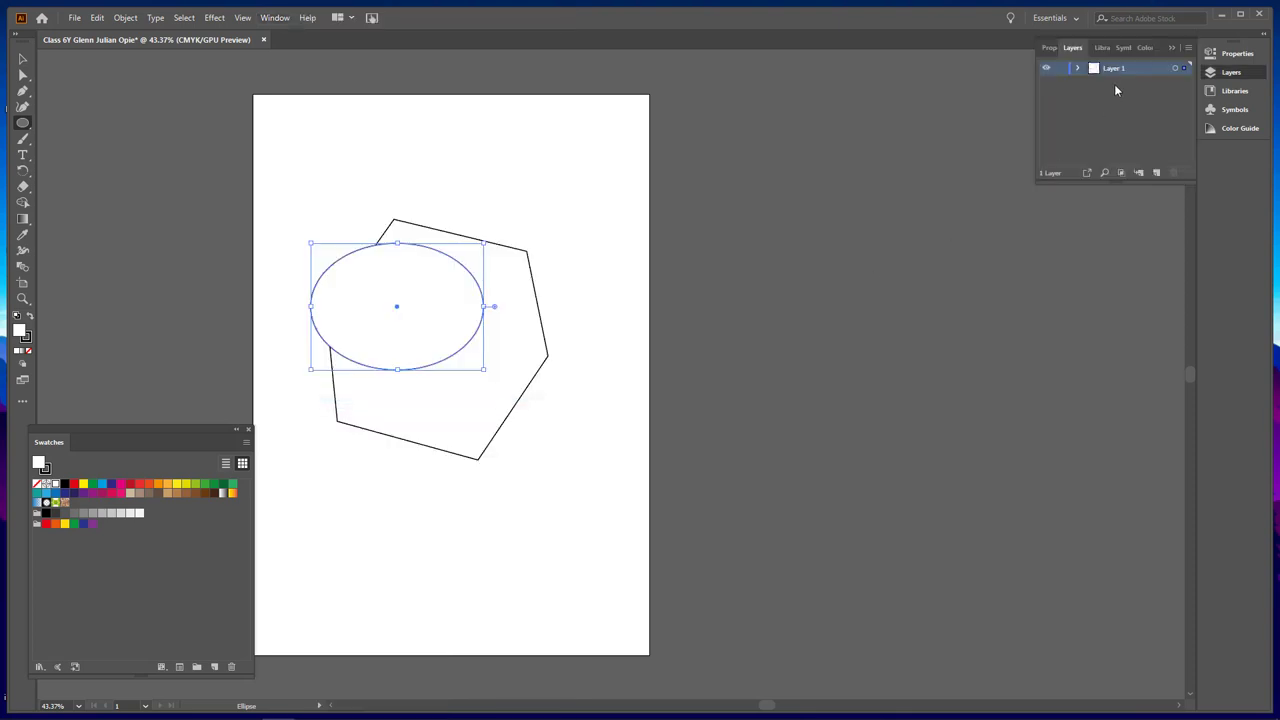
pyautogui.moveTo(1167, 164)
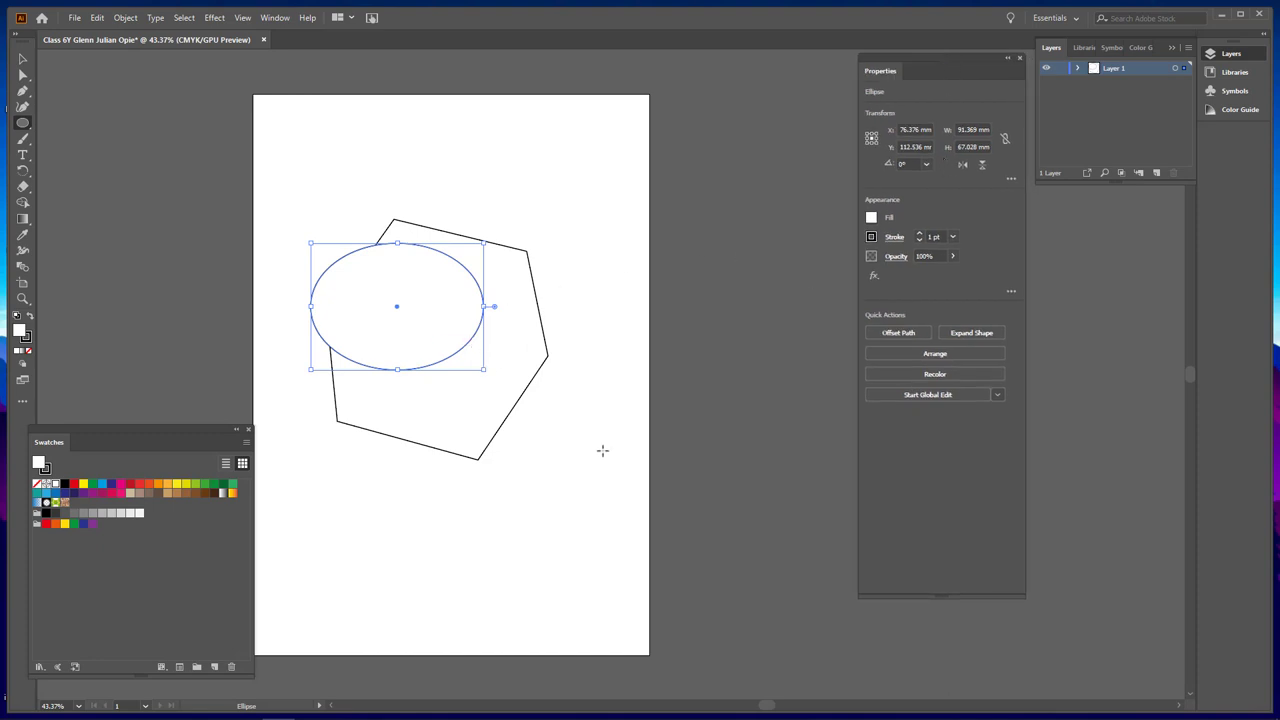
pyautogui.moveTo(156, 162)
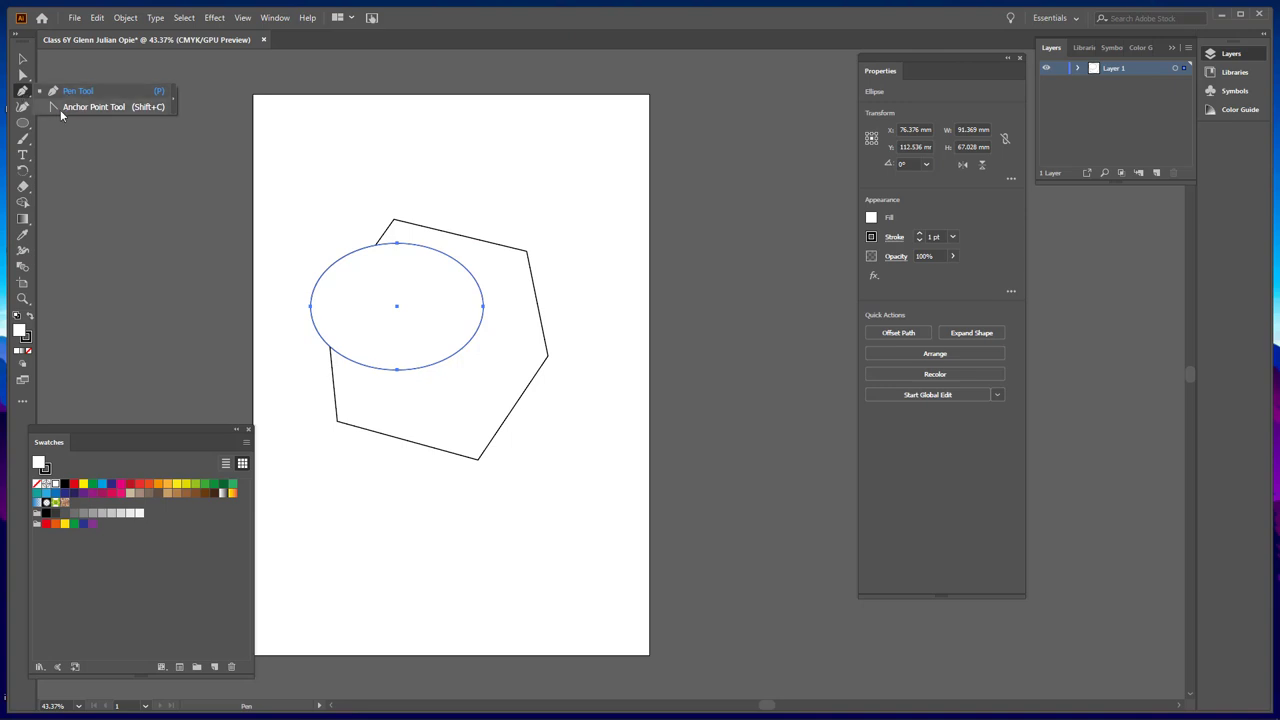
pyautogui.moveTo(99, 100)
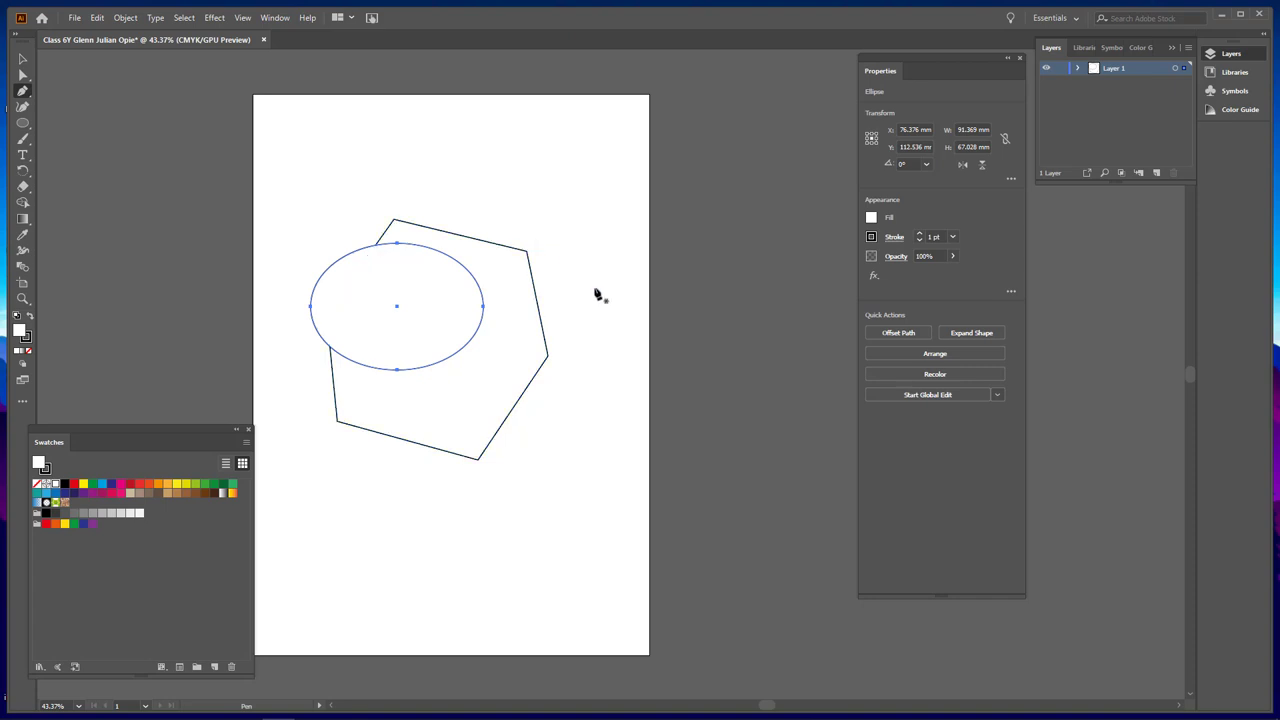
pyautogui.moveTo(655, 335)
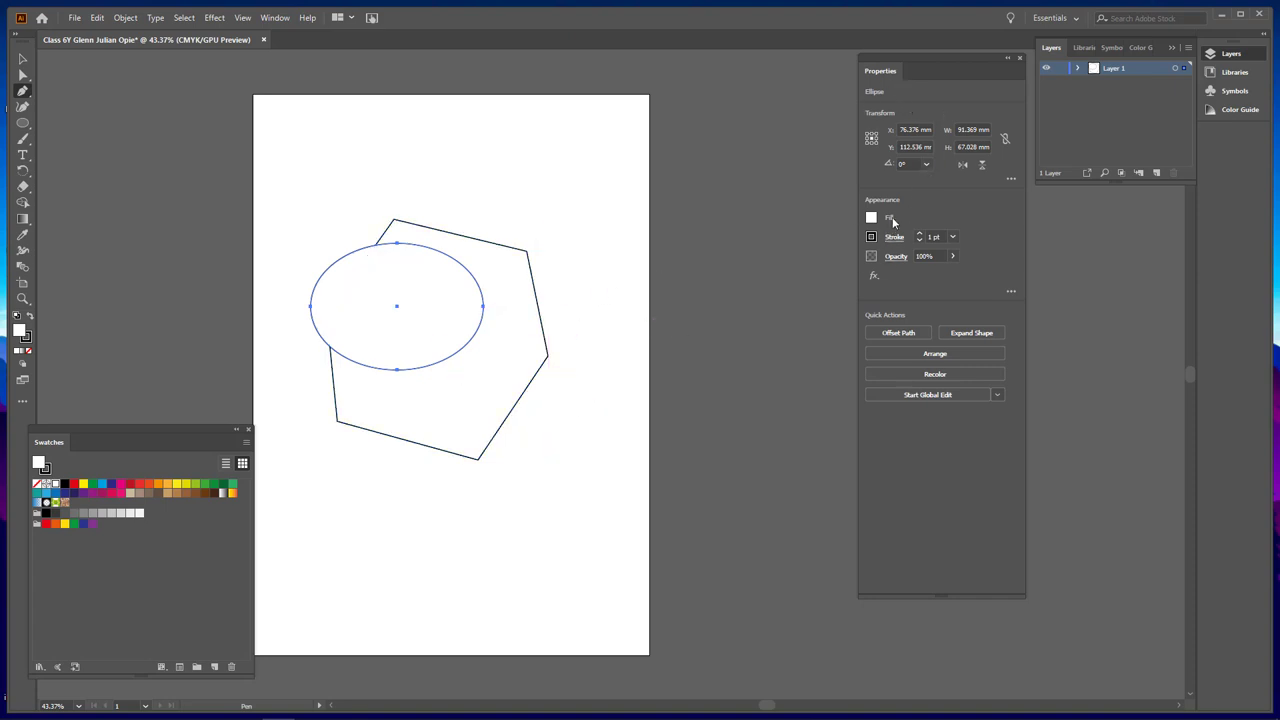
# - Give the ellipse a blue swatch fill and an 8 pt black stroke
pyautogui.click(871, 217)
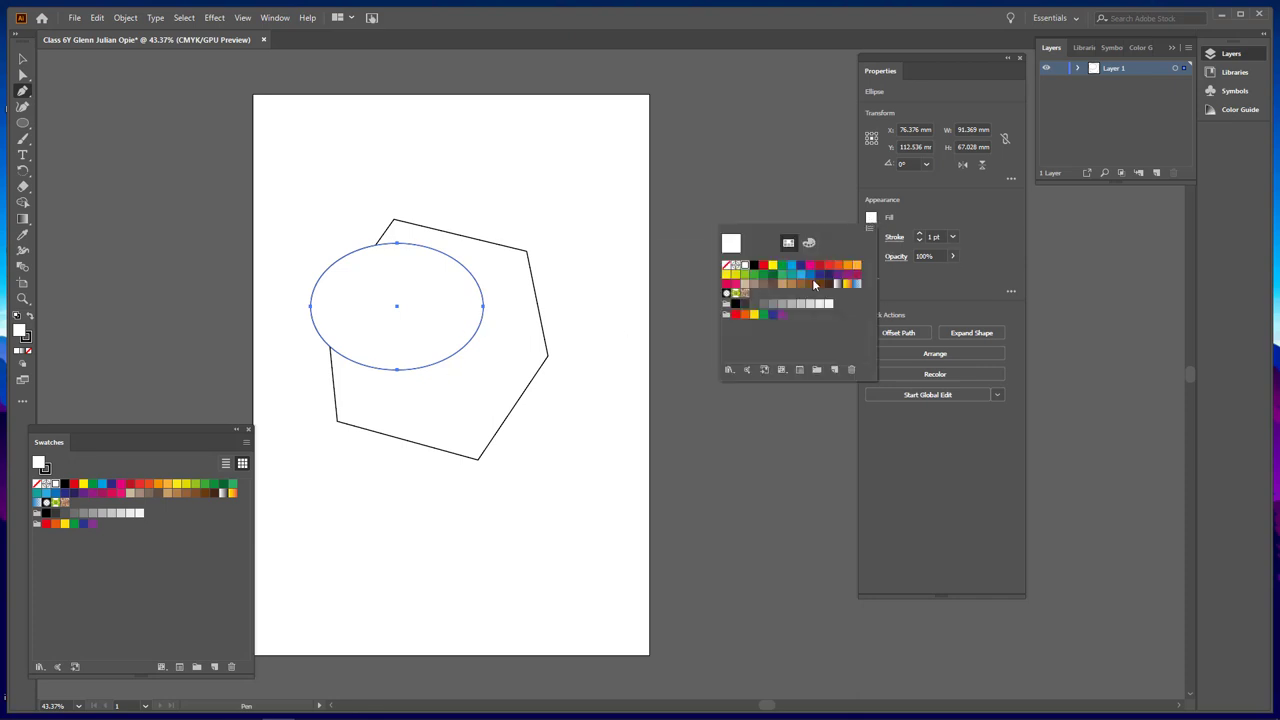
pyautogui.click(791, 265)
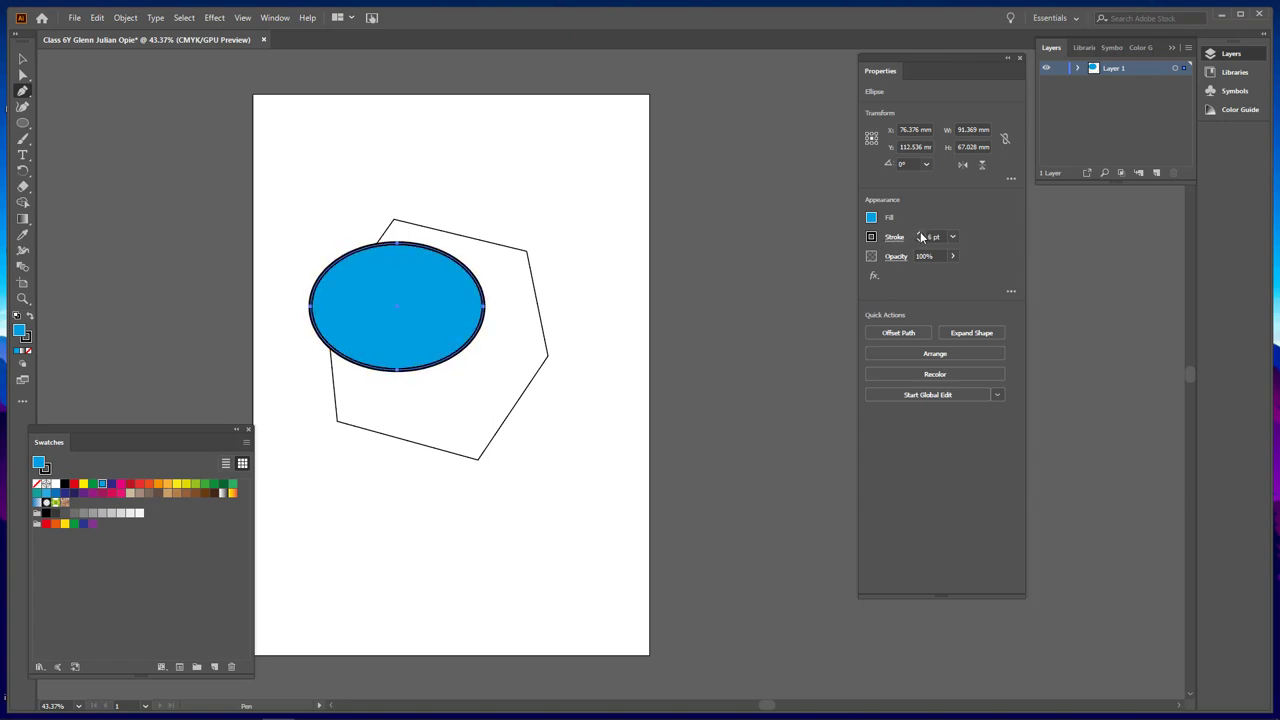
pyautogui.click(920, 237)
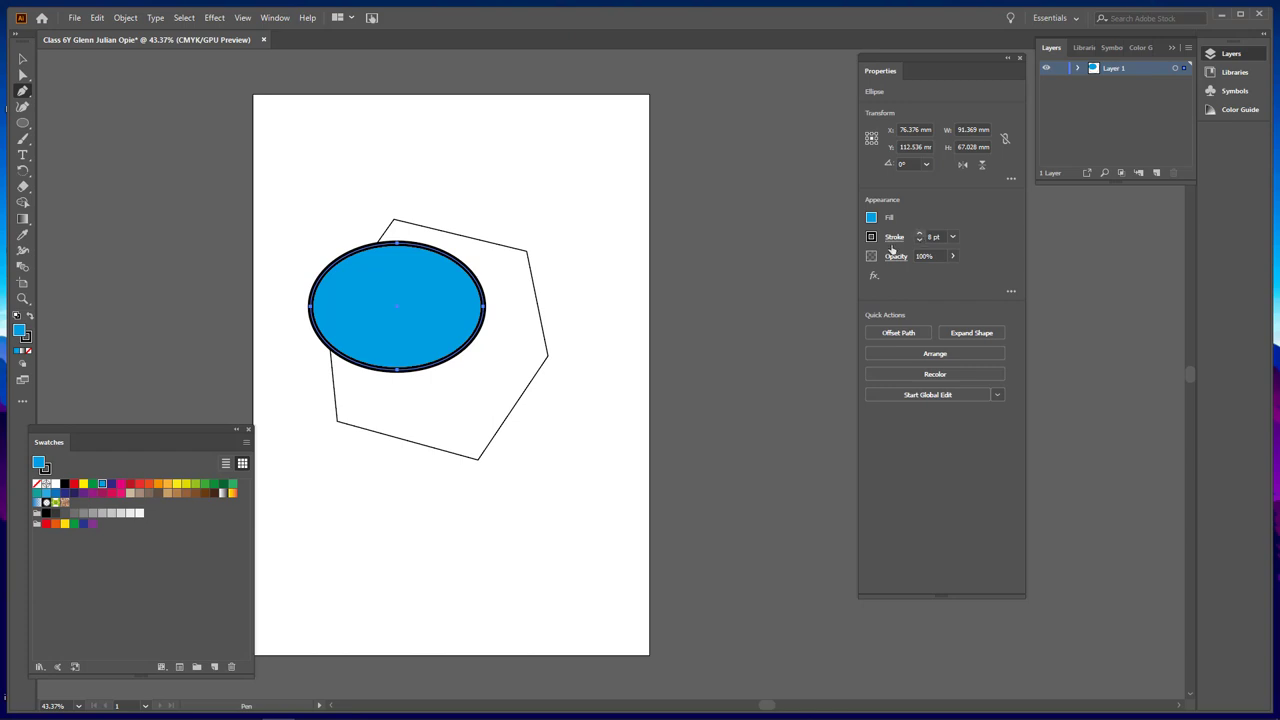
pyautogui.moveTo(550, 260)
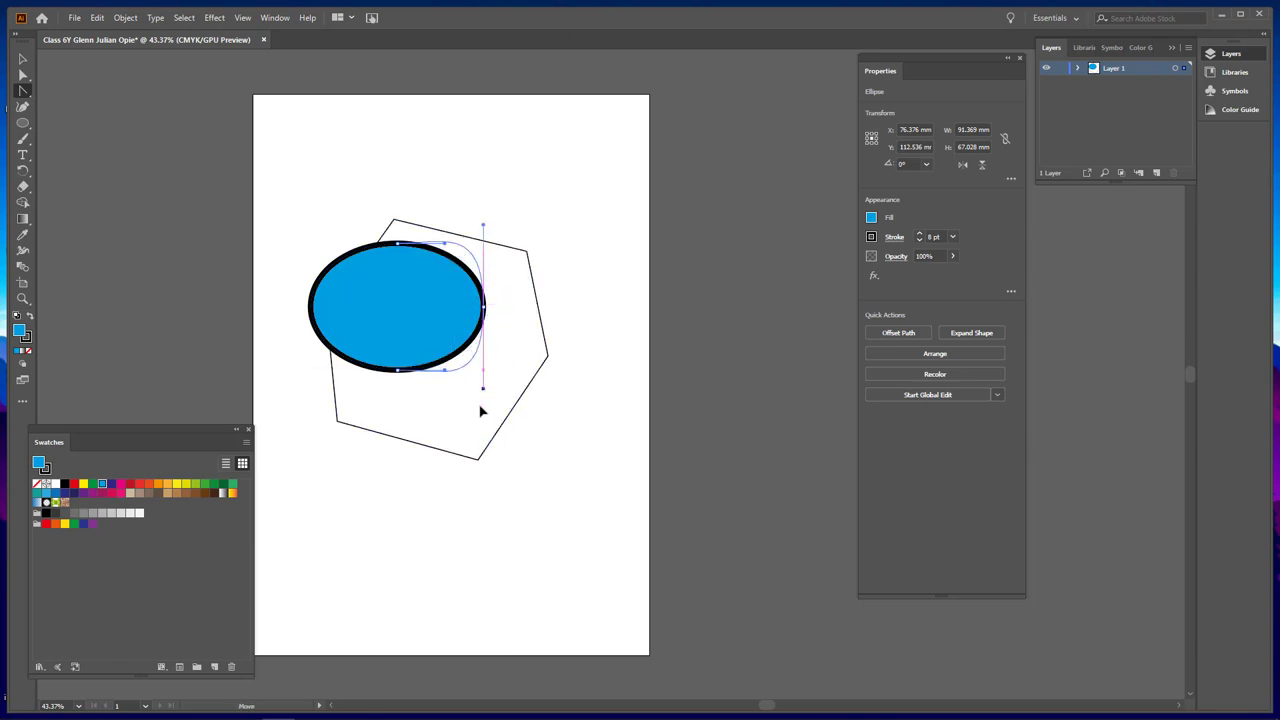
# - Bend the blue ellipse's outline at an anchor point into a lopsided blob
pyautogui.click(971, 332)
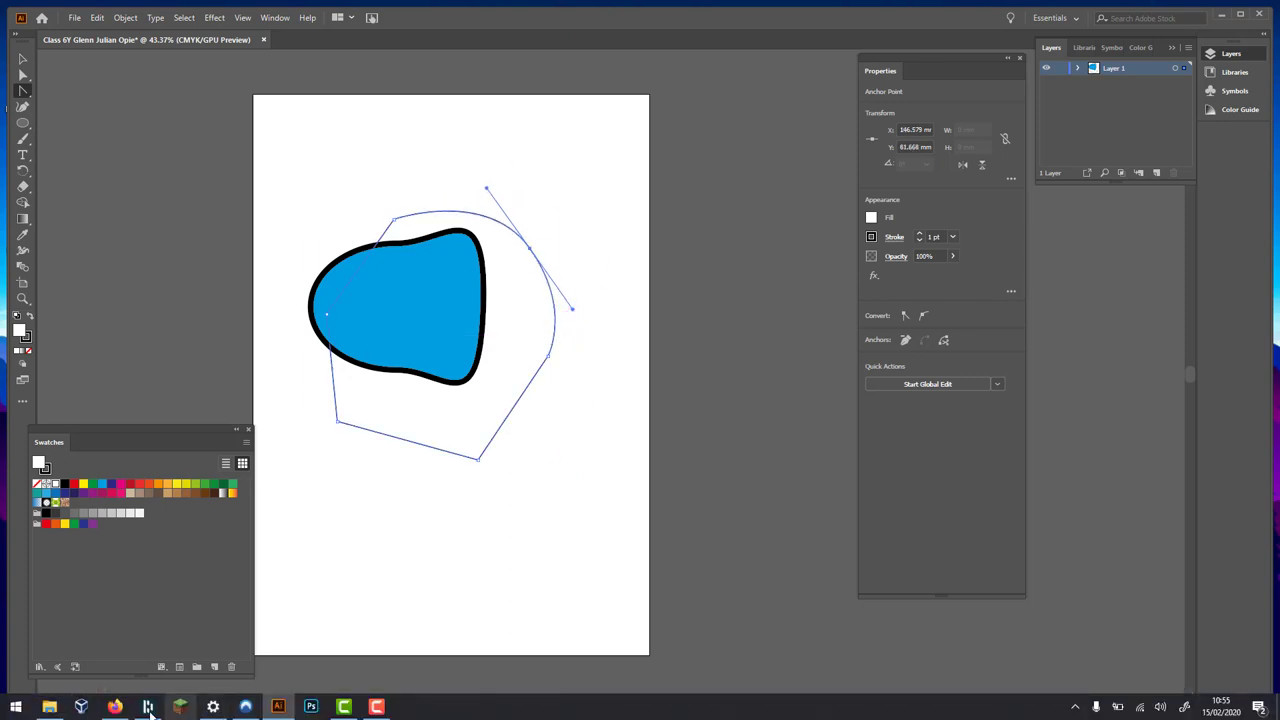
pyautogui.click(114, 707)
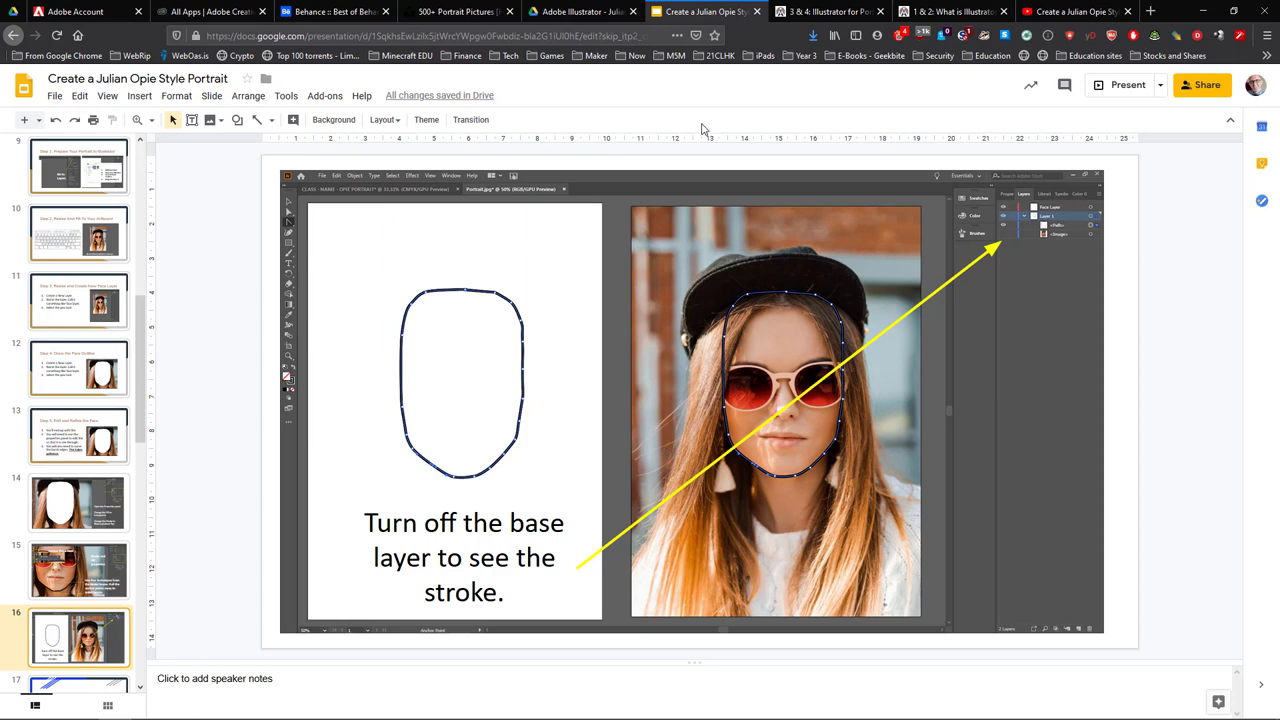
pyautogui.moveTo(118, 367)
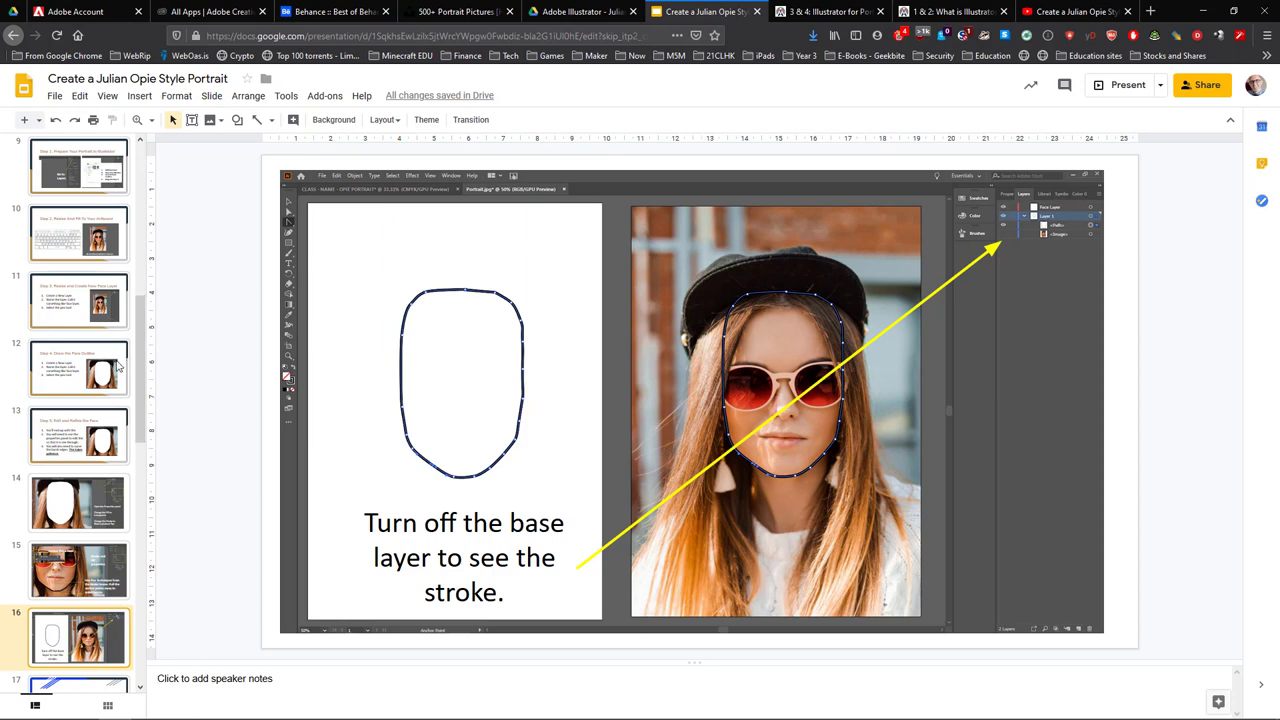
pyautogui.moveTo(123, 517)
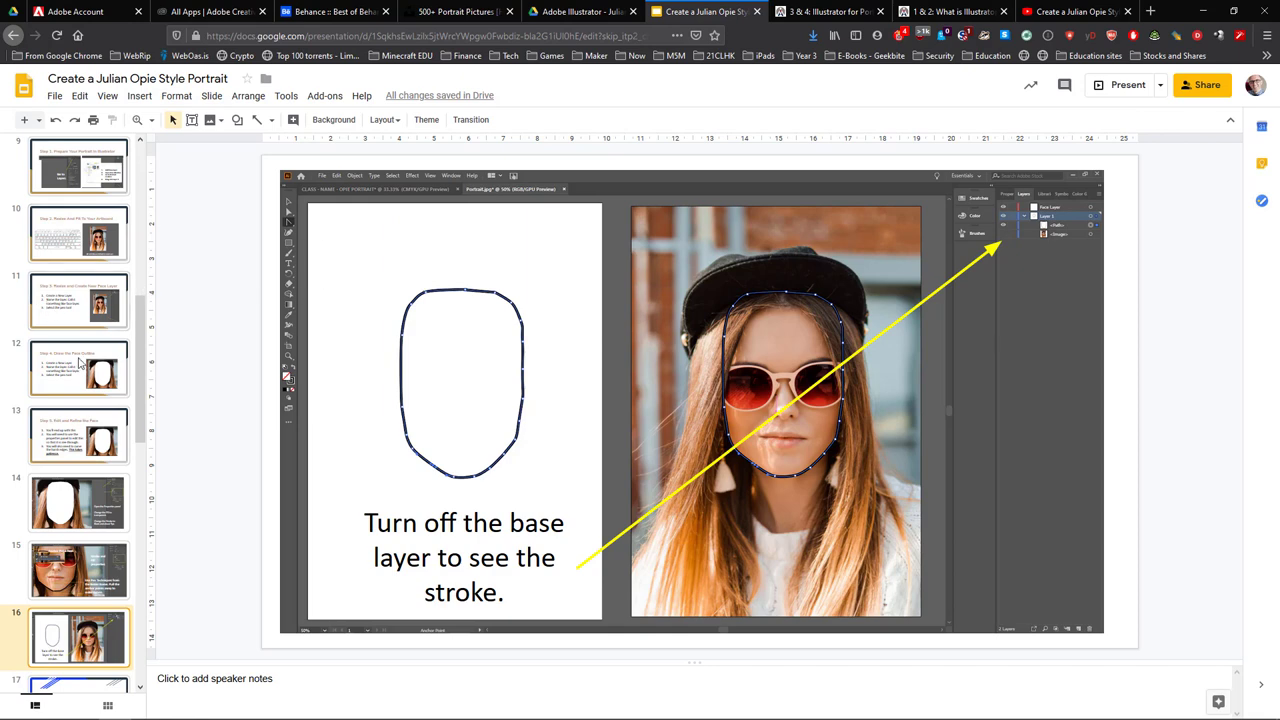
pyautogui.moveTo(961, 260)
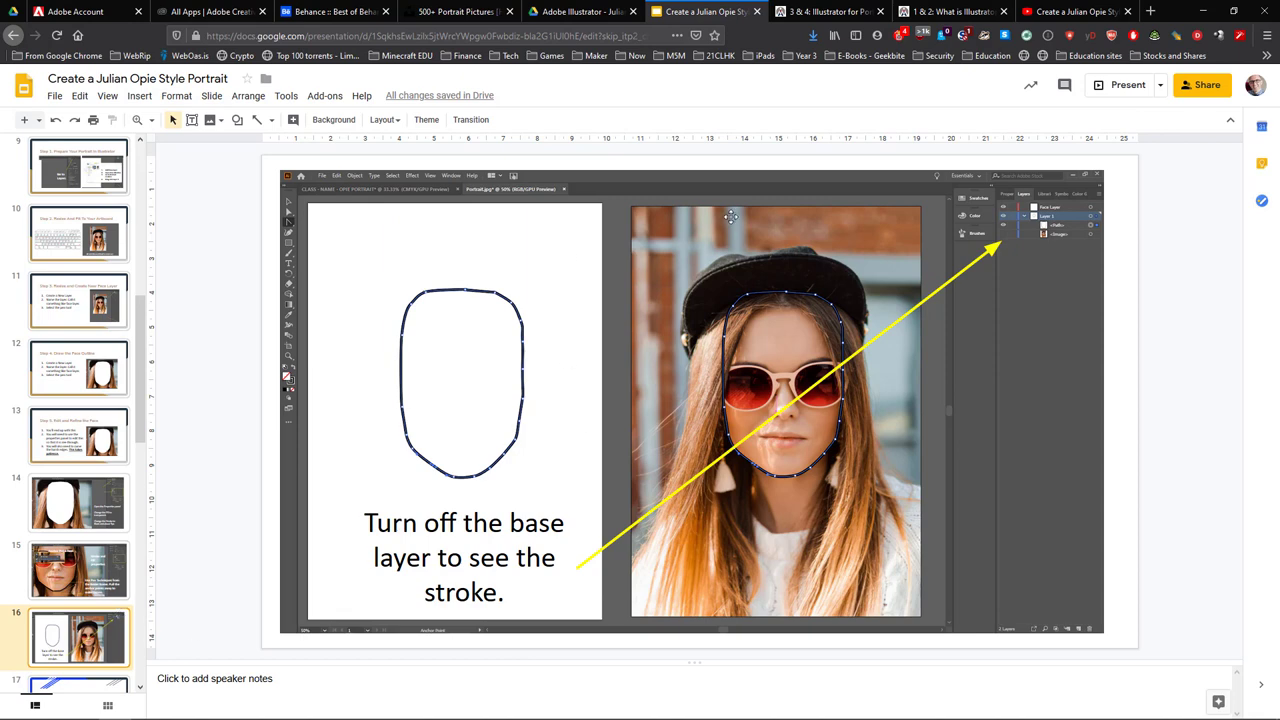
# - Review the slide on making curves from anchor points, then return to Illustrator
pyautogui.click(245, 707)
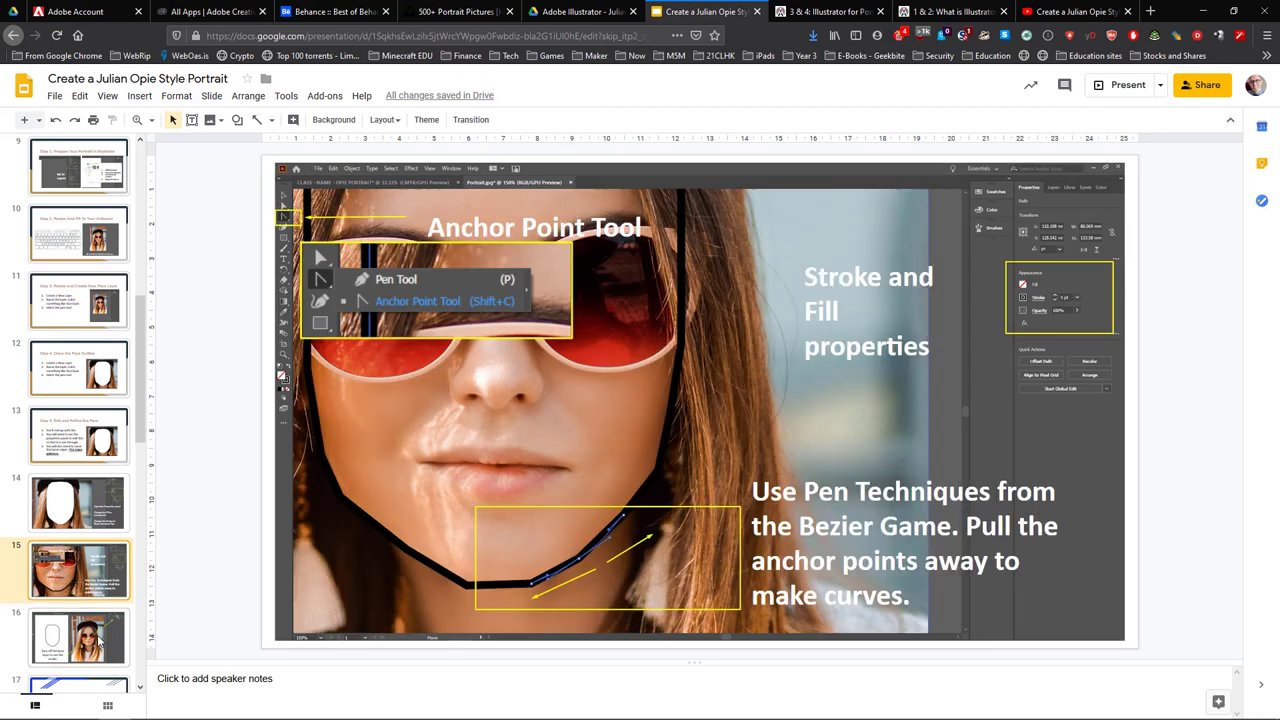
pyautogui.moveTo(547, 355)
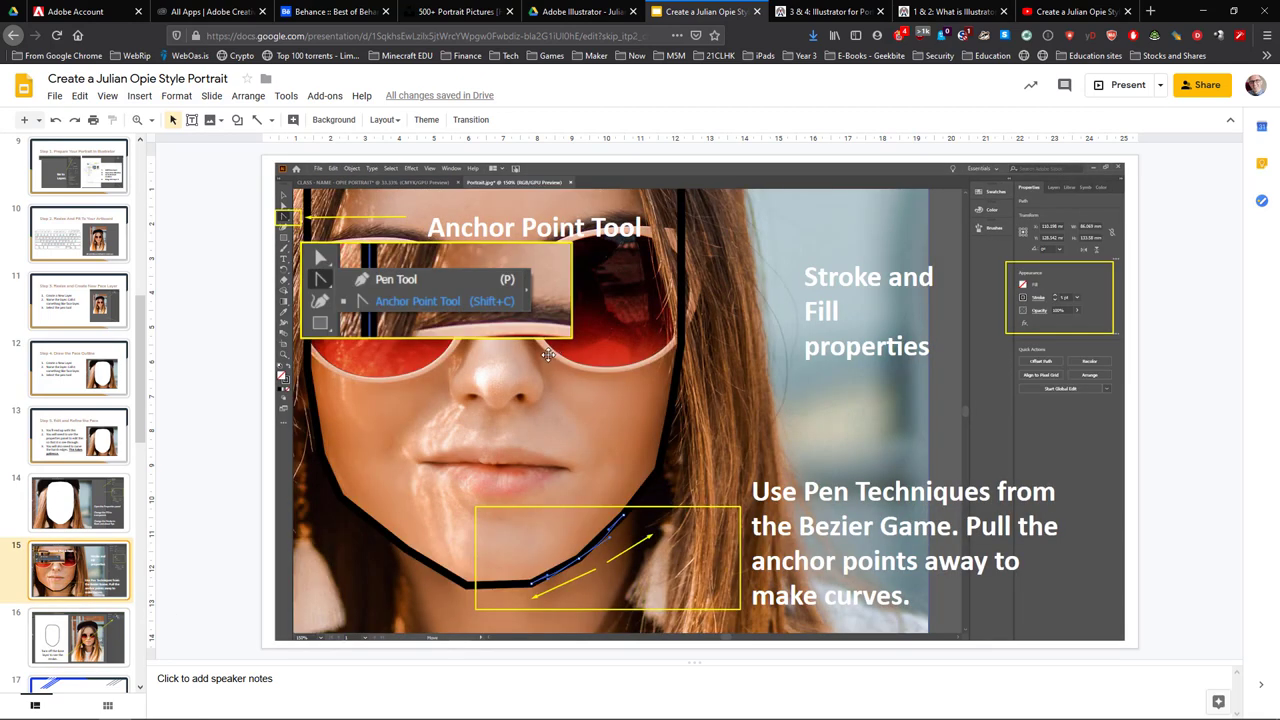
pyautogui.moveTo(547, 352)
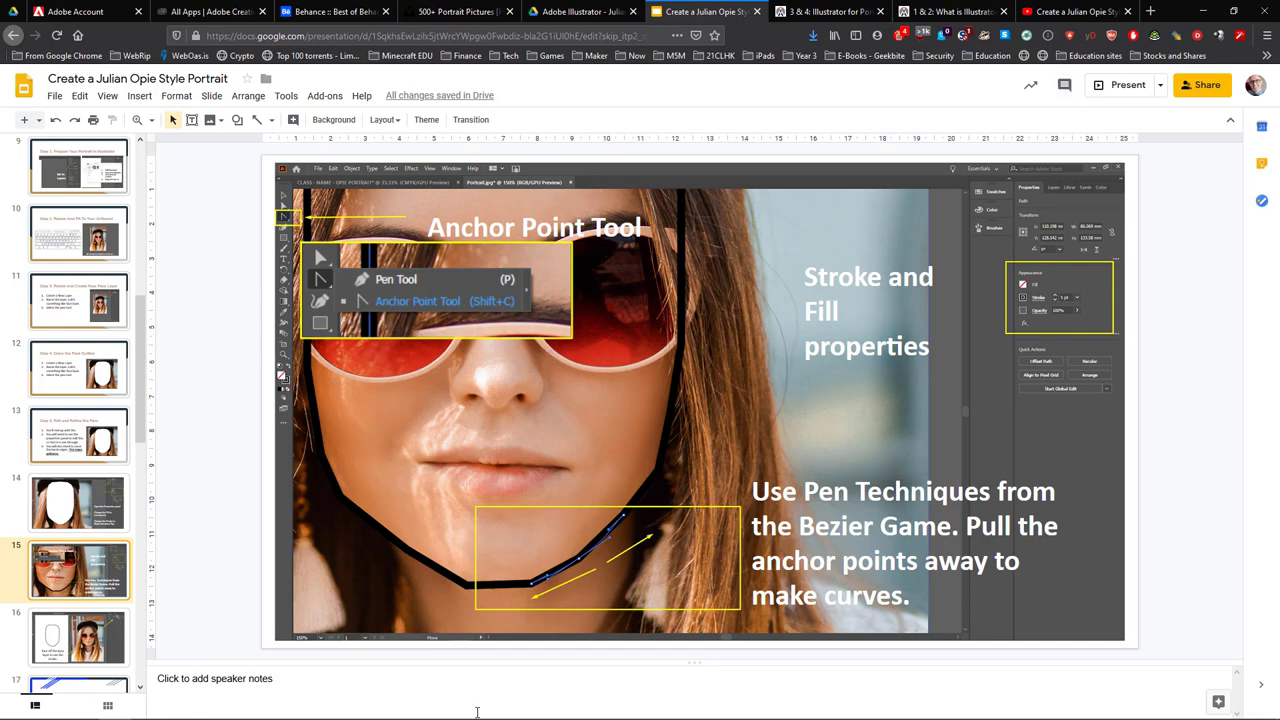
pyautogui.click(310, 707)
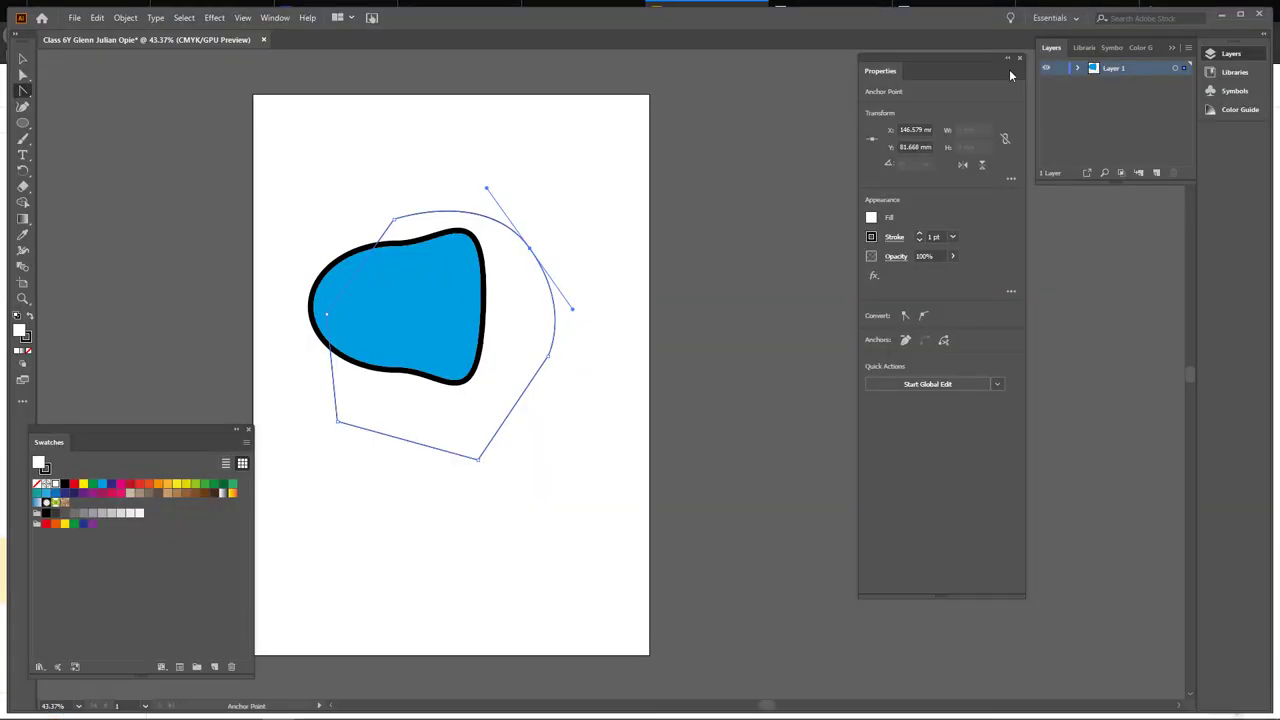
# - Open the Learn panel's Tutorials list and scroll down to the colour and gradient lessons
pyautogui.click(1010, 18)
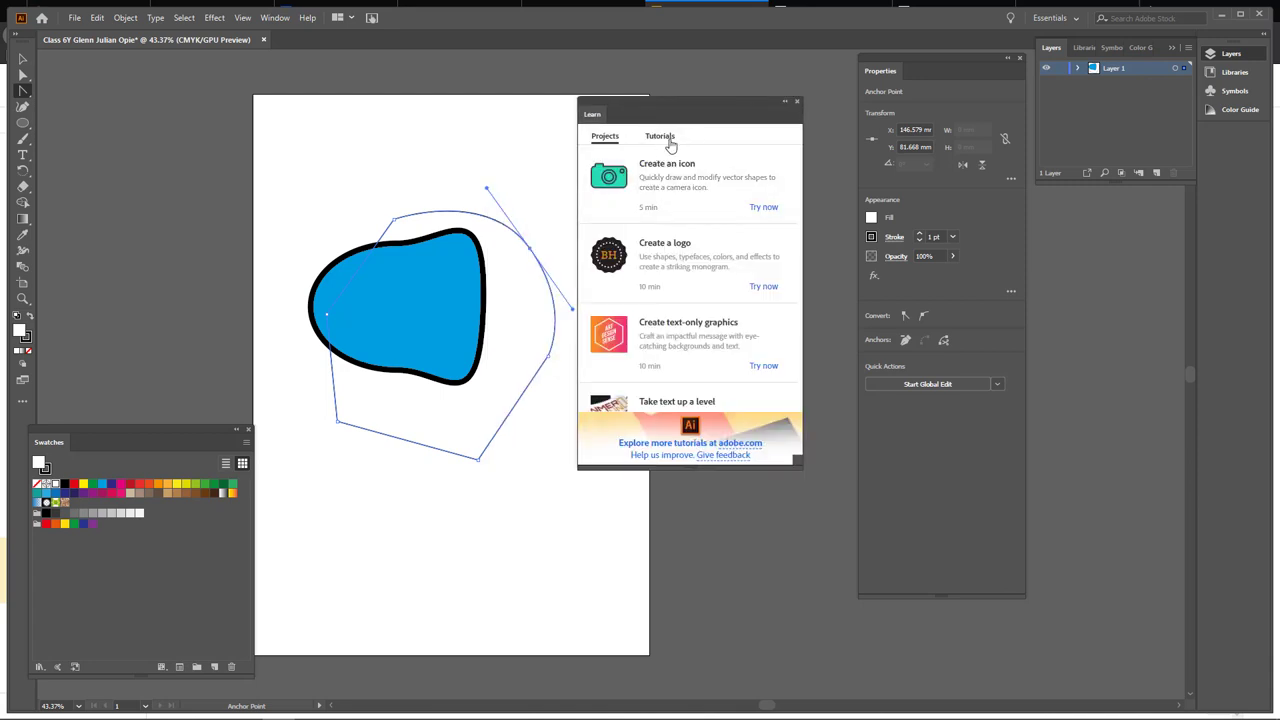
pyautogui.click(659, 136)
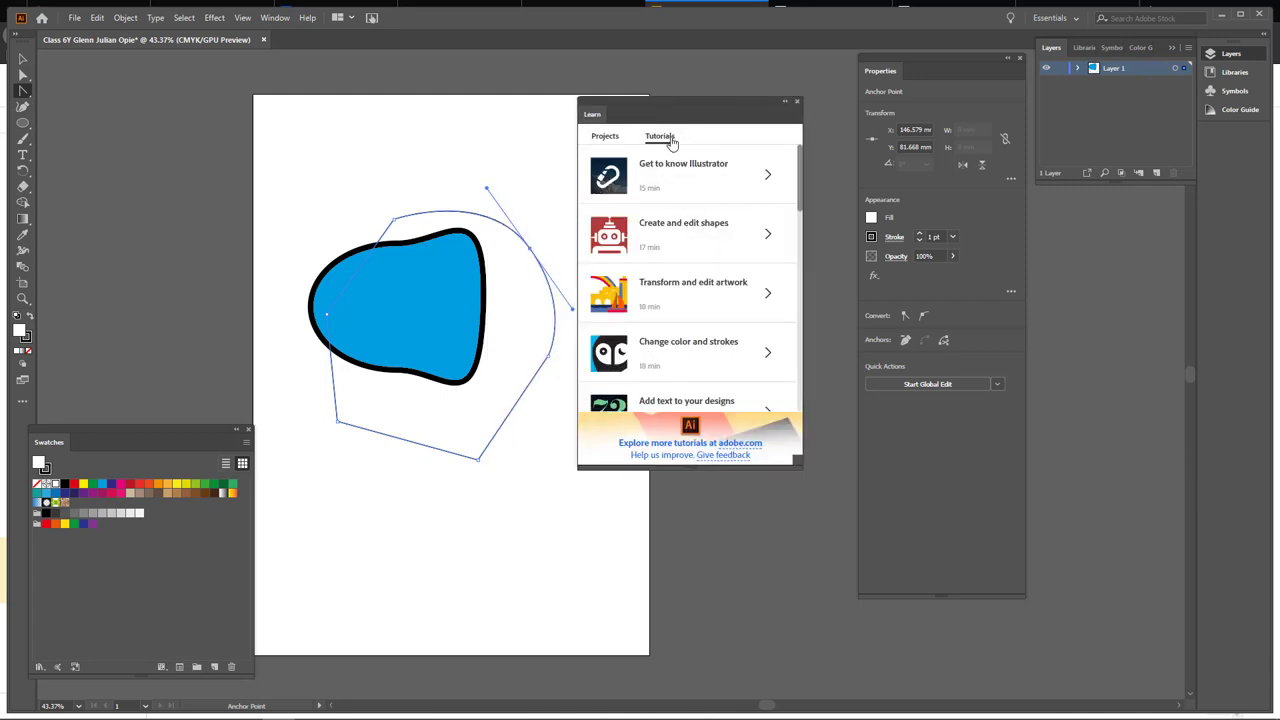
pyautogui.moveTo(687, 189)
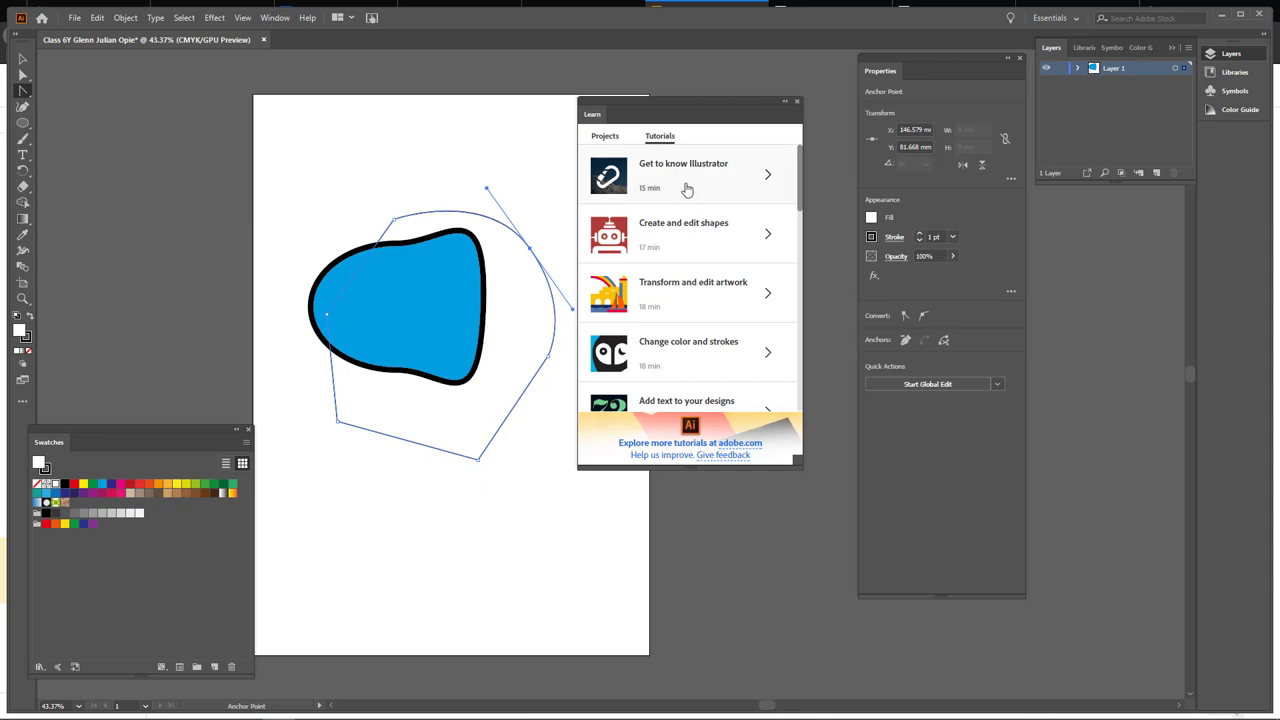
pyautogui.scroll(-3)
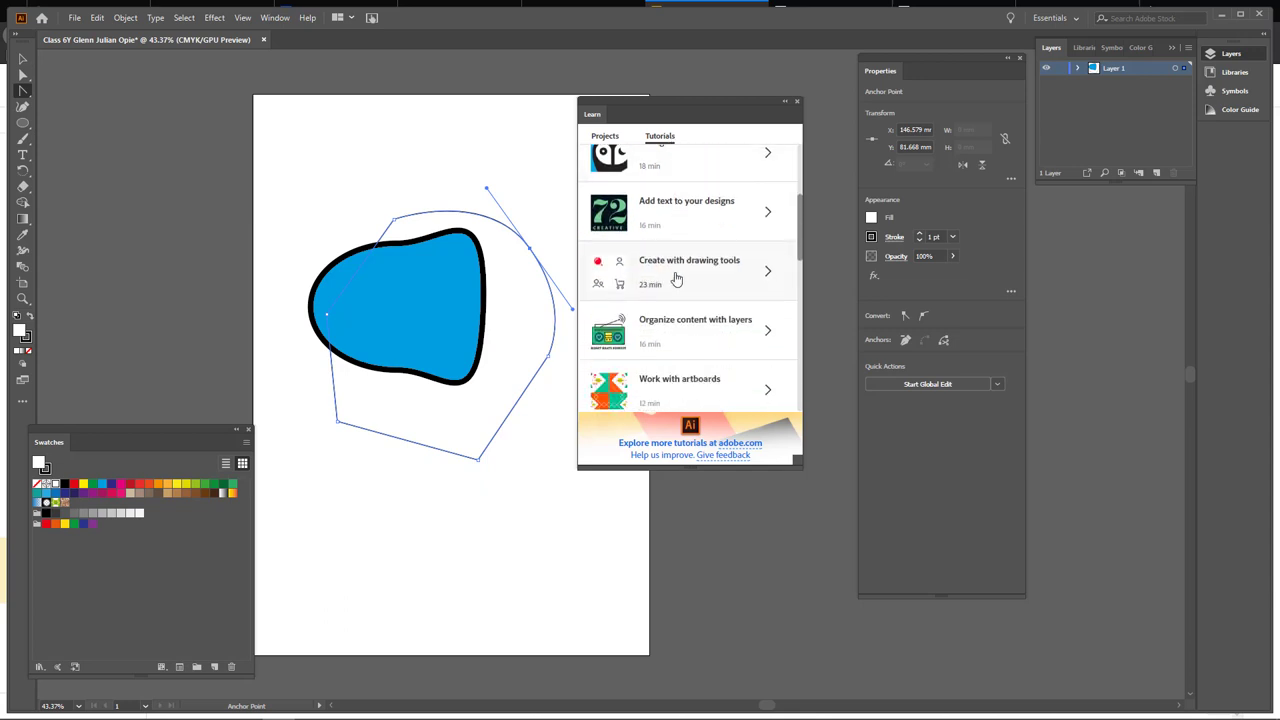
pyautogui.scroll(-3)
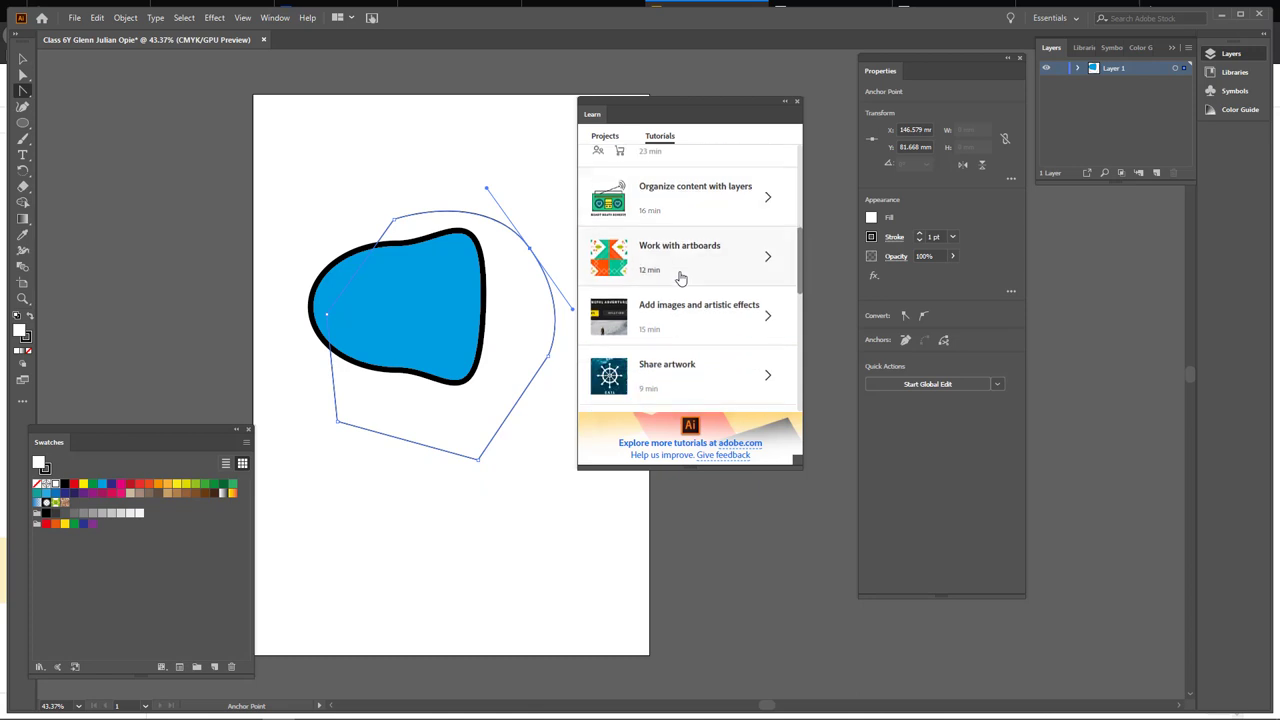
pyautogui.scroll(-3)
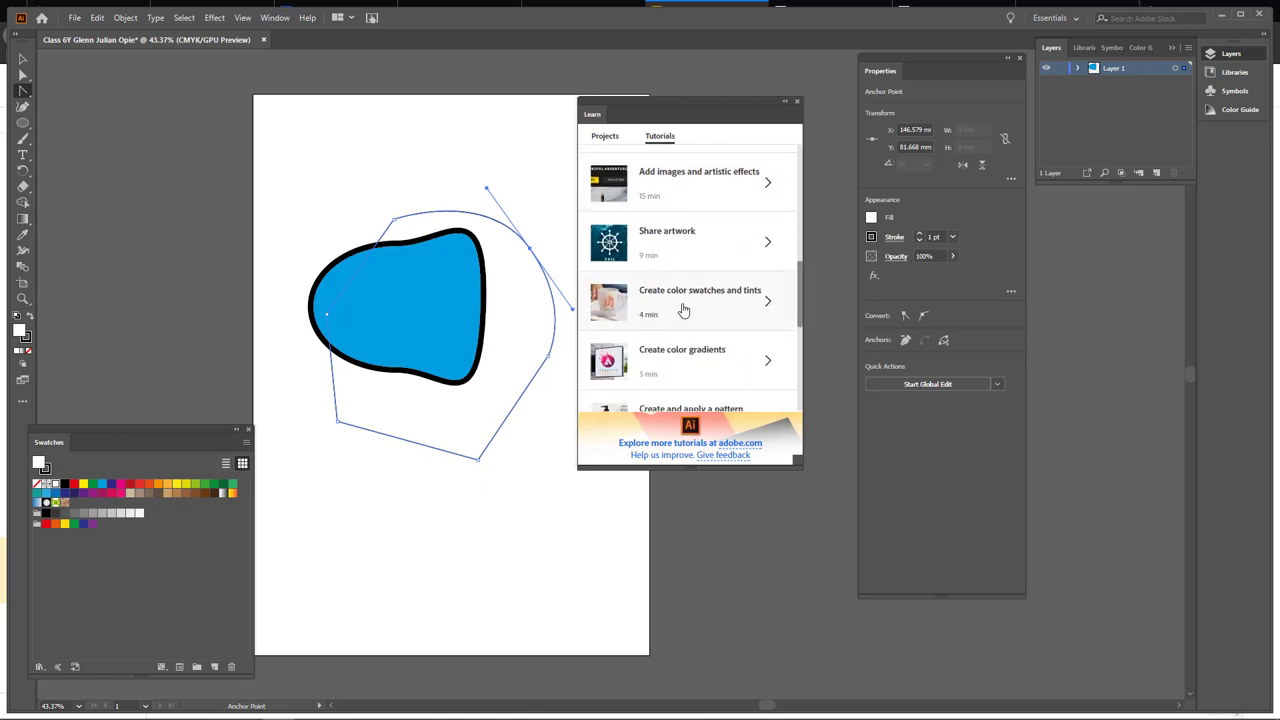
pyautogui.scroll(-3)
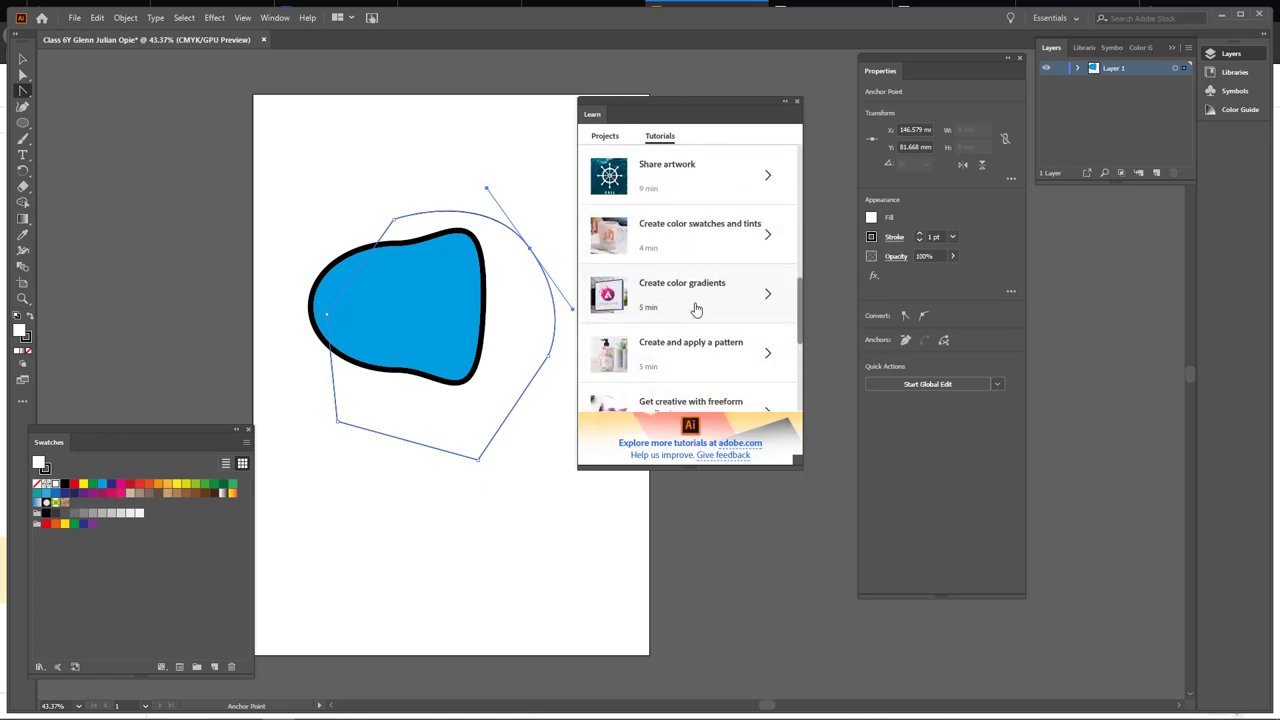
pyautogui.moveTo(630, 267)
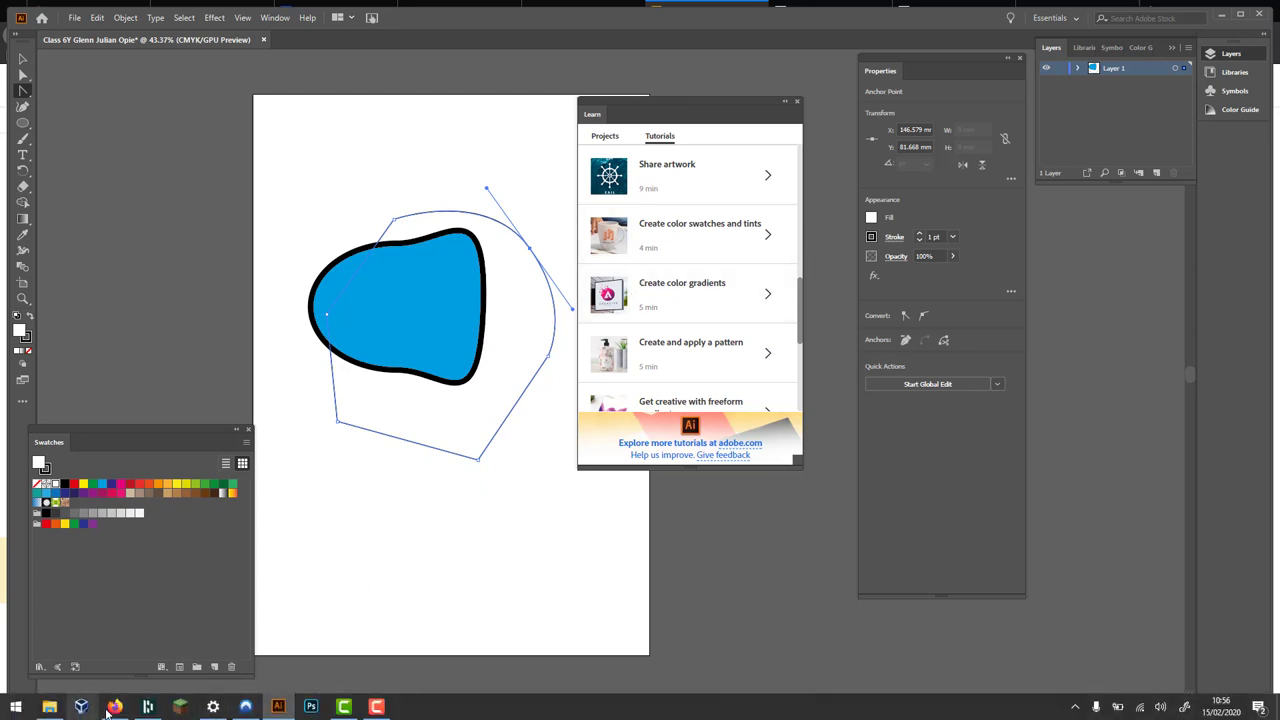
pyautogui.click(114, 707)
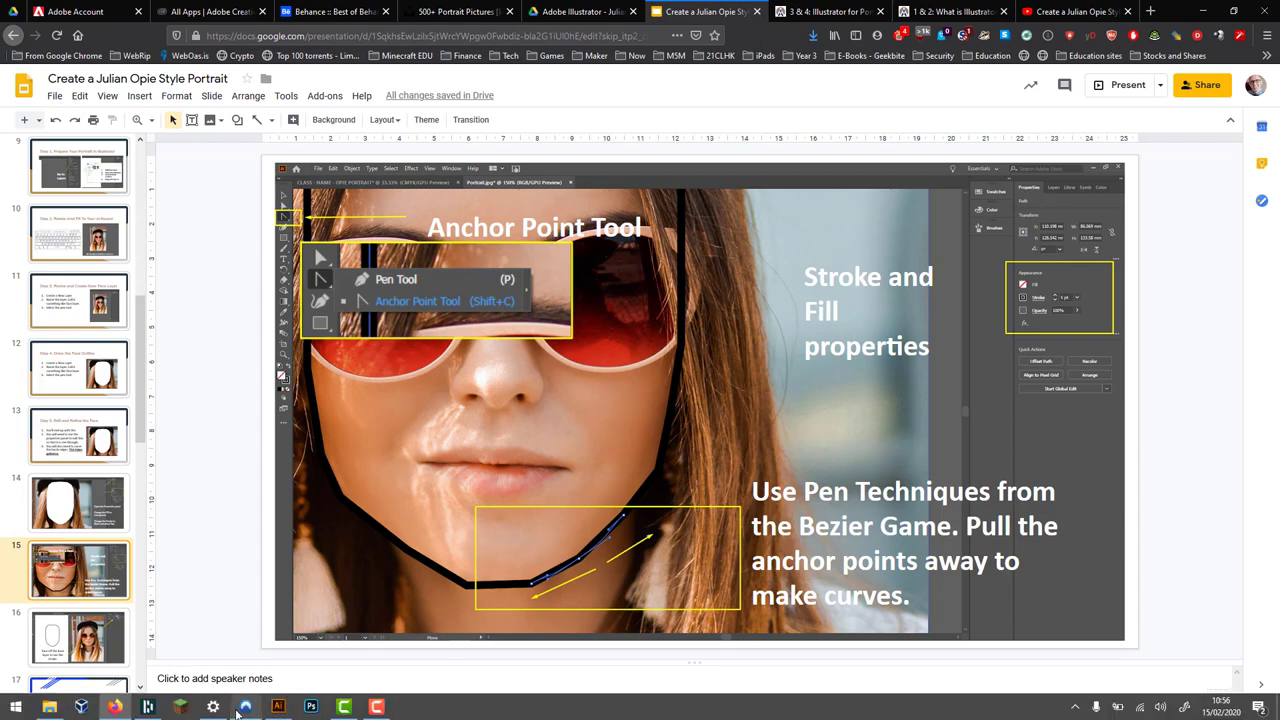
pyautogui.click(245, 708)
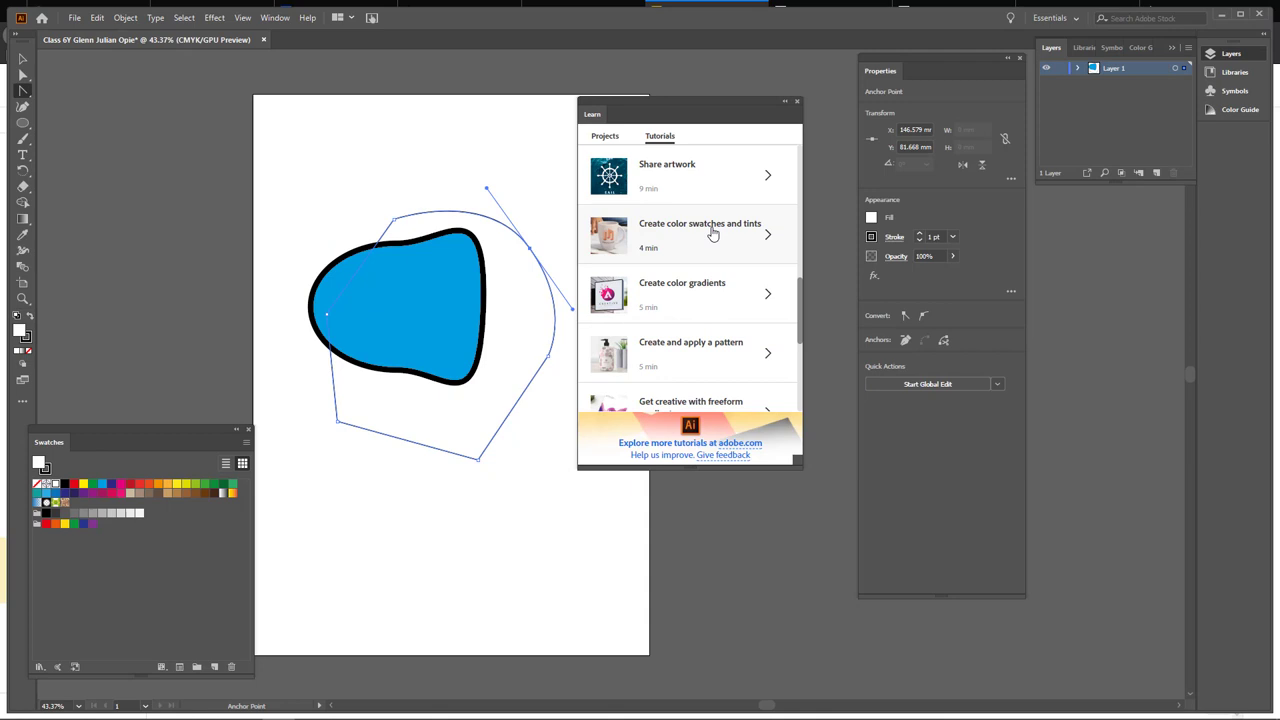
# - Play and pause the Create color swatches and tints video, then return to Tutorials
pyautogui.click(700, 235)
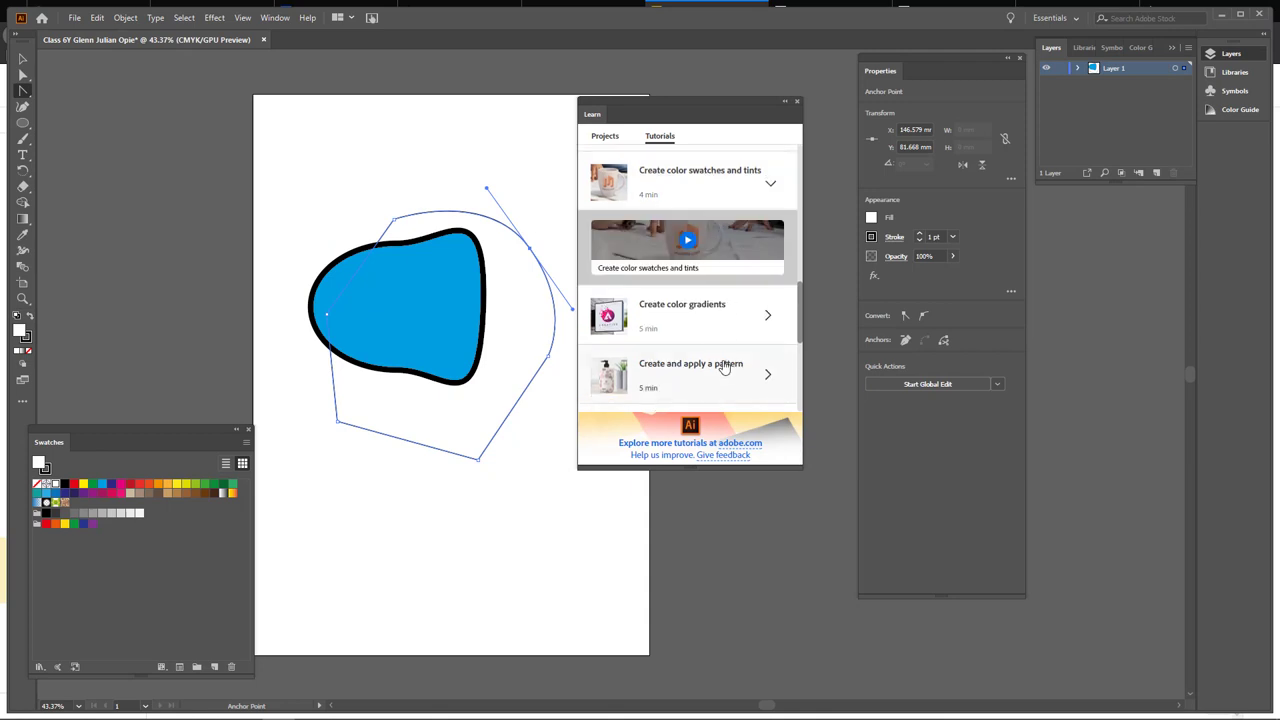
pyautogui.click(687, 182)
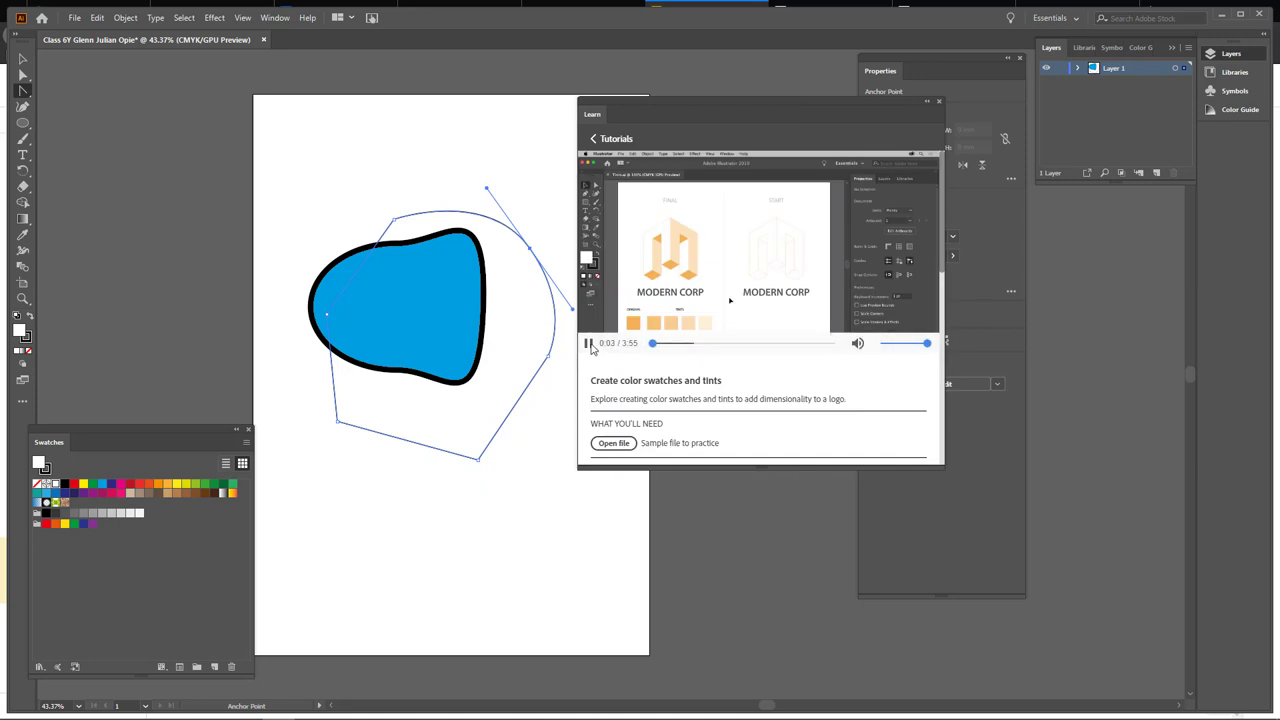
pyautogui.click(588, 343)
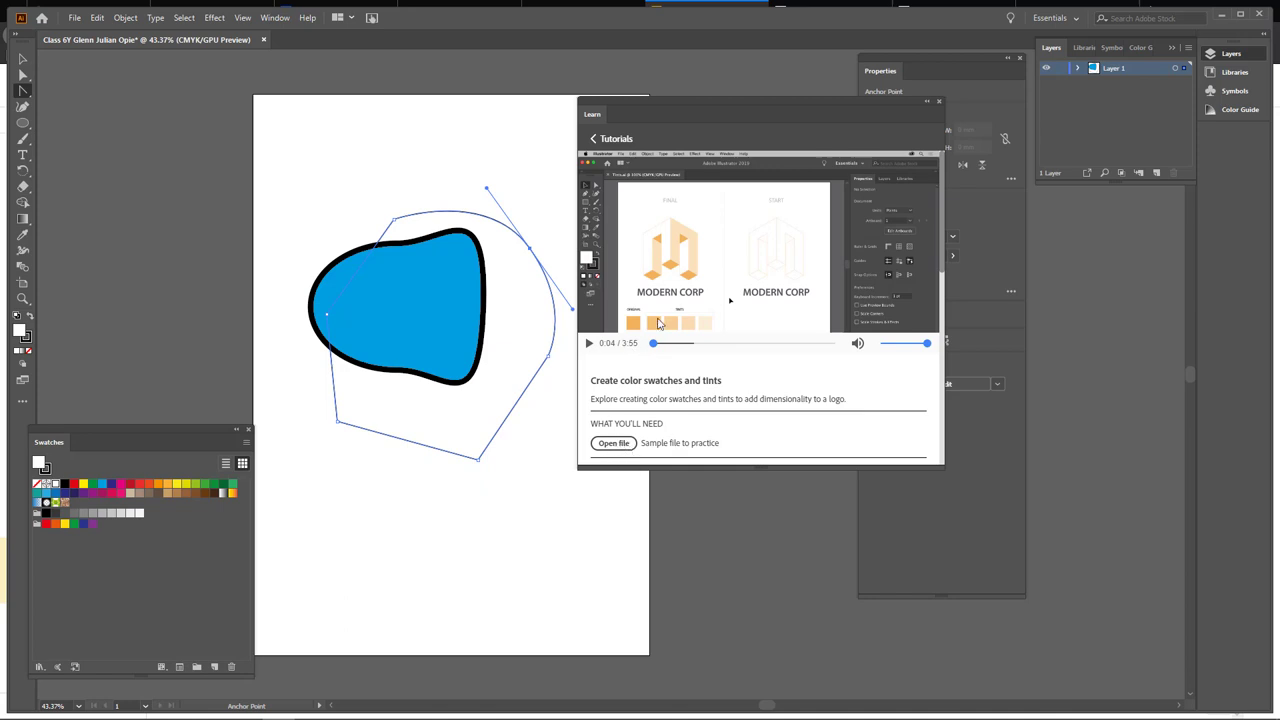
pyautogui.moveTo(620, 321)
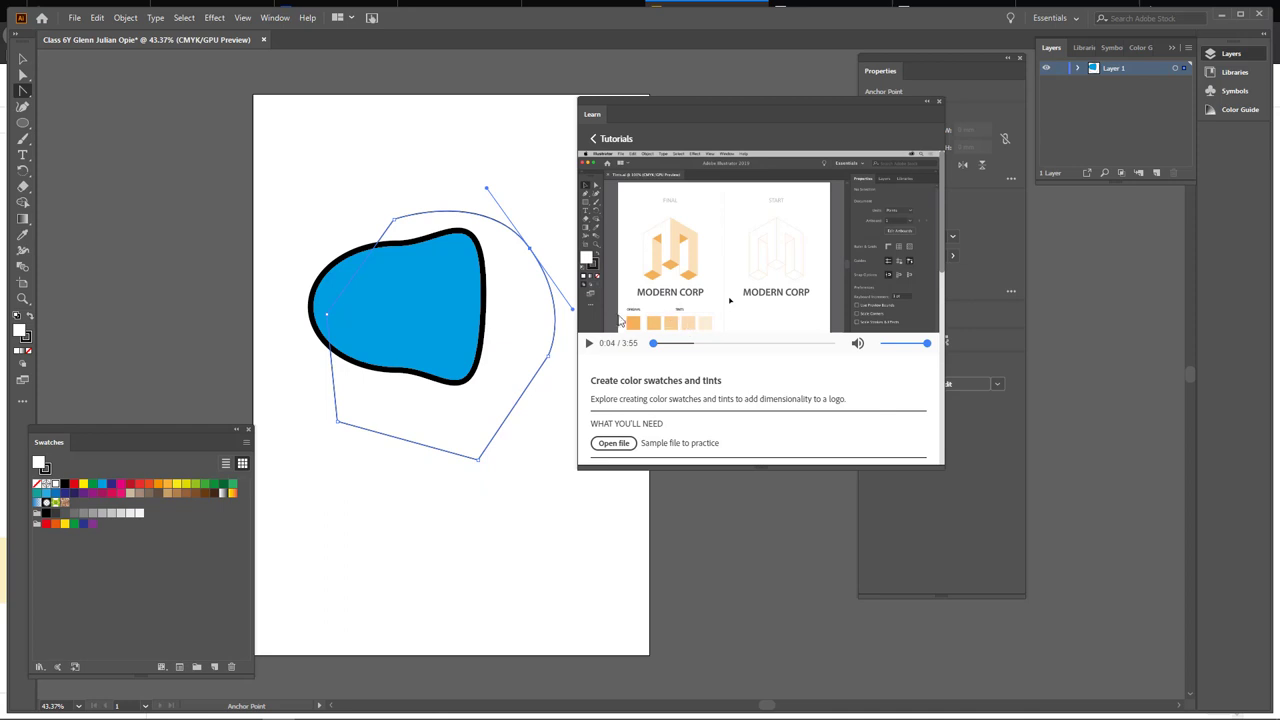
pyautogui.moveTo(705, 325)
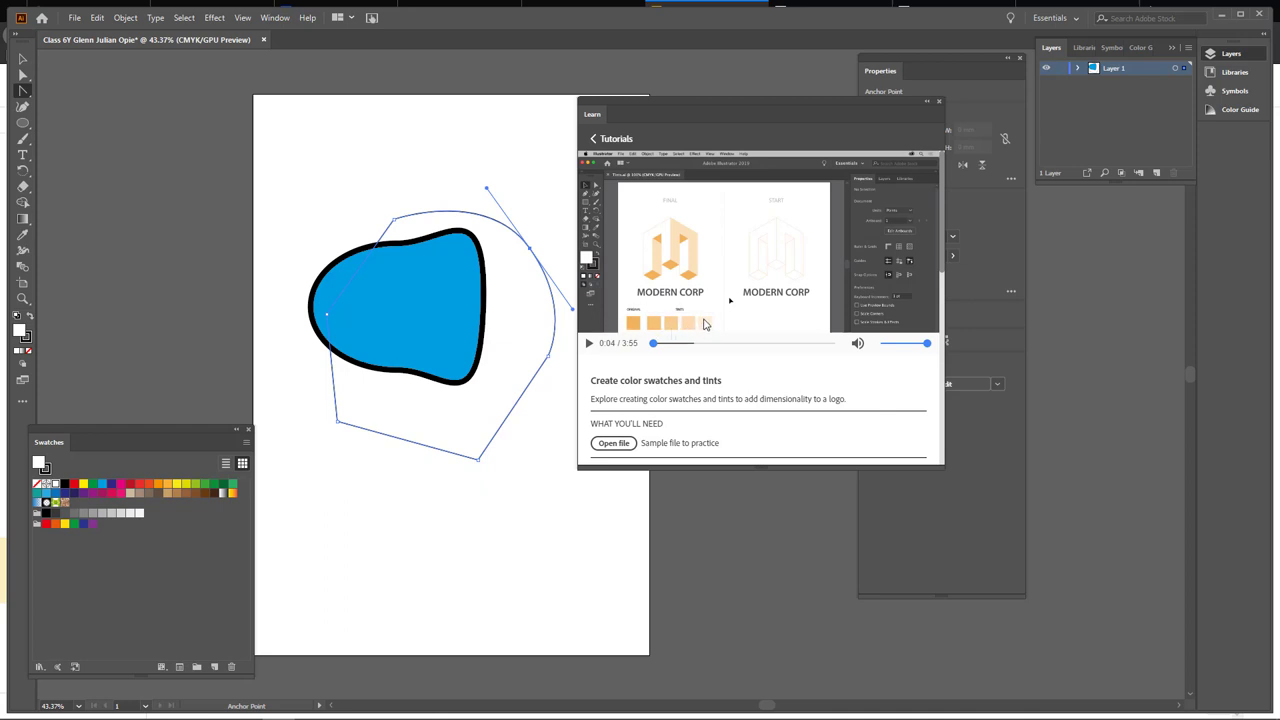
pyautogui.moveTo(855, 185)
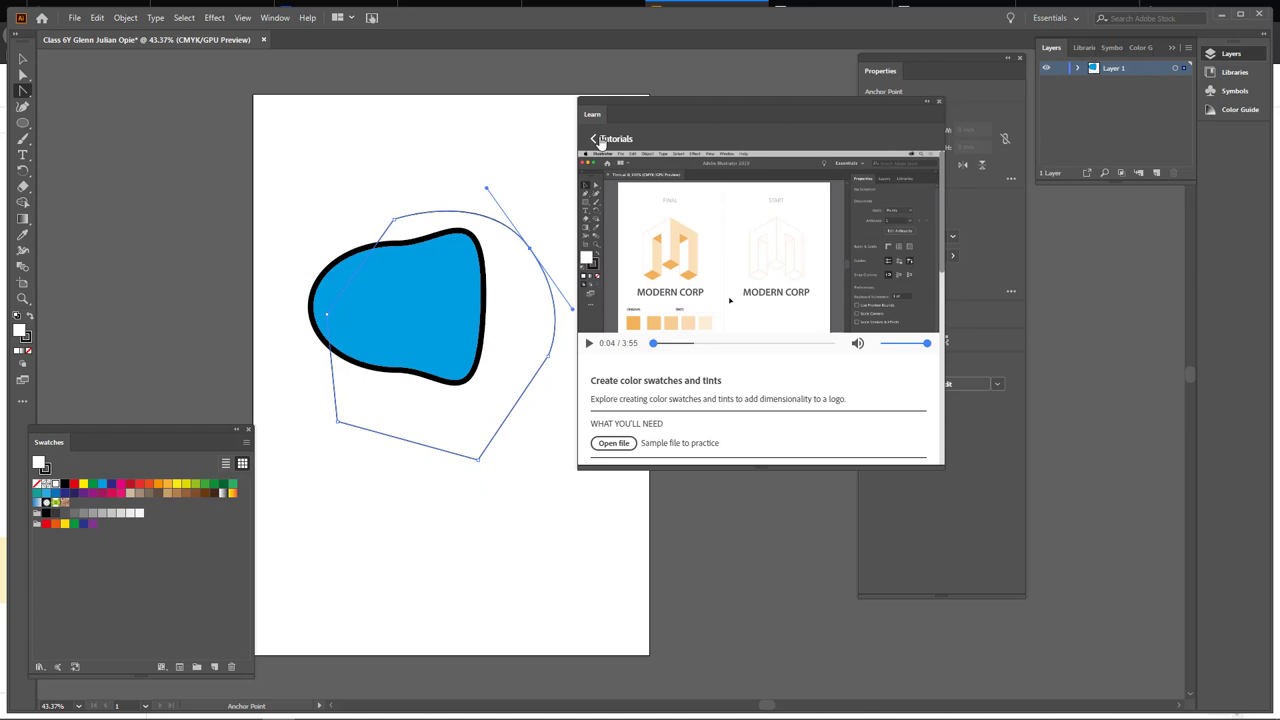
pyautogui.click(594, 139)
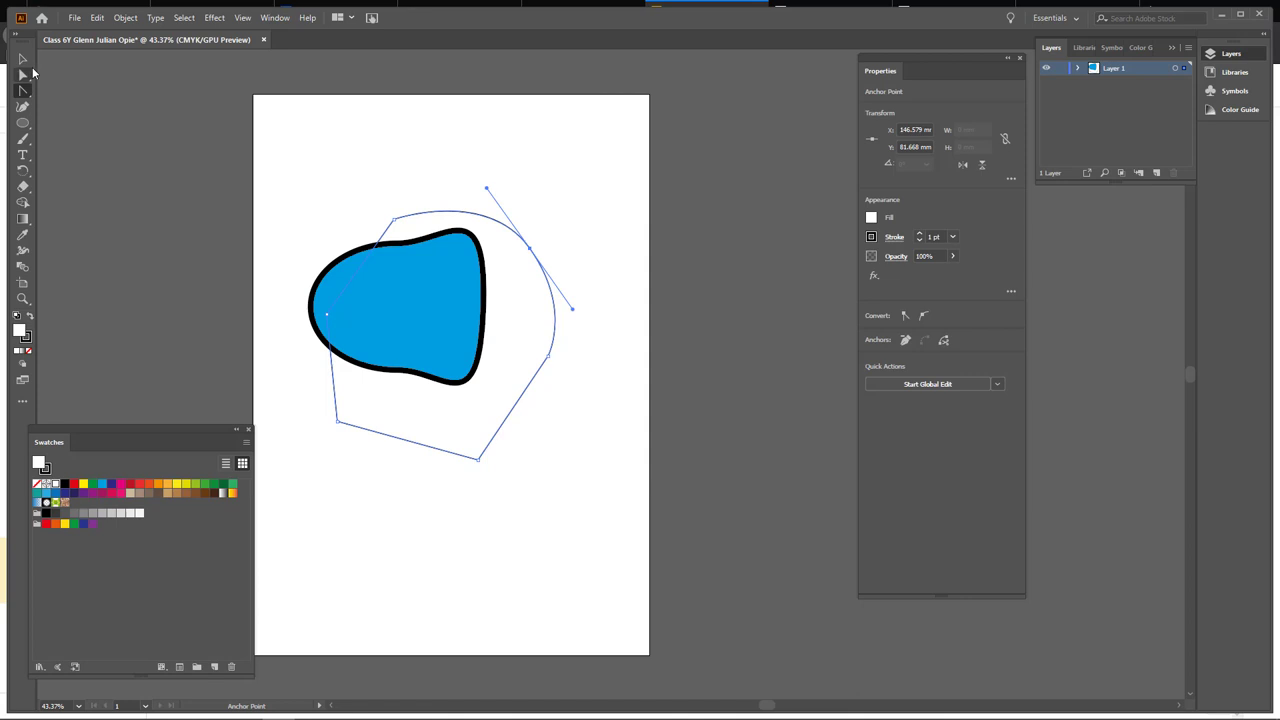
pyautogui.moveTo(275, 18)
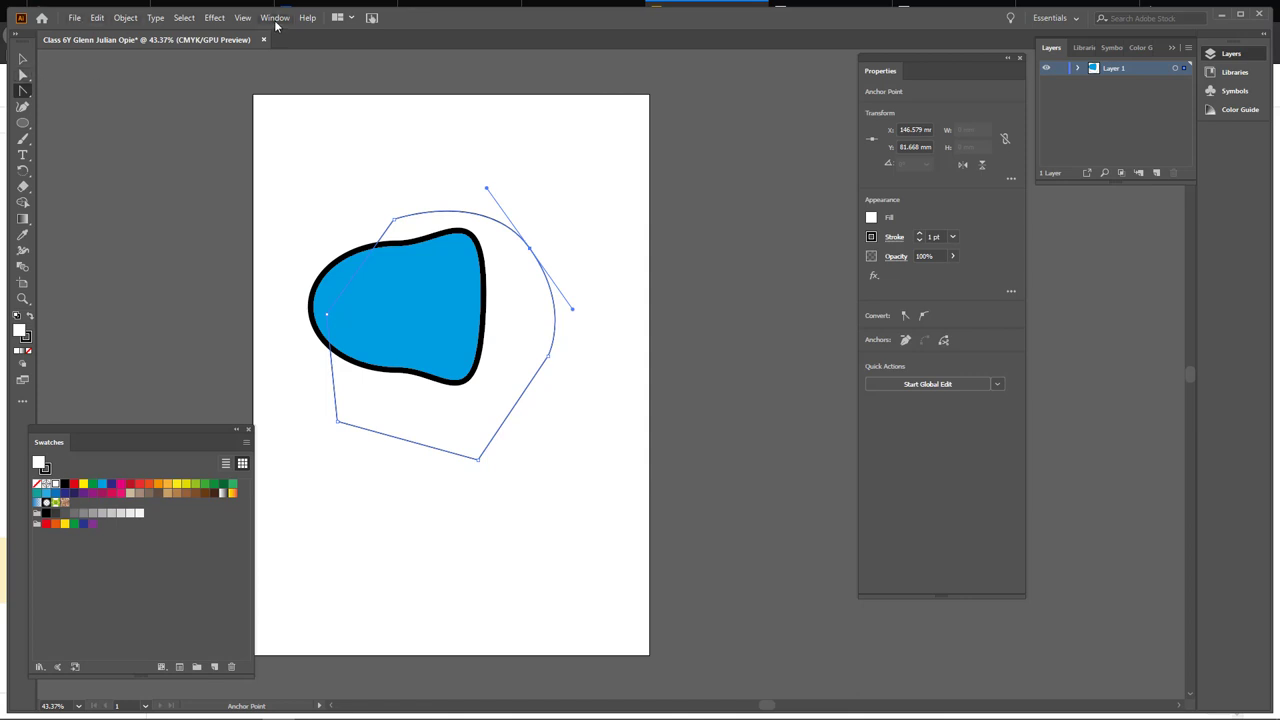
# - Drag the hexagon's top anchor handle to curve its upper edge
pyautogui.click(275, 17)
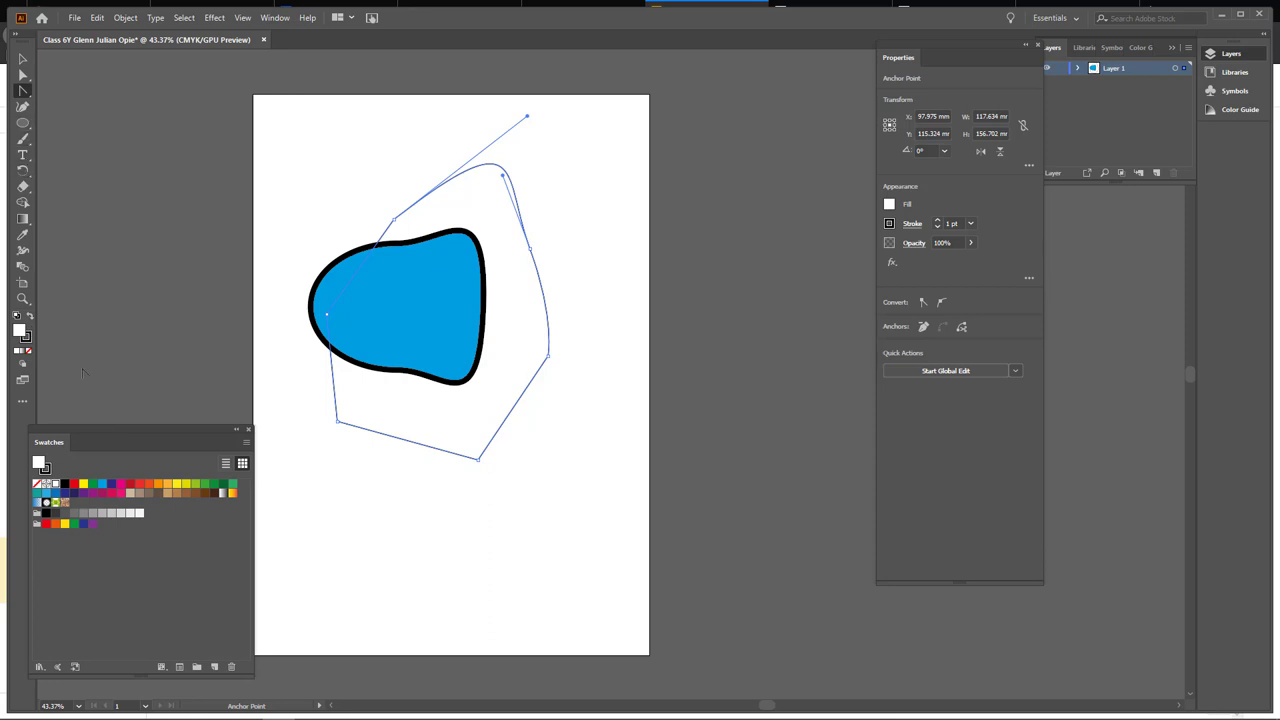
pyautogui.moveTo(615, 357)
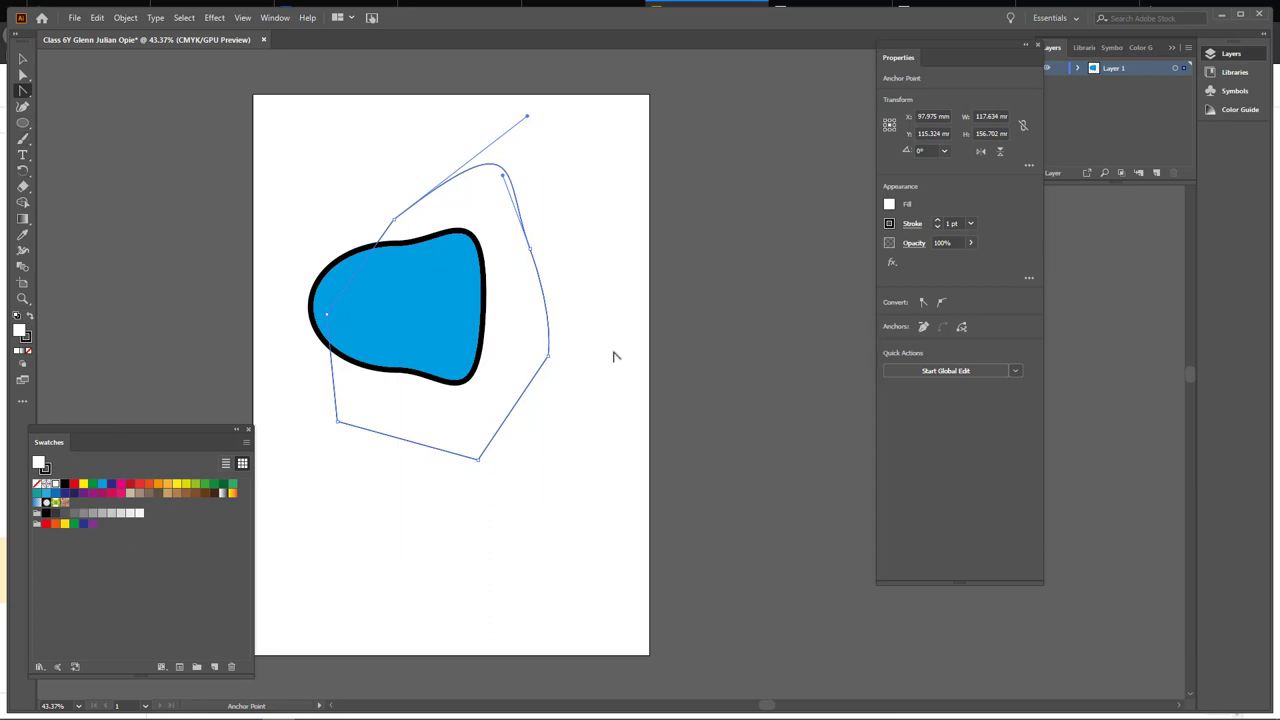